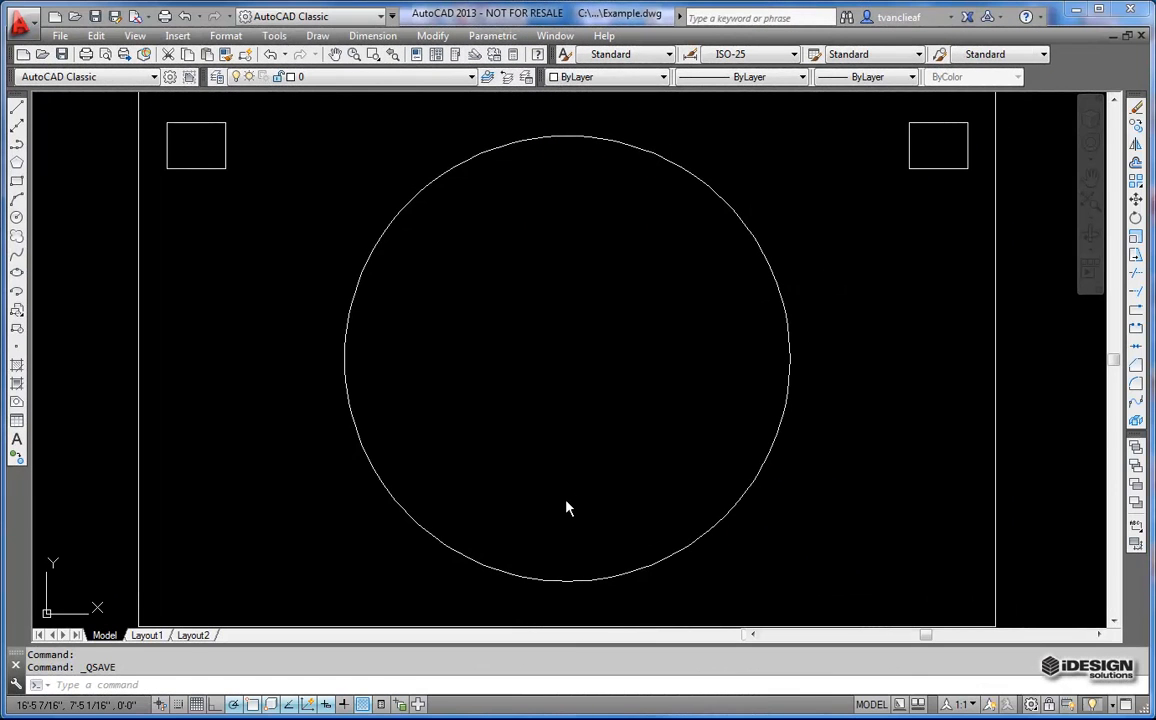
mouse_move(580, 502)
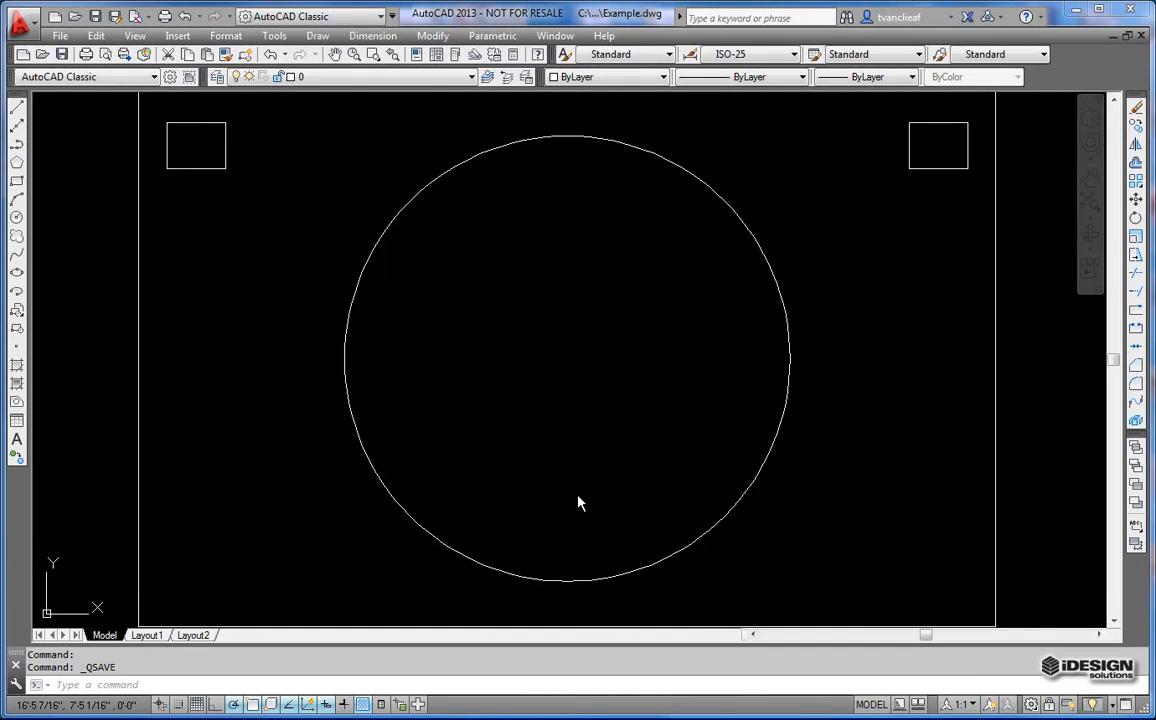
mouse_move(590, 500)
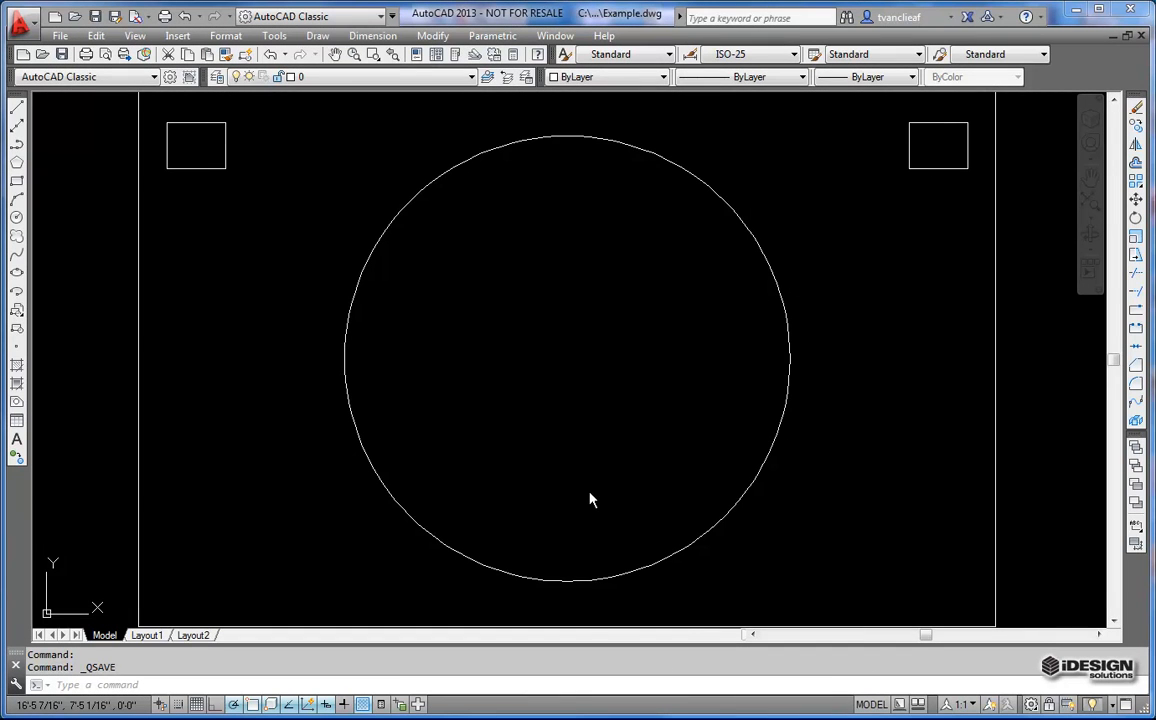
mouse_move(576, 488)
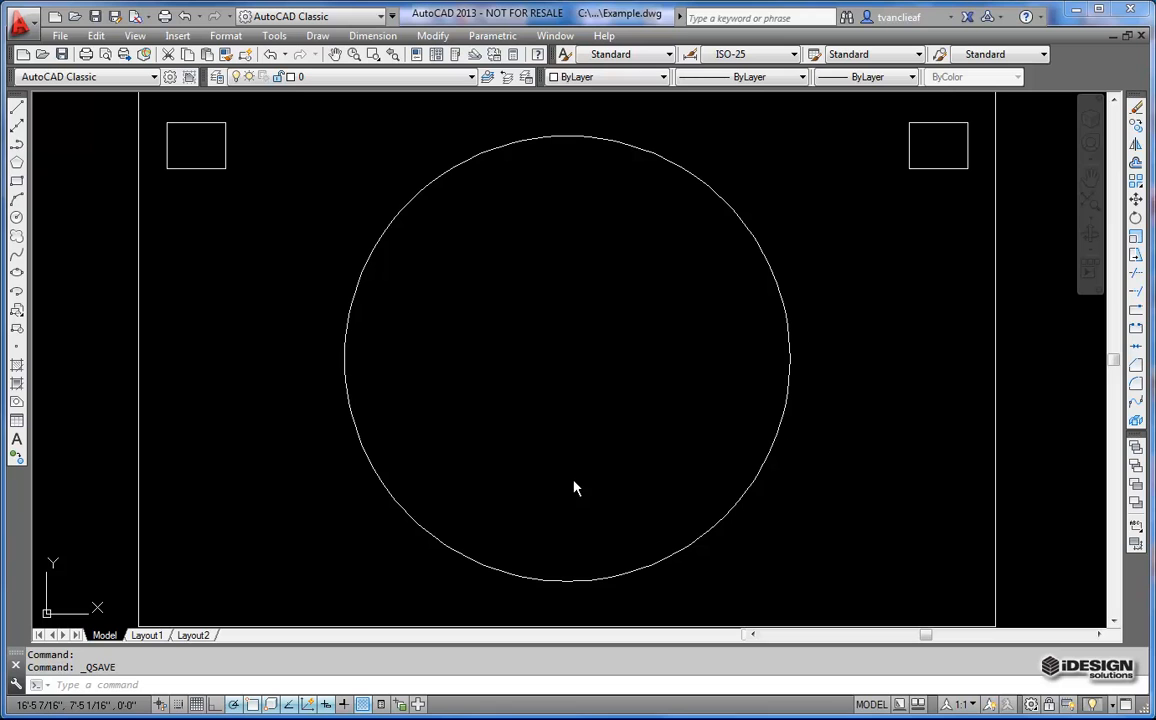
mouse_move(574, 482)
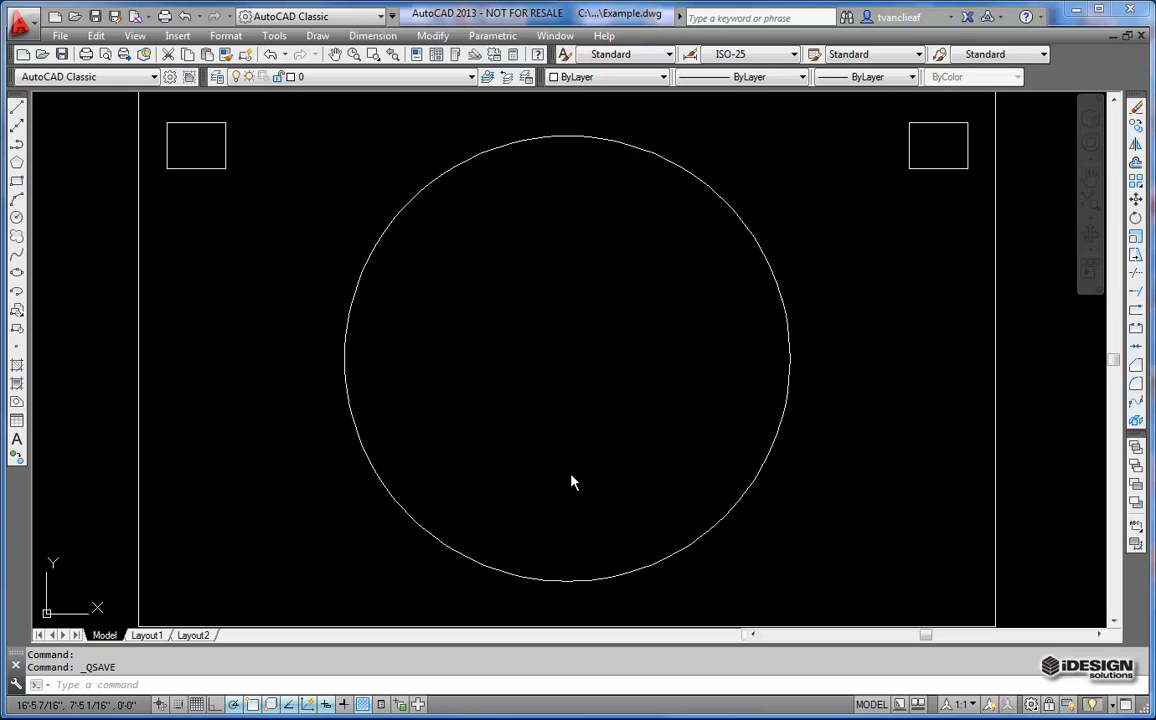
- Cancel the active command and browse the part's features in the Model browser
scroll(down, 3)
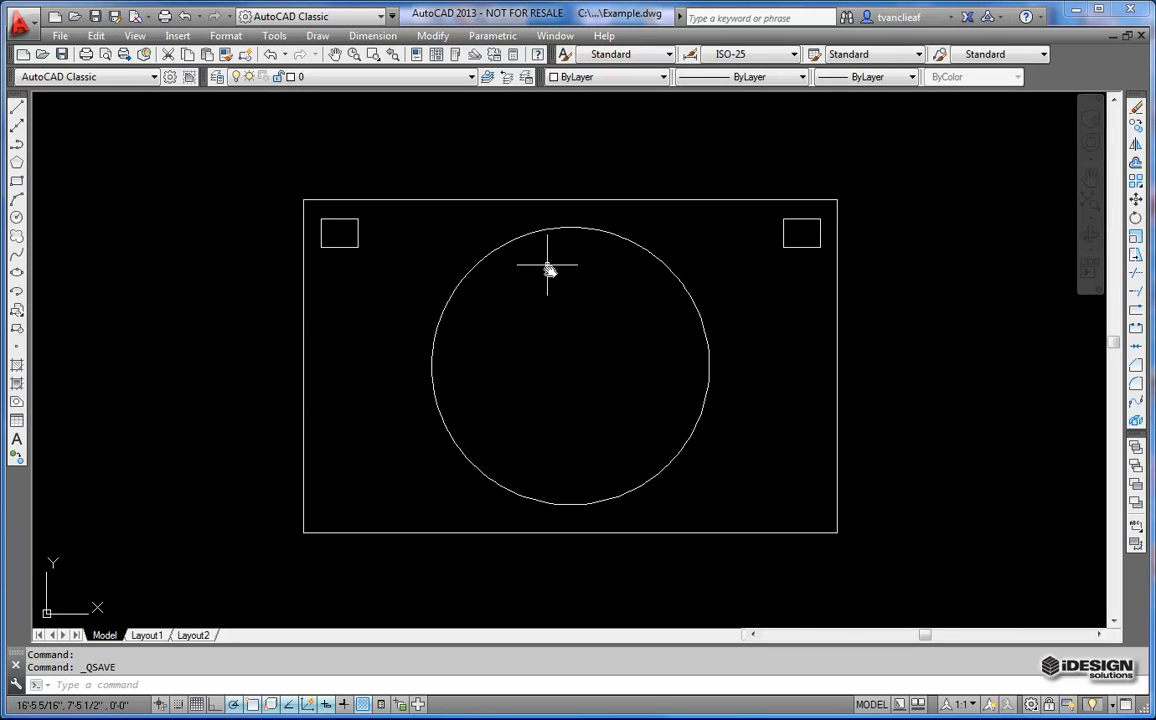
key(Escape)
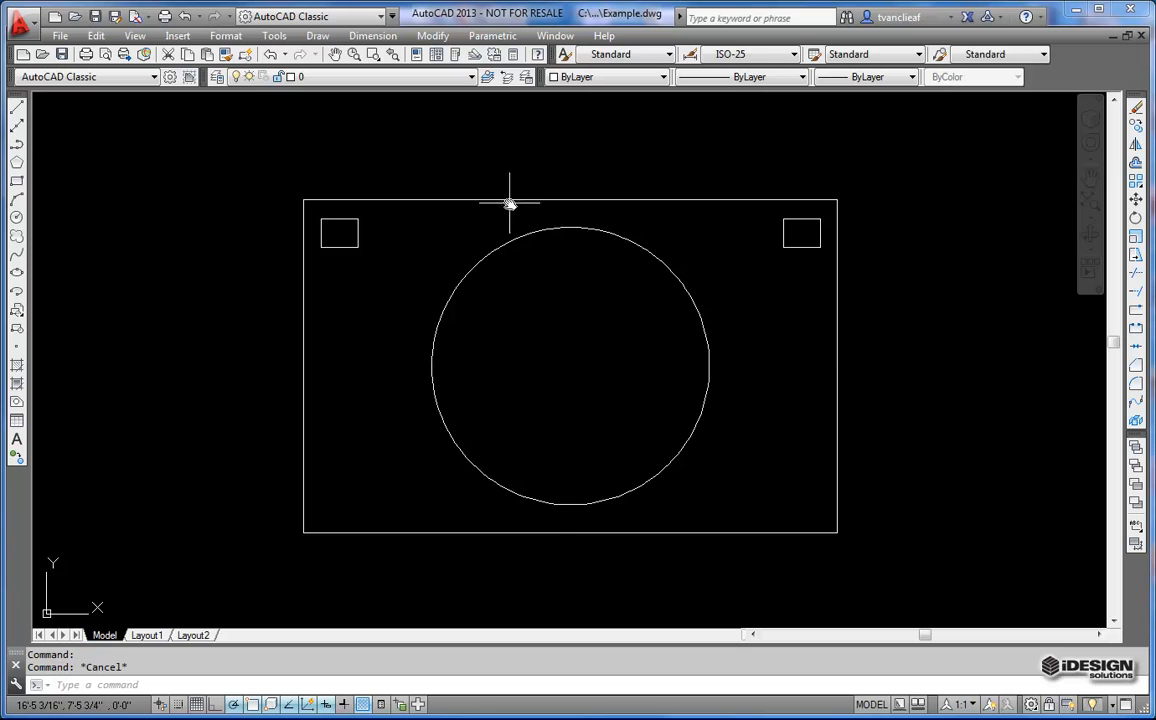
mouse_move(384, 258)
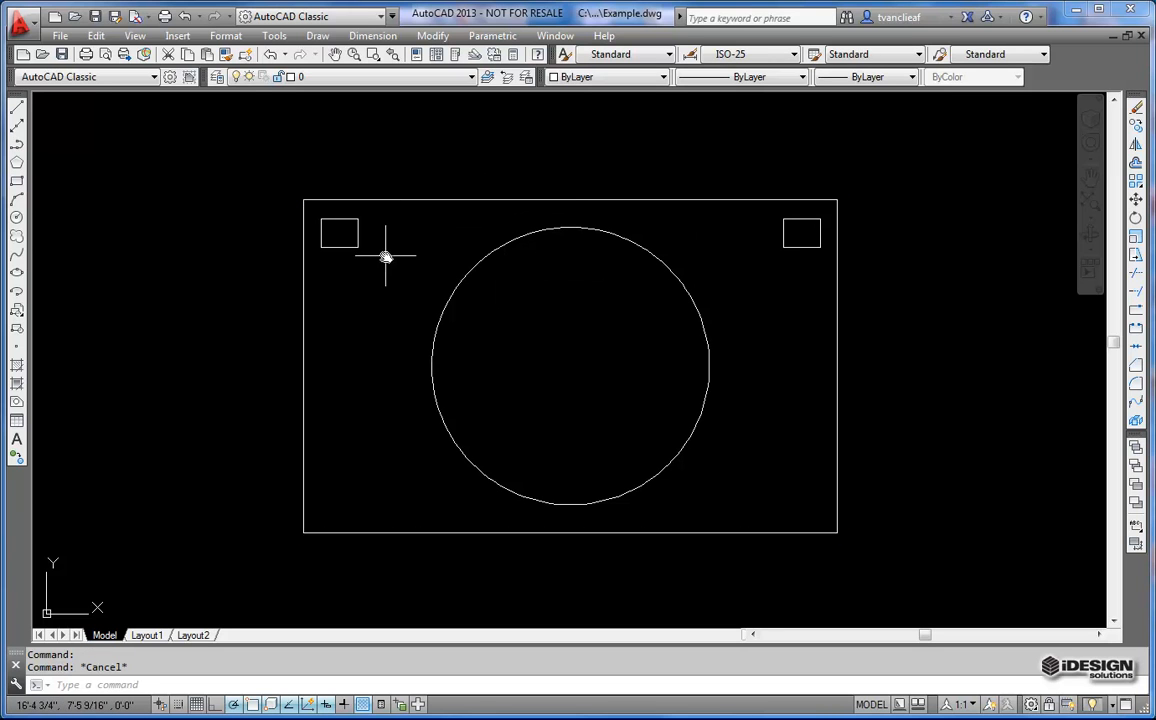
click(338, 232)
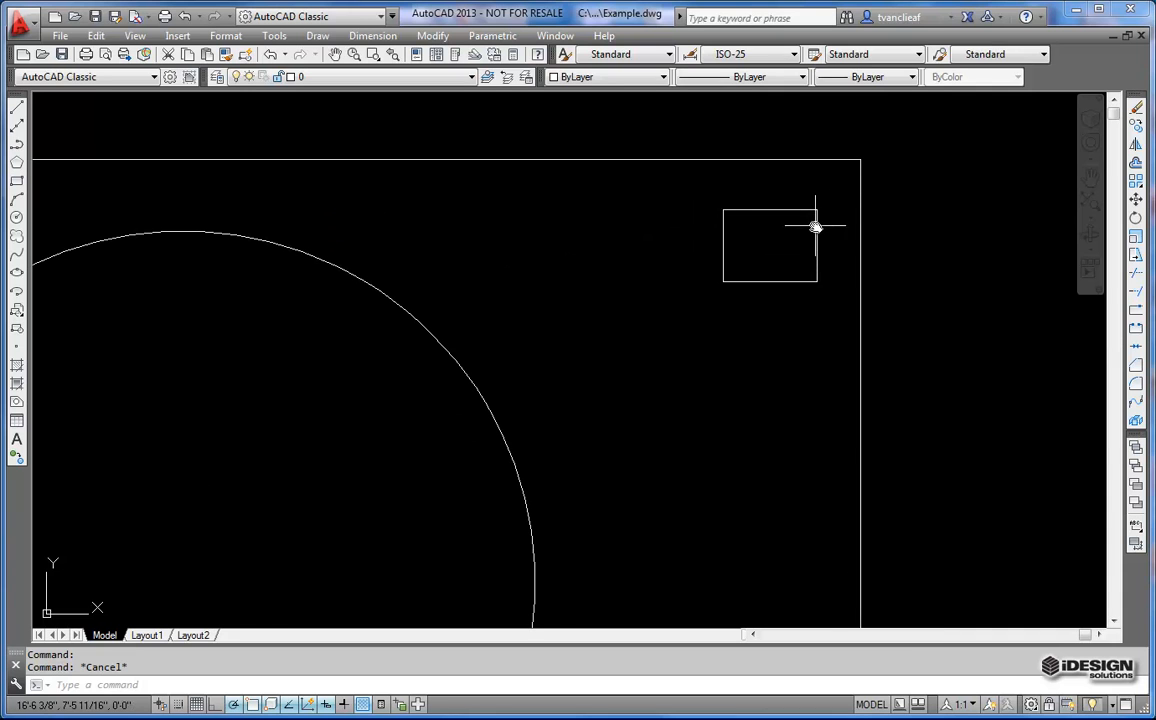
mouse_move(728, 232)
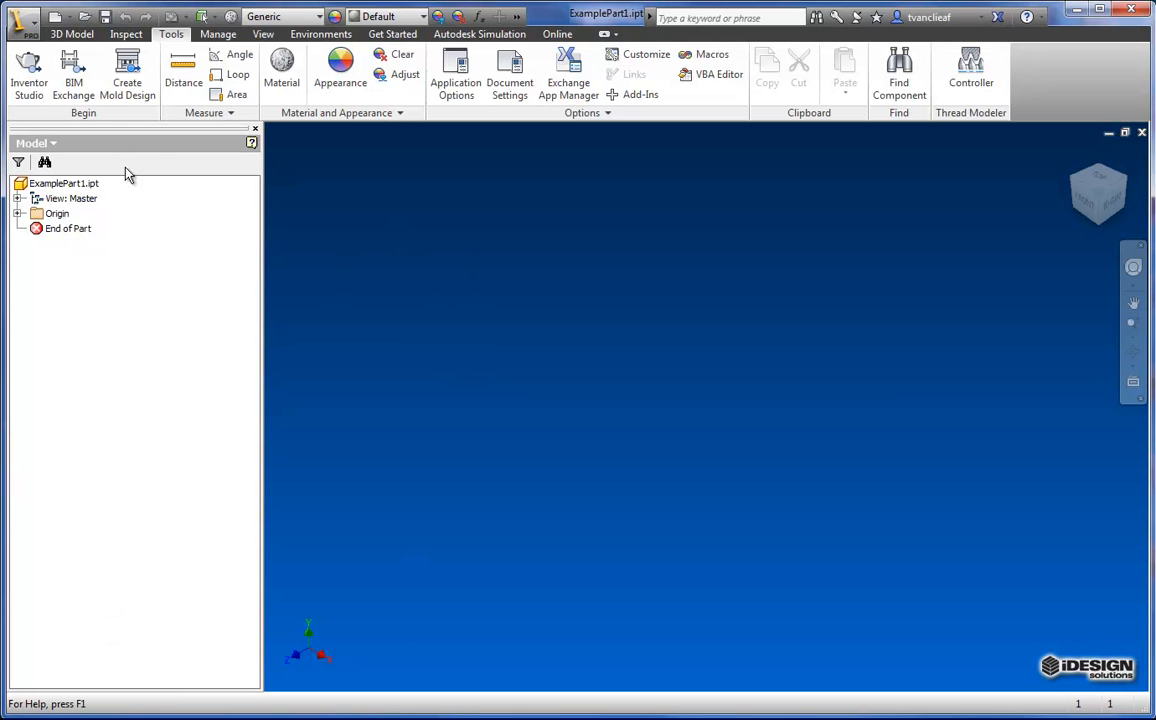
click(72, 198)
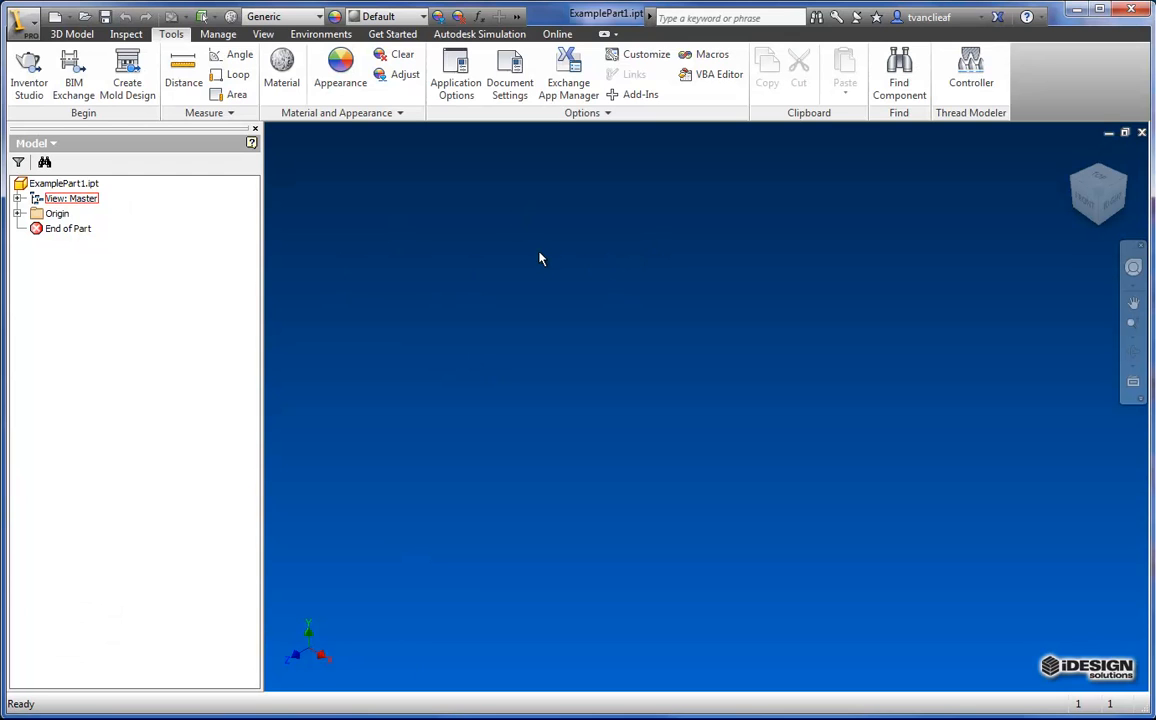
mouse_move(404, 260)
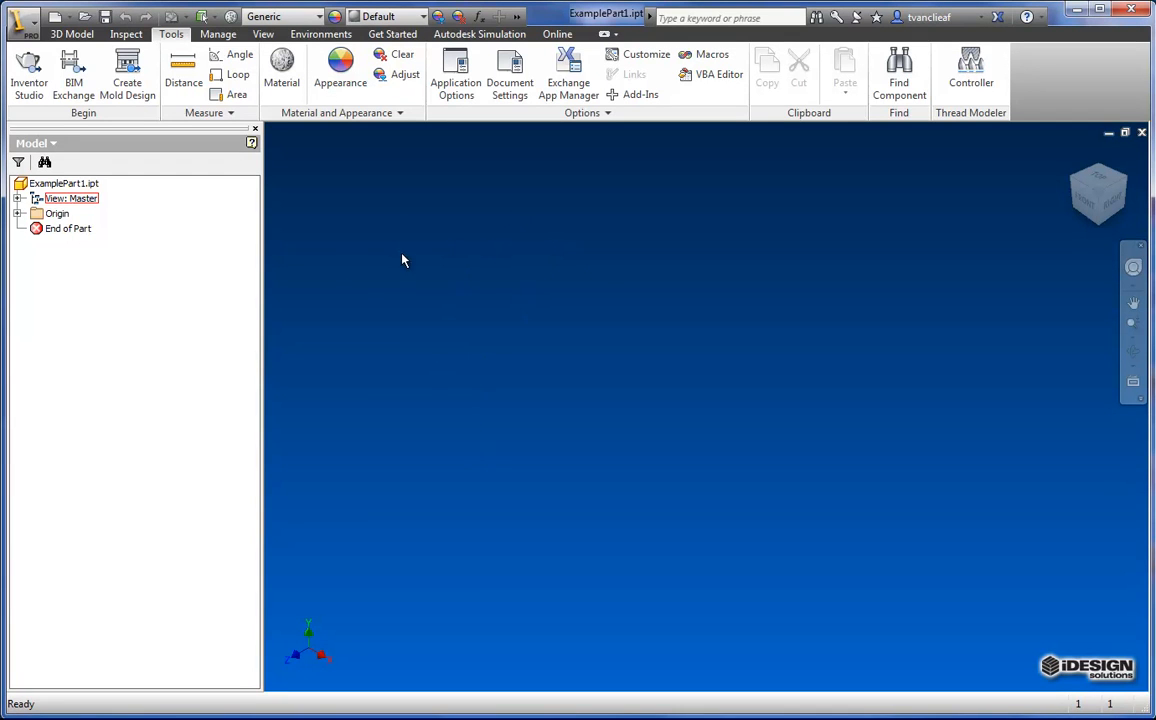
mouse_move(476, 344)
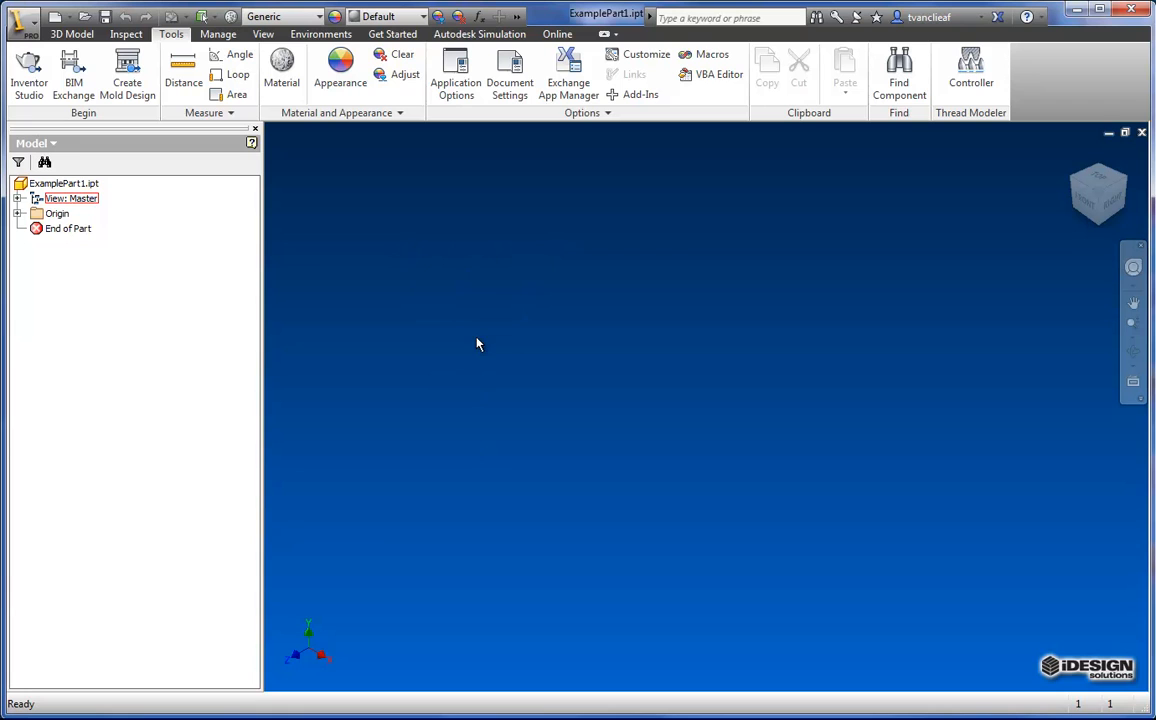
mouse_move(672, 356)
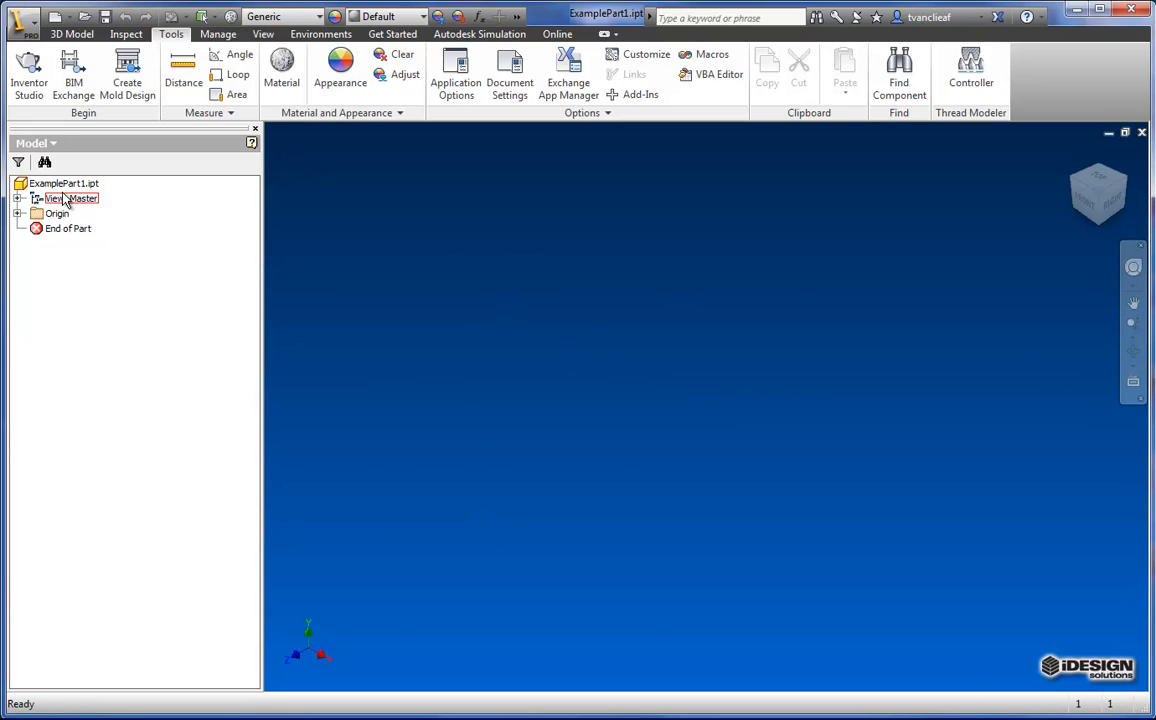
click(64, 184)
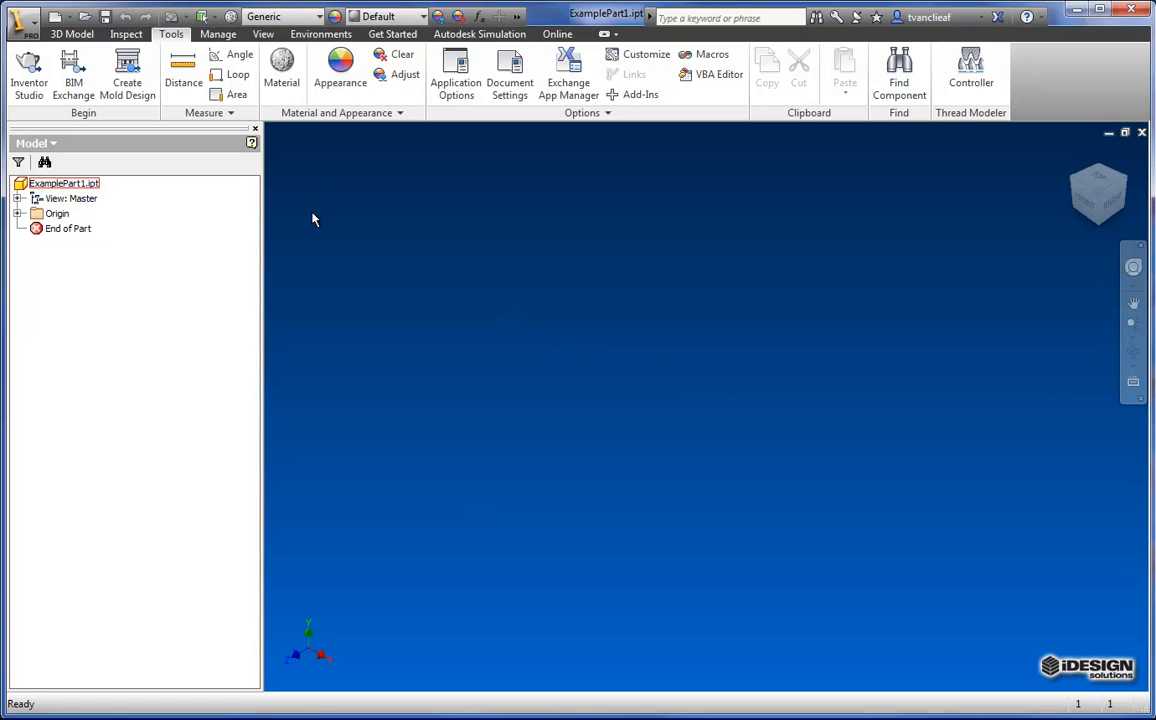
mouse_move(596, 338)
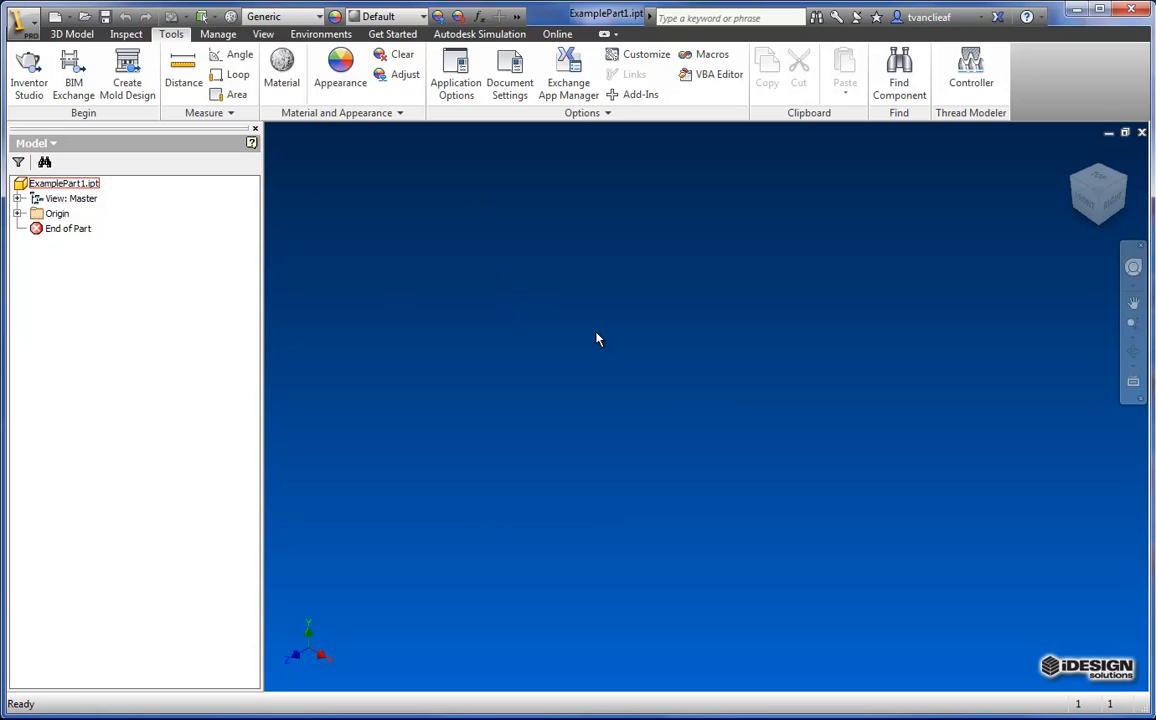
mouse_move(504, 278)
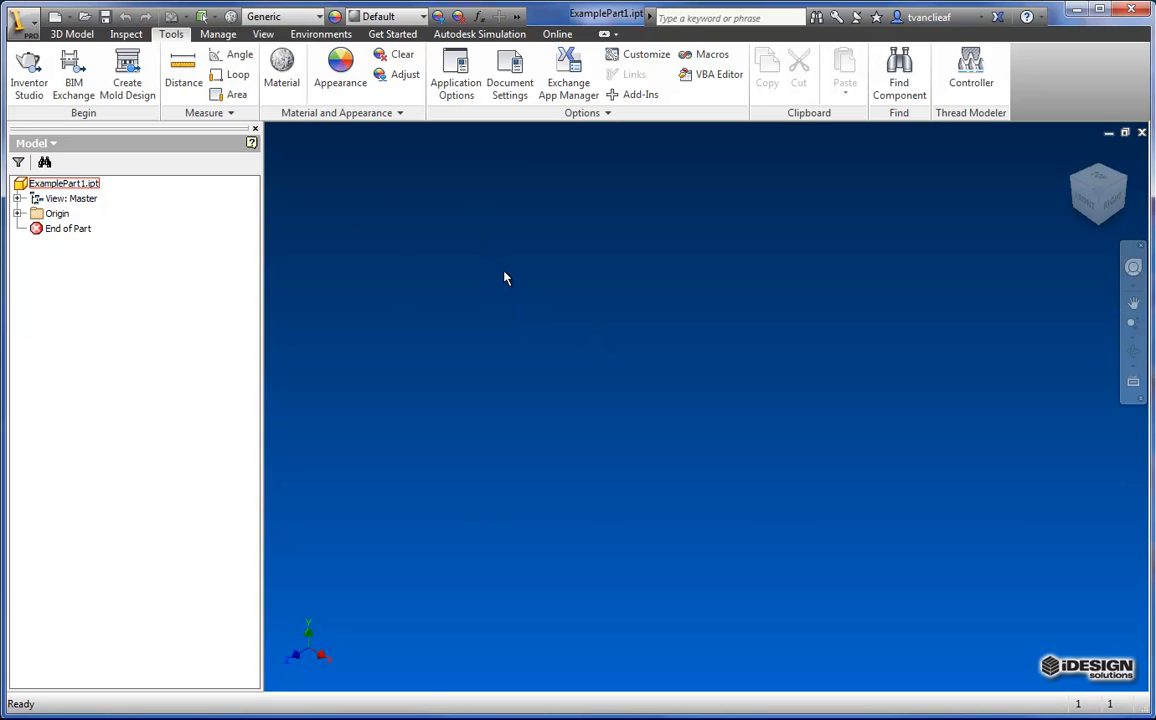
- Start a new 2D sketch, Sketch2, placed on one of the part's origin planes
click(72, 32)
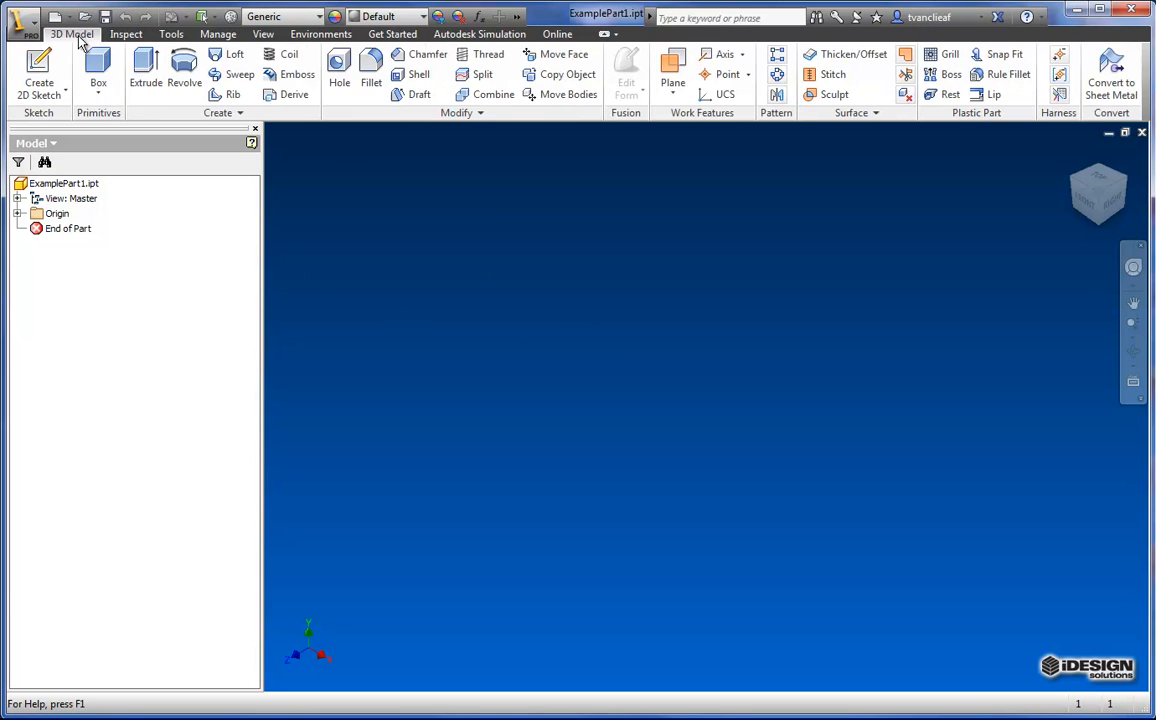
click(56, 212)
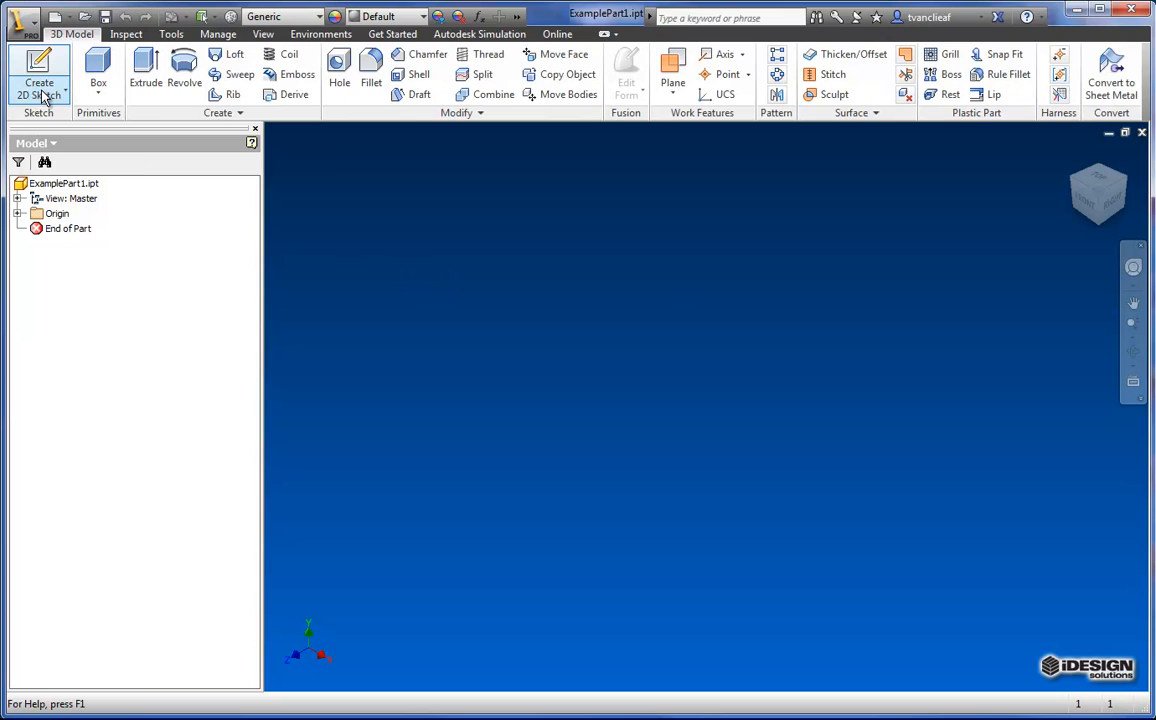
click(38, 76)
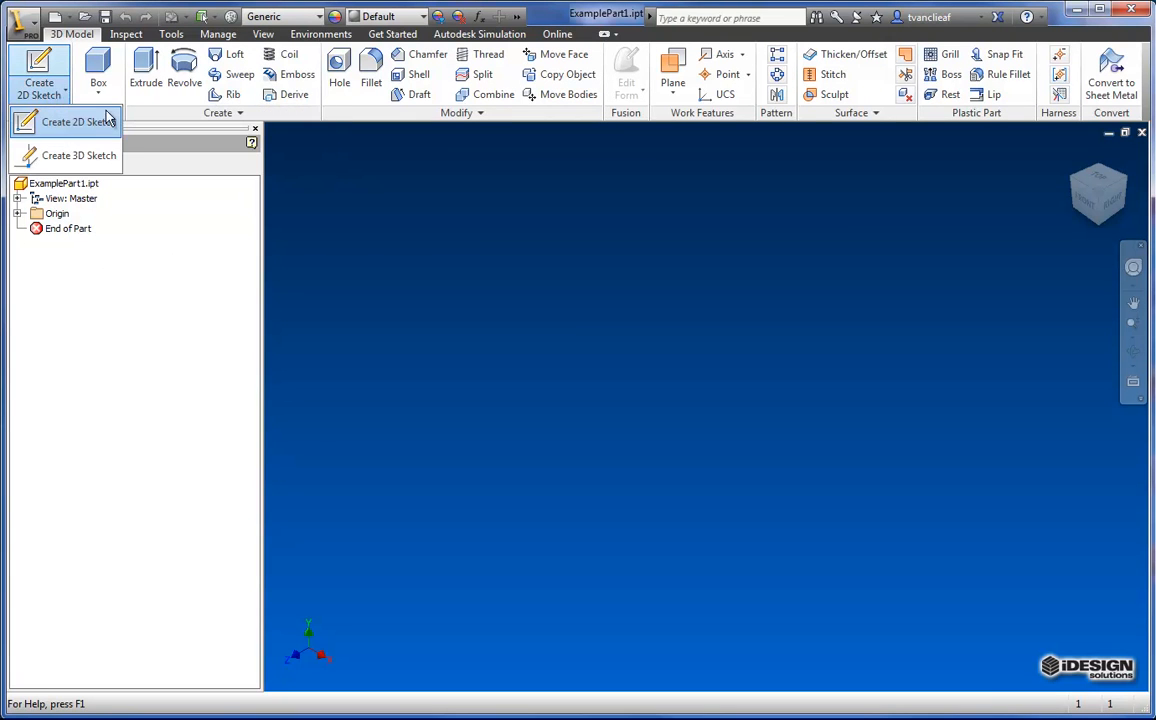
click(76, 122)
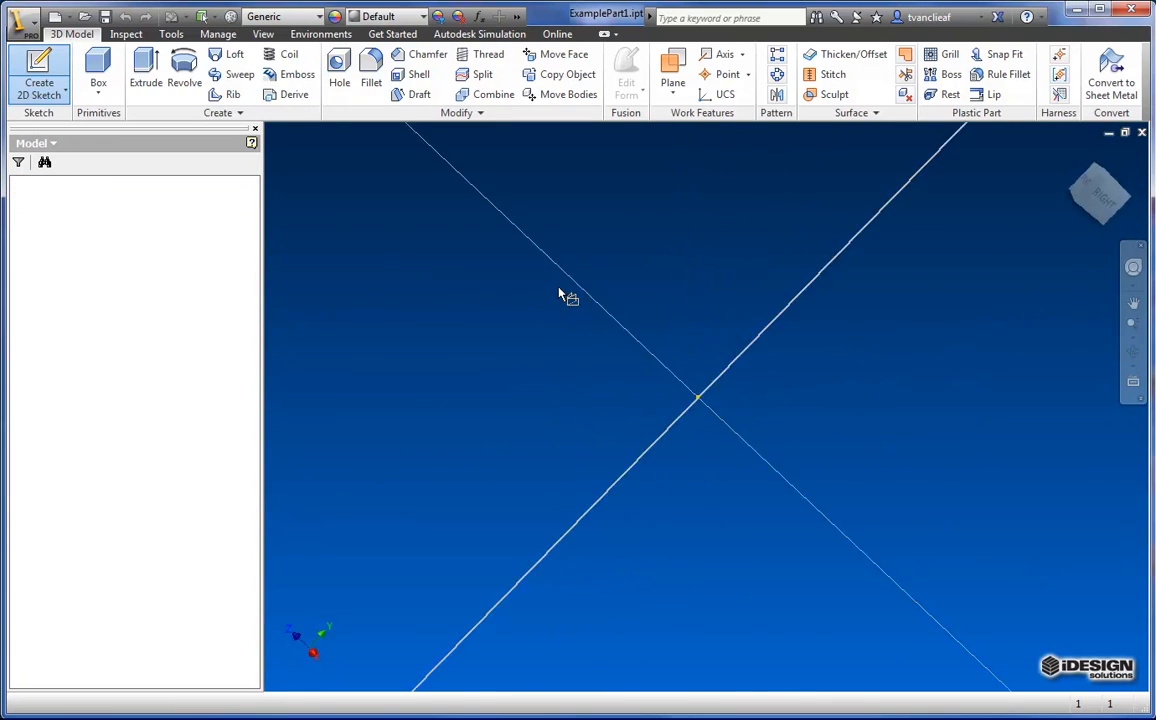
click(40, 70)
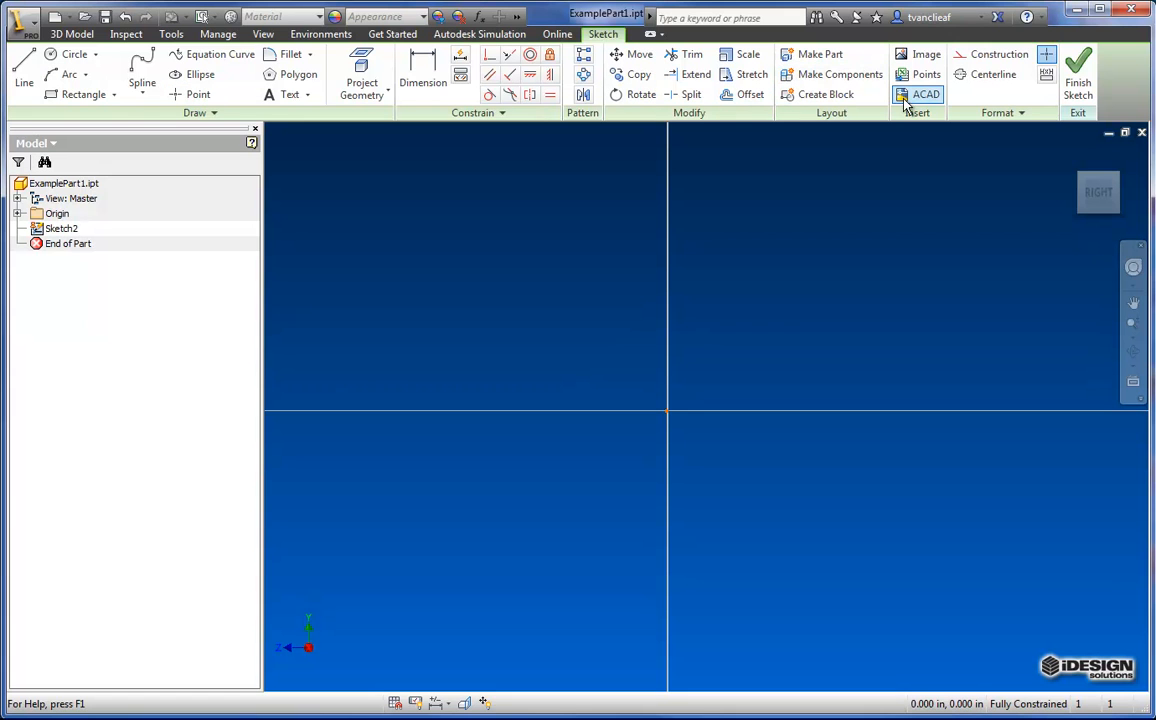
mouse_move(924, 94)
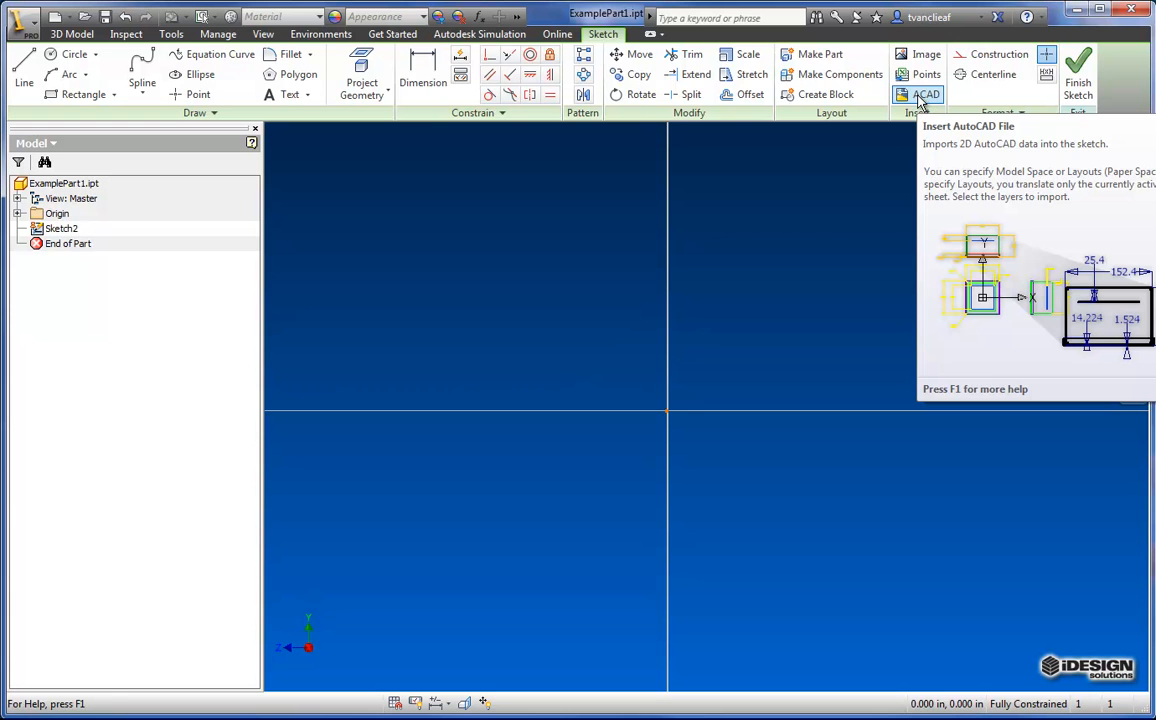
- Insert an AutoCAD drawing, browsing to the Travis folder and choosing Example.dwg
click(918, 94)
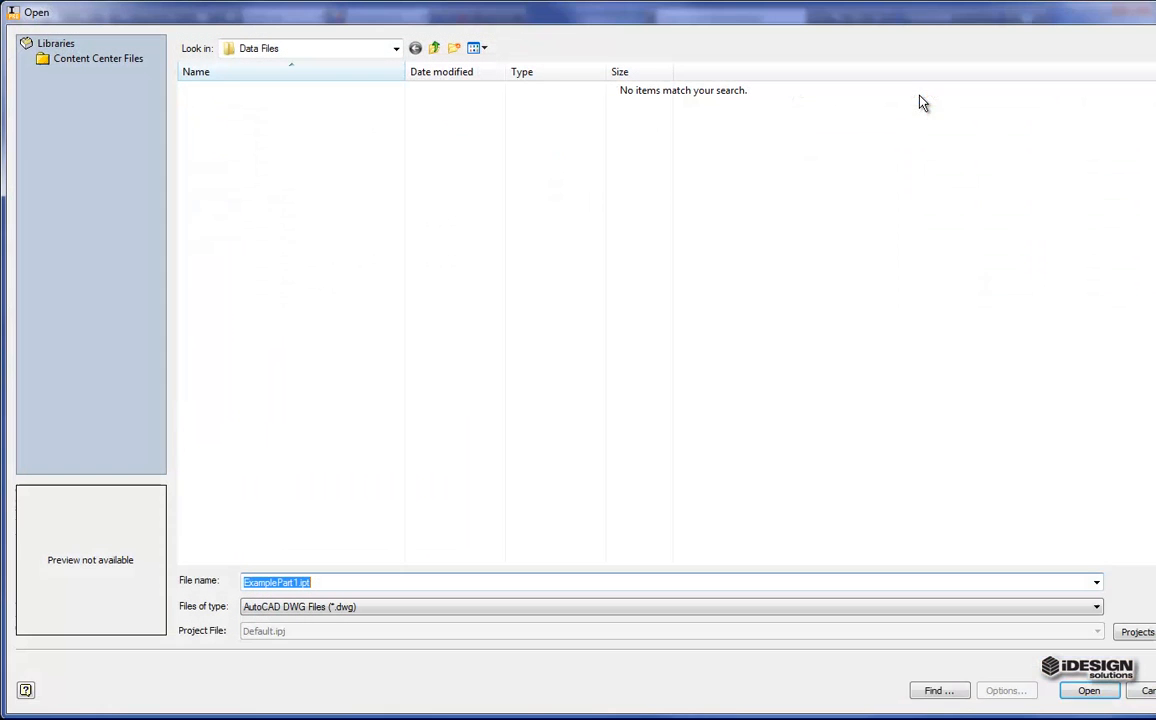
mouse_move(536, 72)
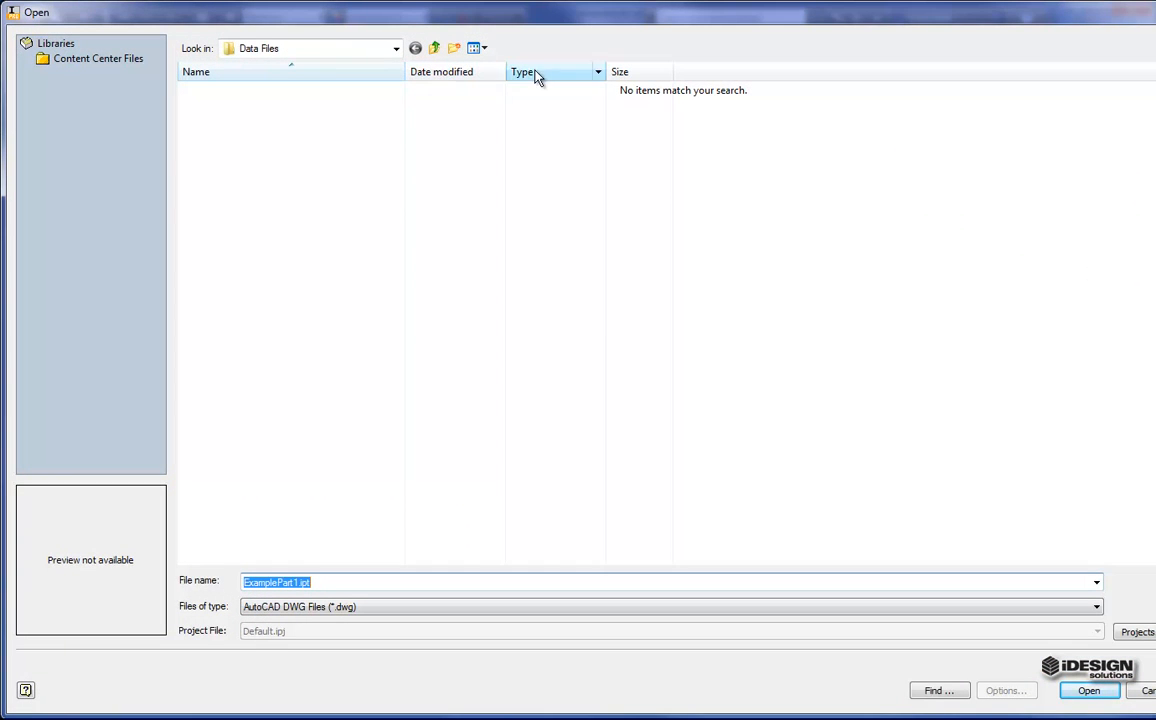
click(434, 48)
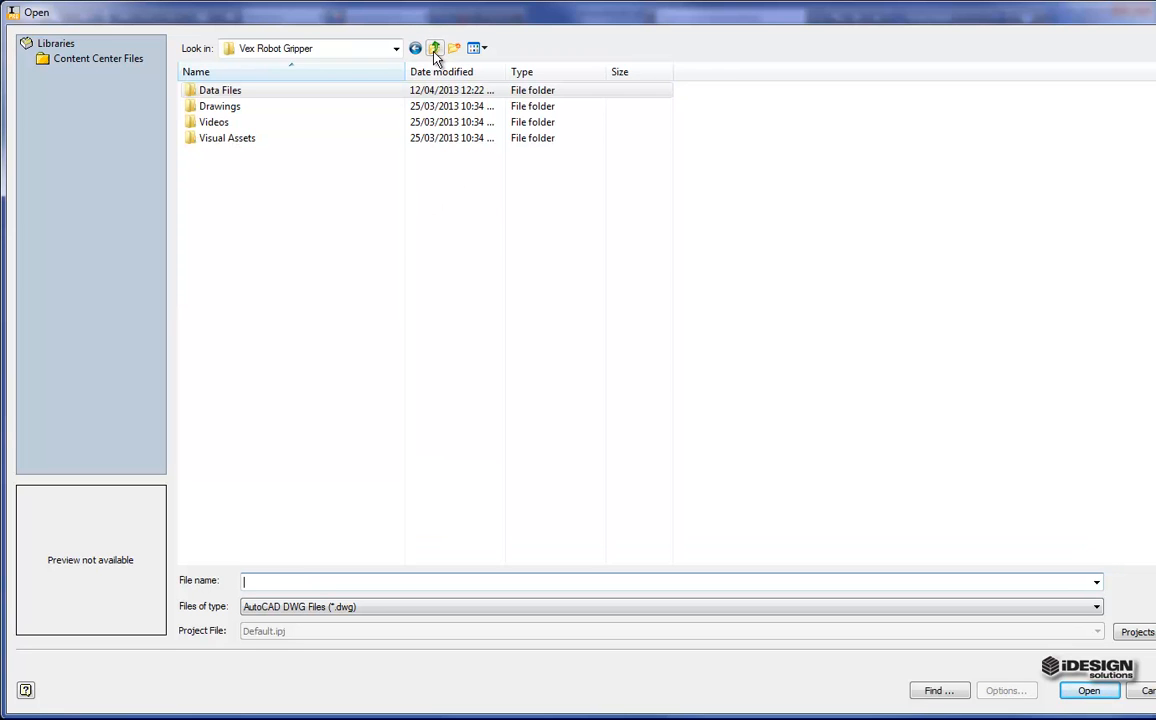
click(434, 48)
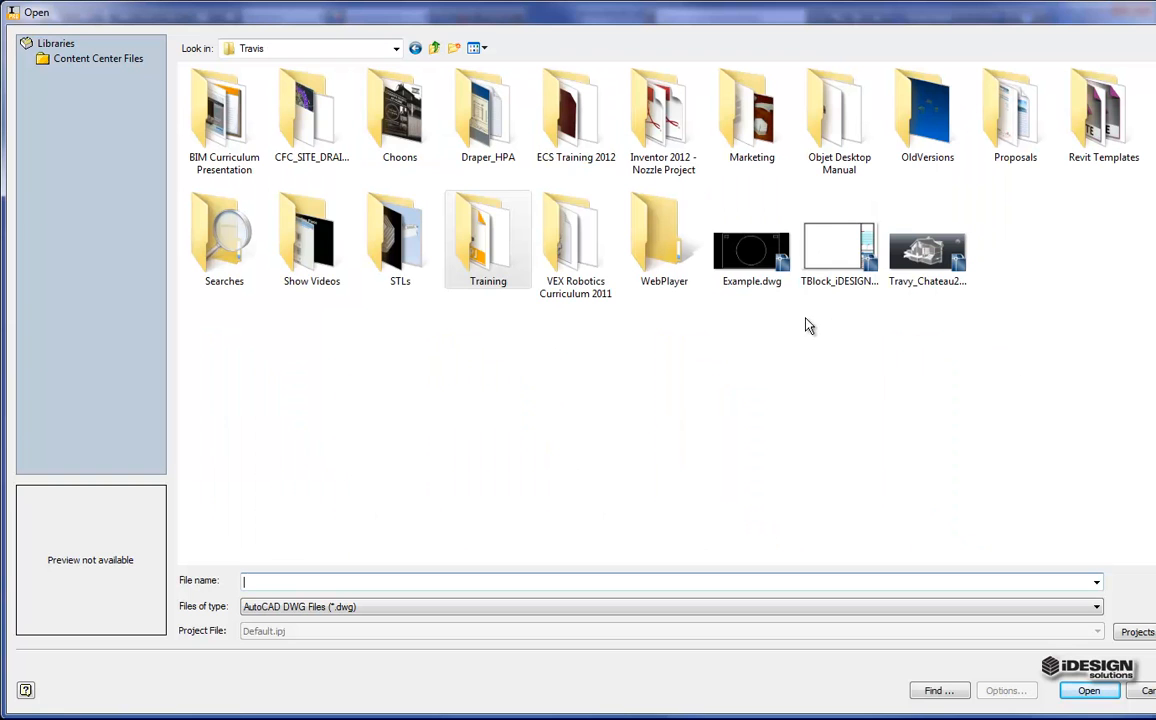
click(752, 240)
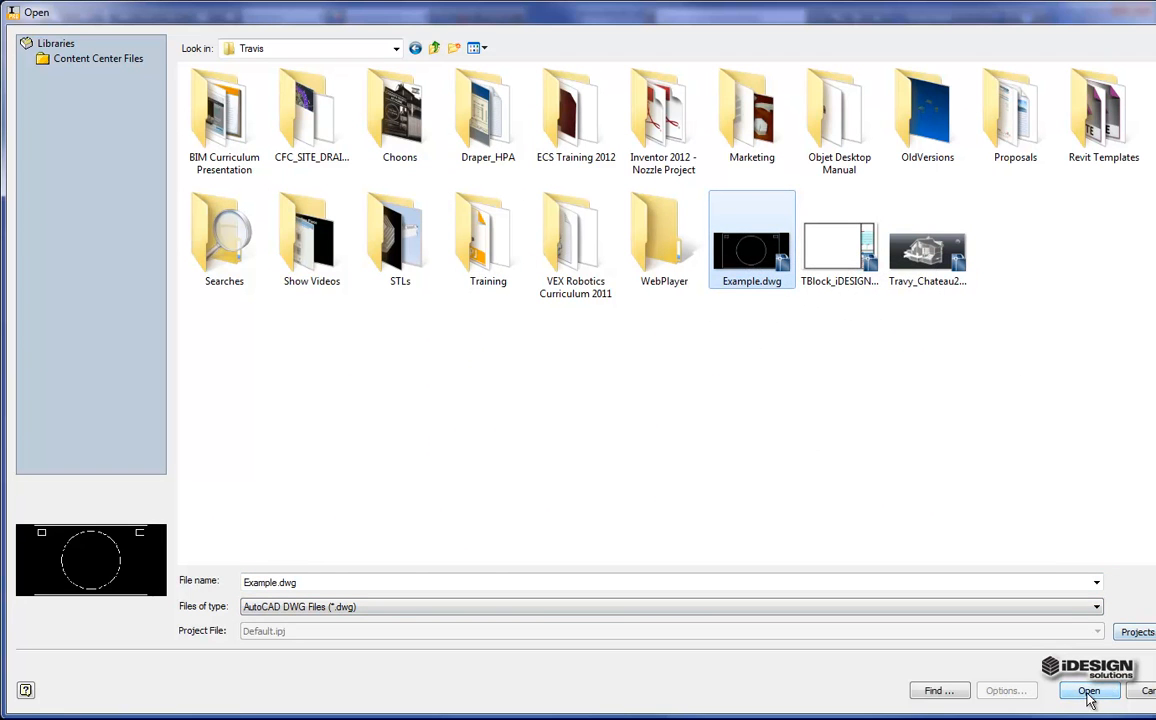
click(1088, 692)
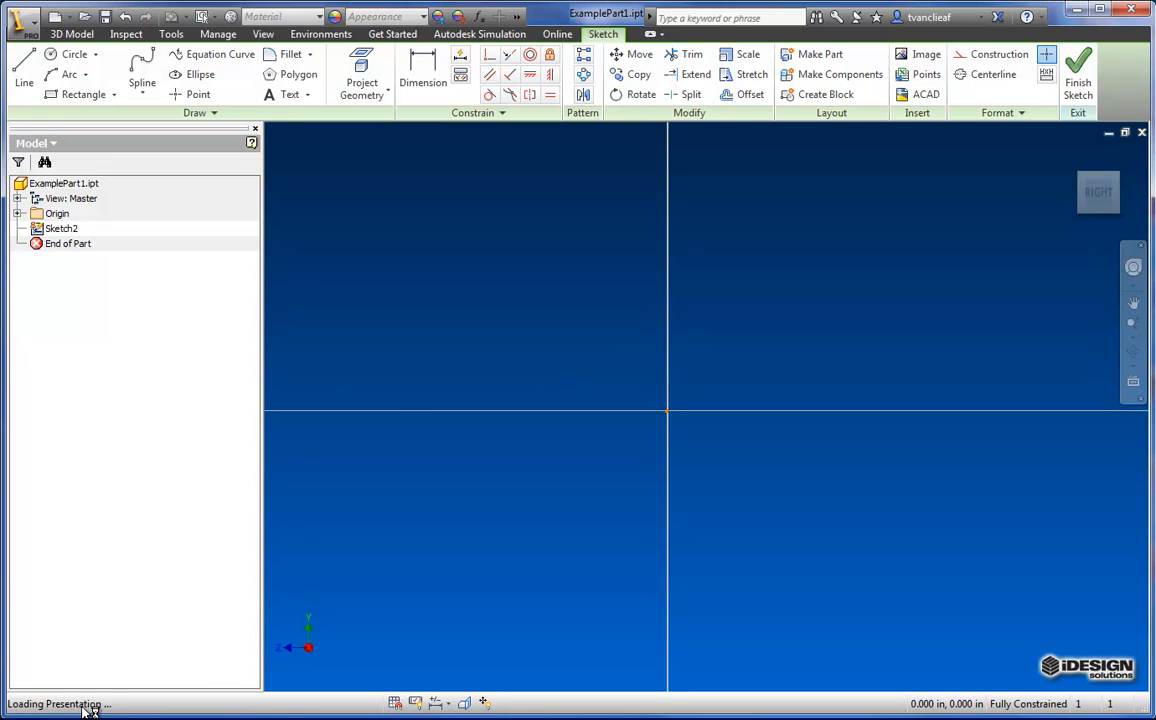
mouse_move(572, 344)
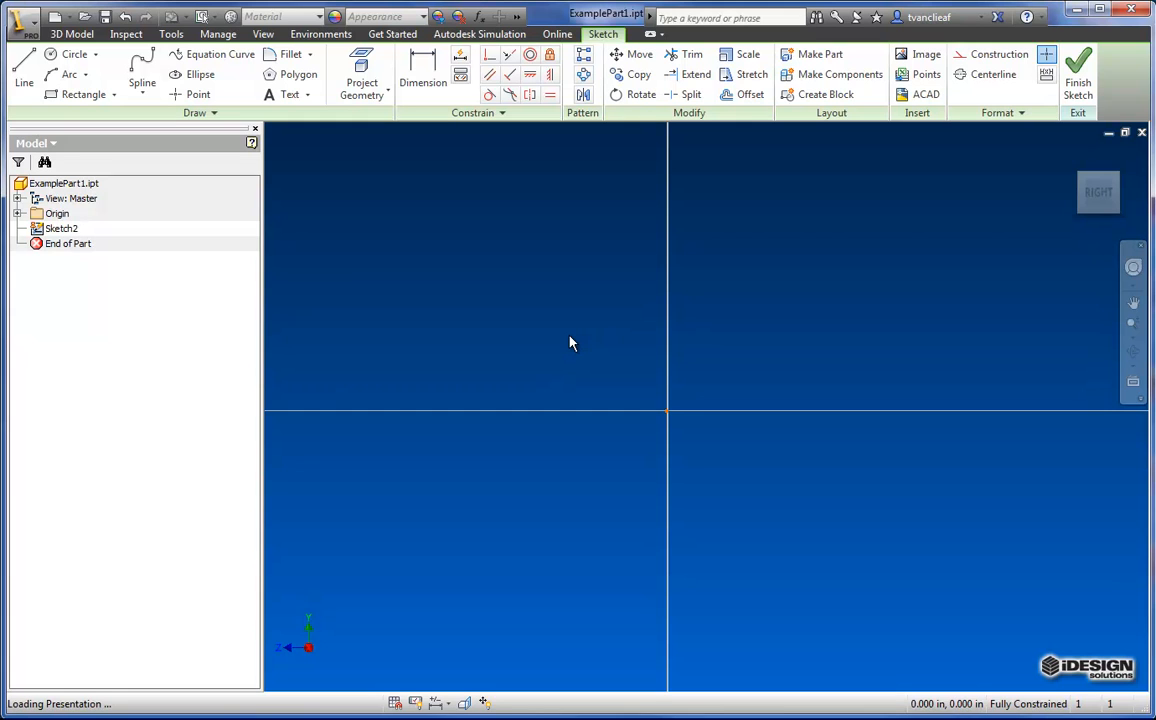
mouse_move(490, 530)
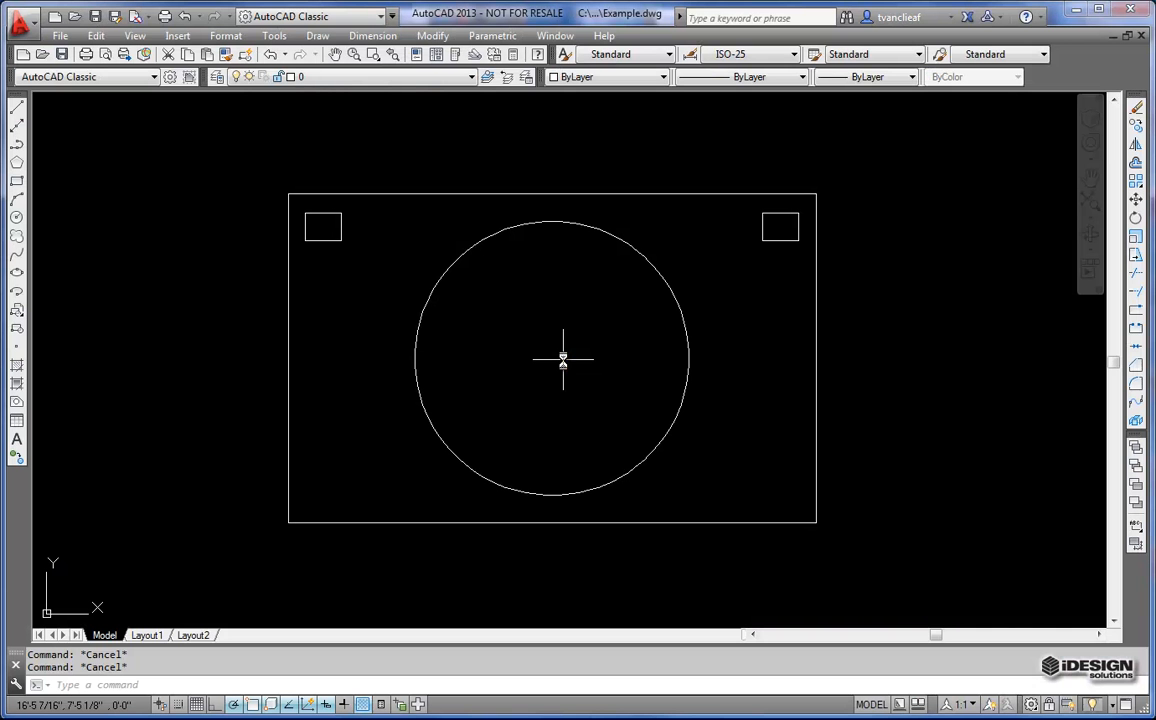
mouse_move(504, 312)
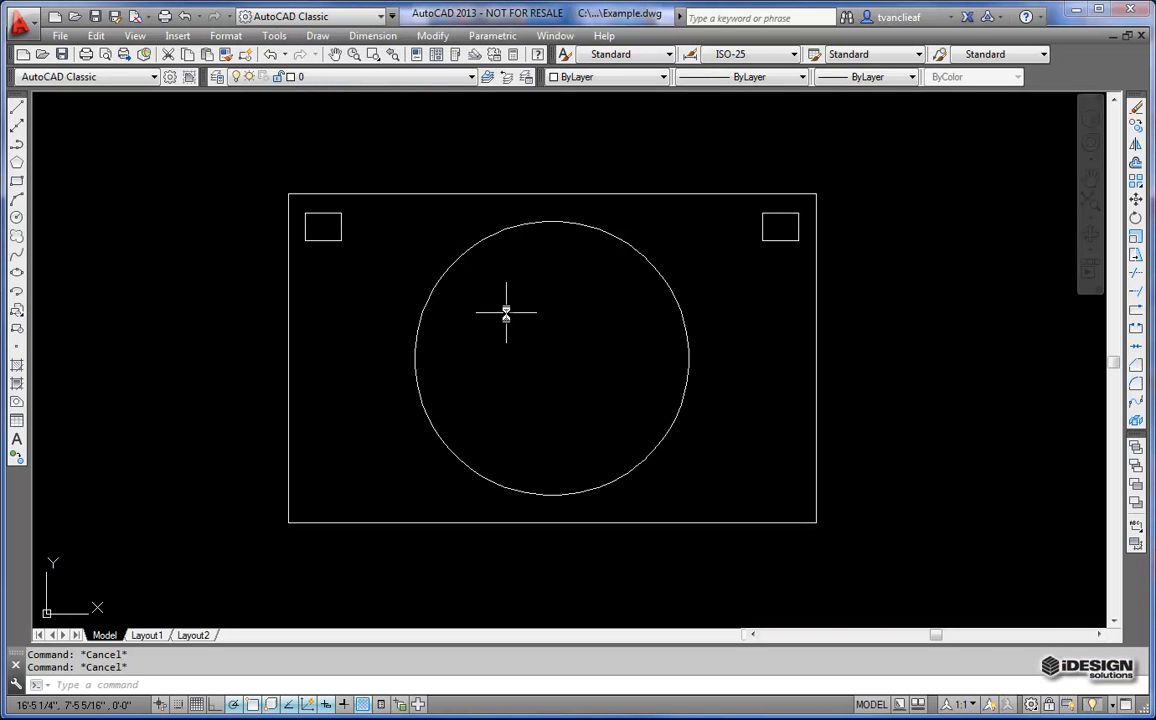
mouse_move(504, 316)
text(UNITS)
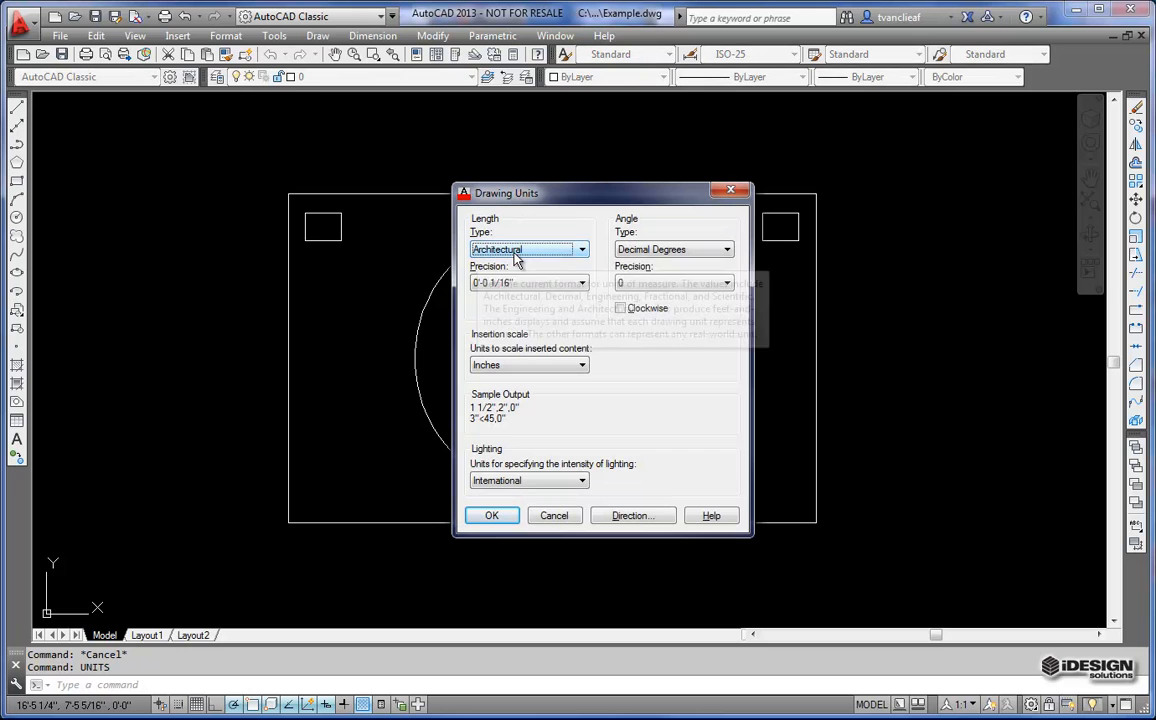
mouse_move(516, 282)
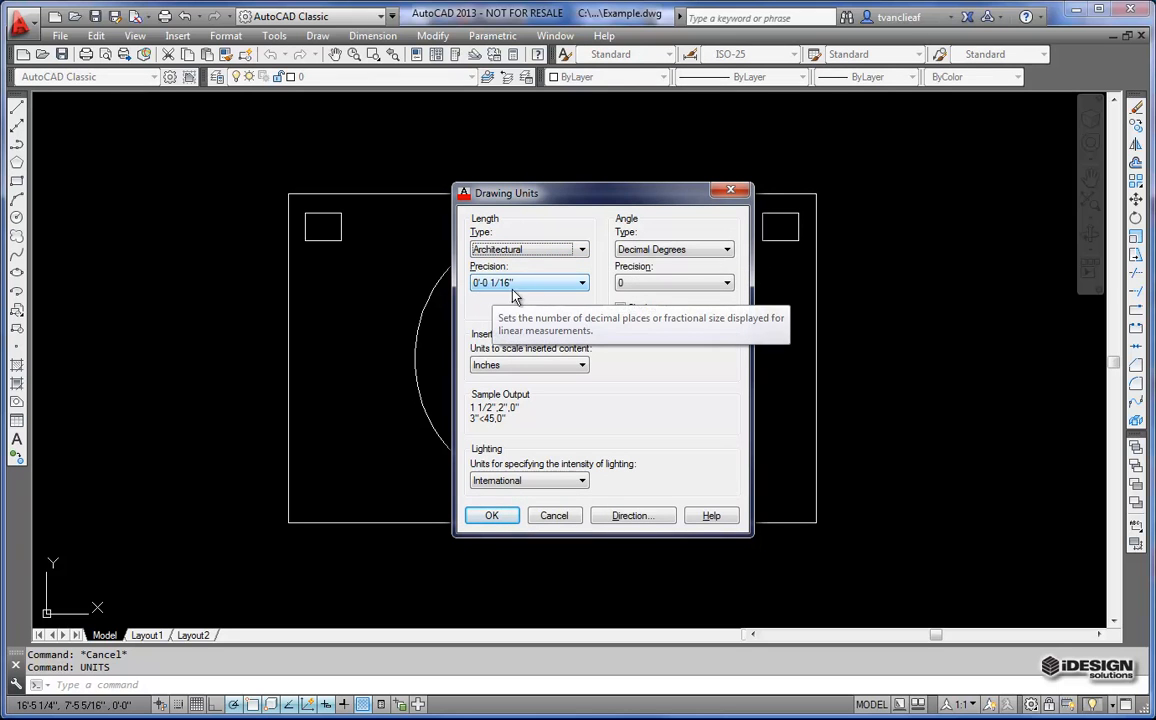
mouse_move(564, 290)
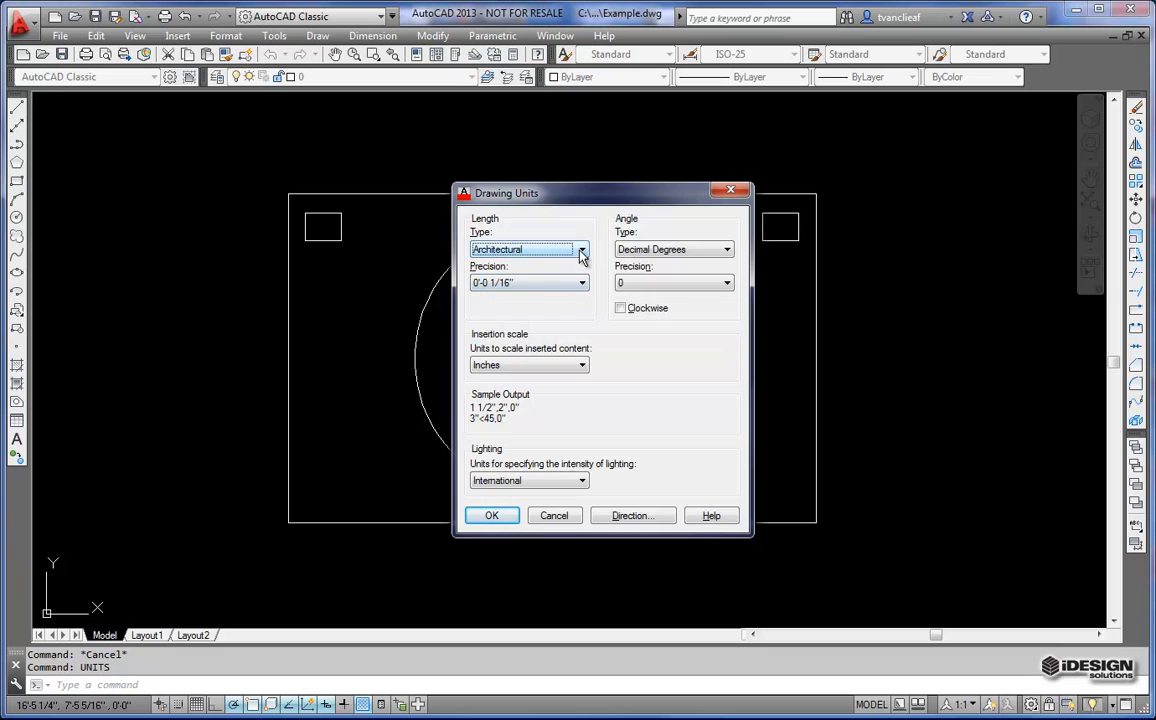
- Change the drawing's length type from Architectural to Decimal and confirm
click(582, 248)
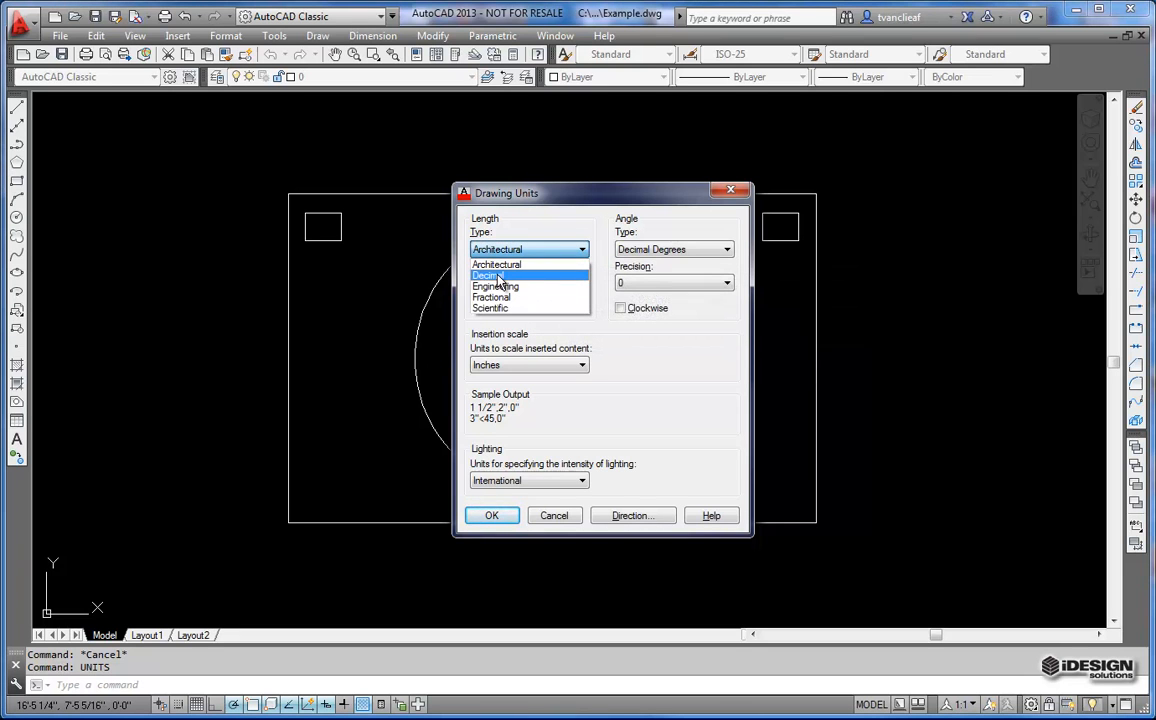
click(490, 276)
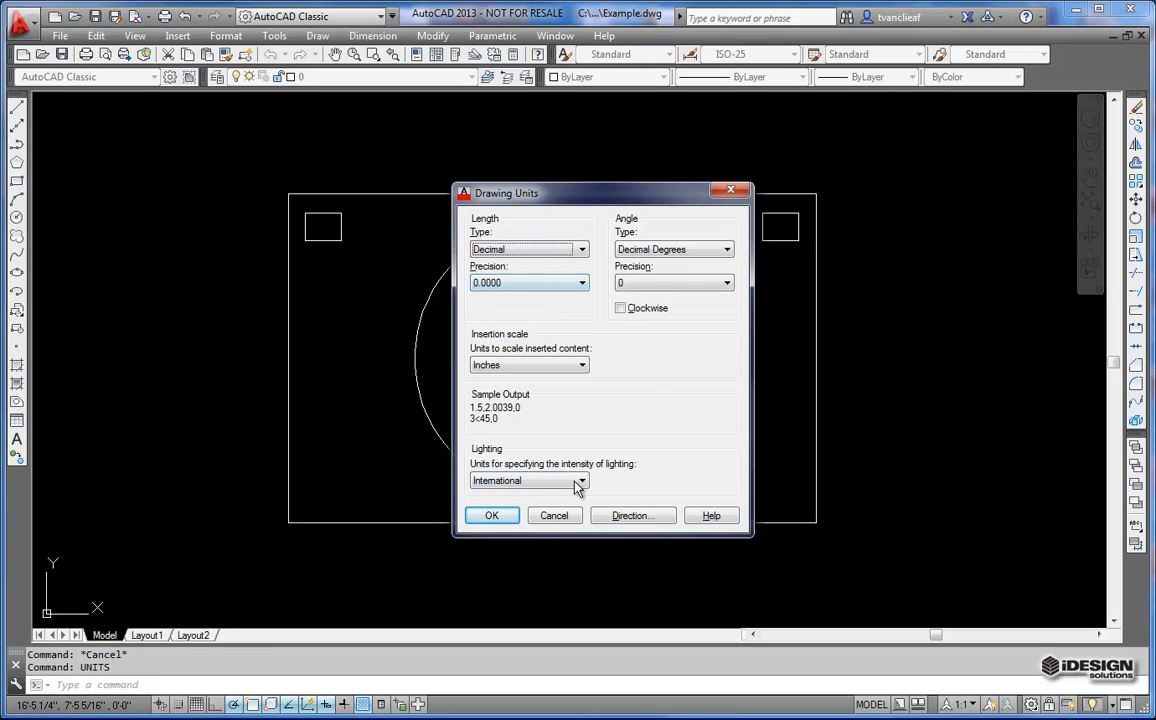
click(492, 516)
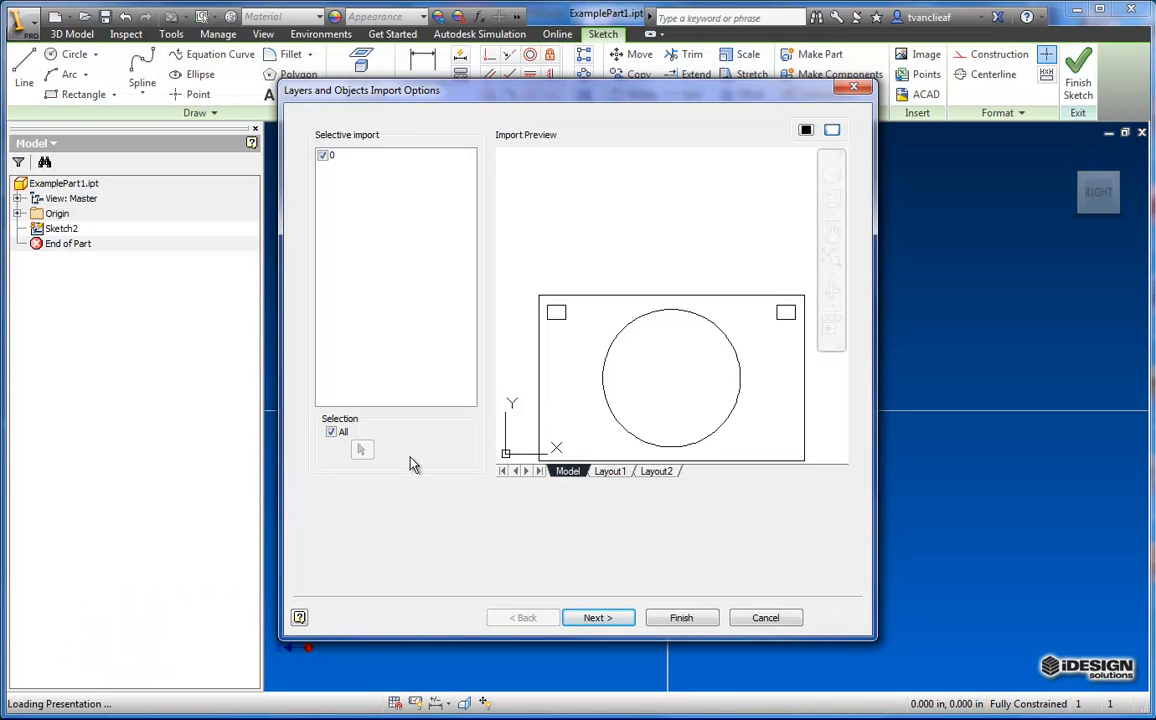
mouse_move(470, 104)
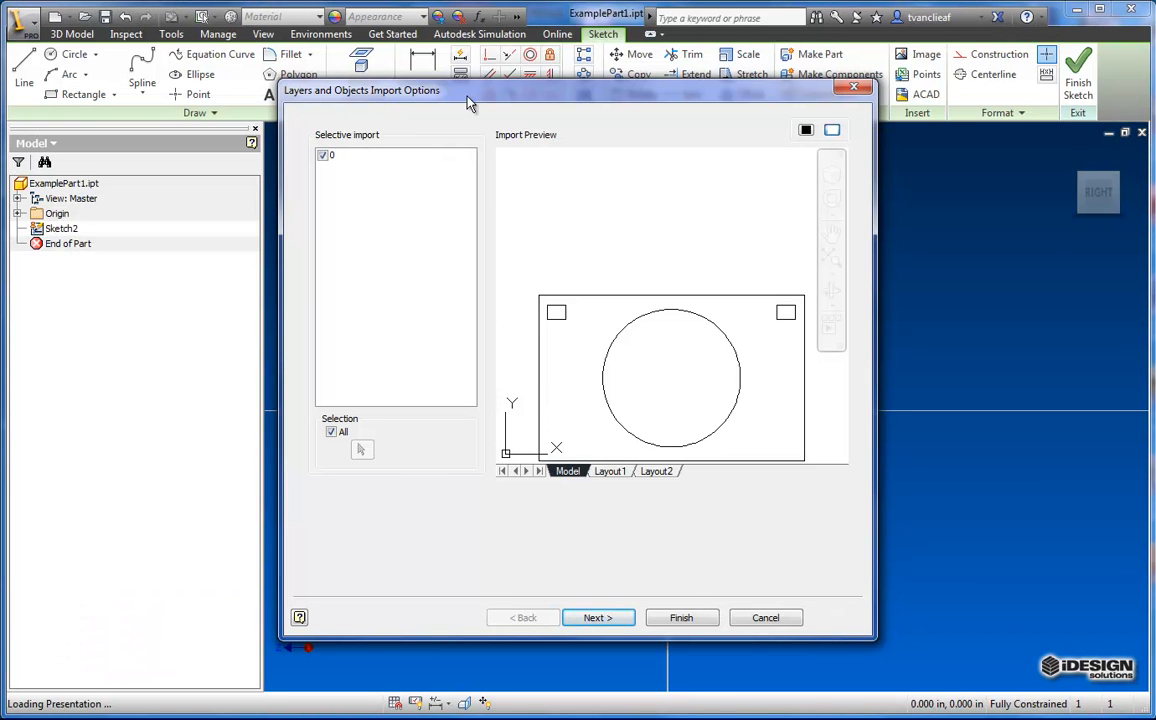
mouse_move(350, 140)
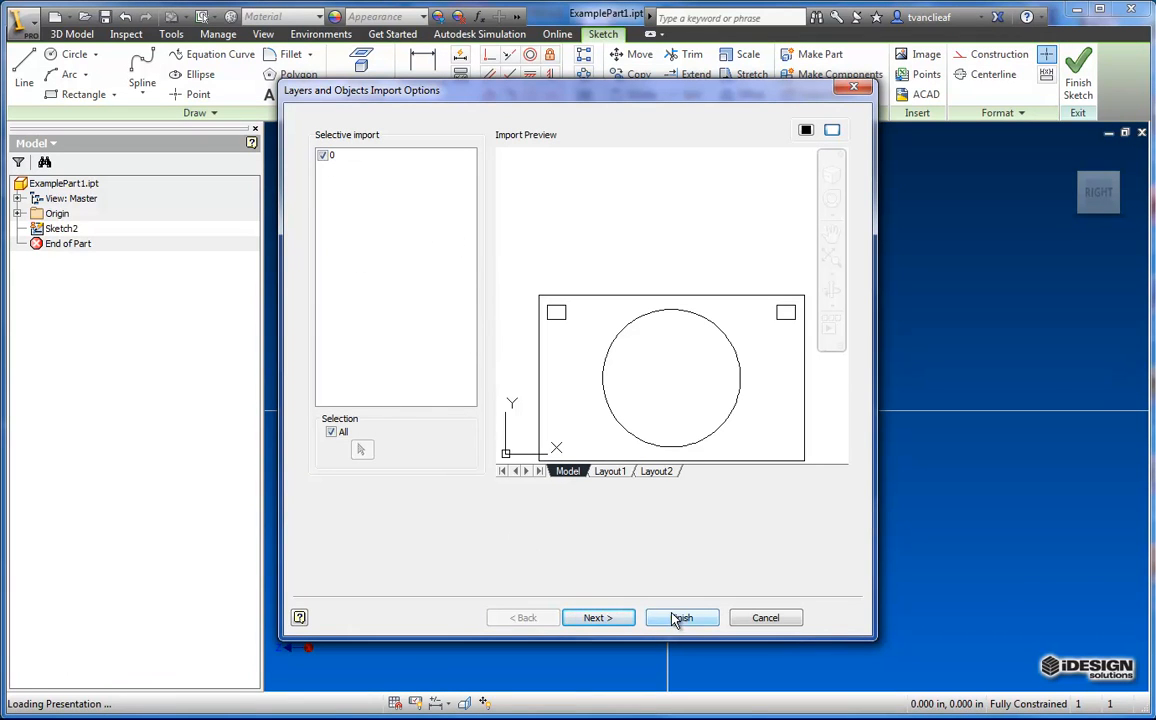
- Finish the import options with all layers and objects included
click(682, 616)
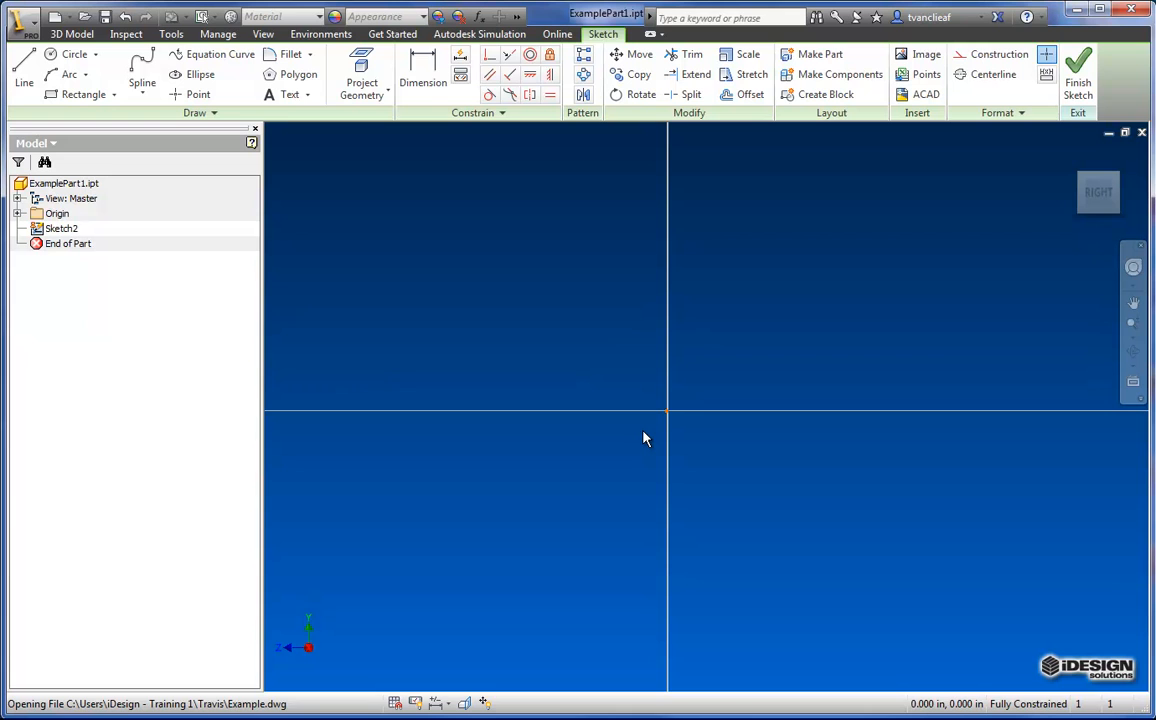
mouse_move(630, 444)
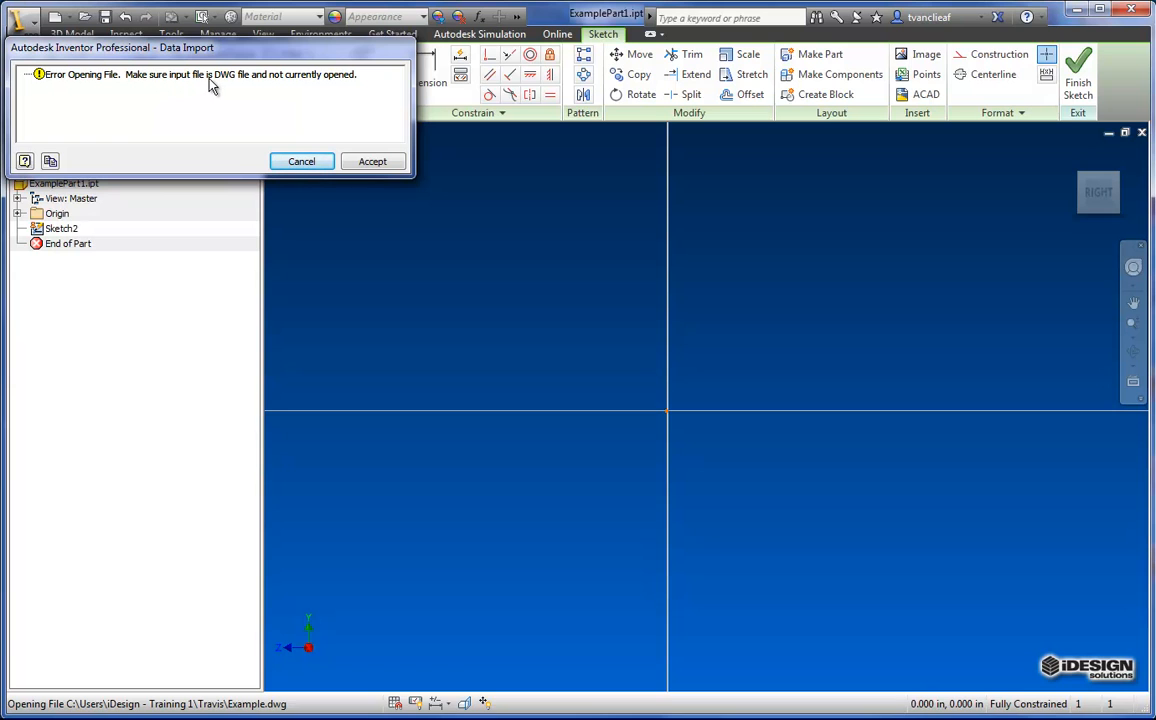
mouse_move(288, 90)
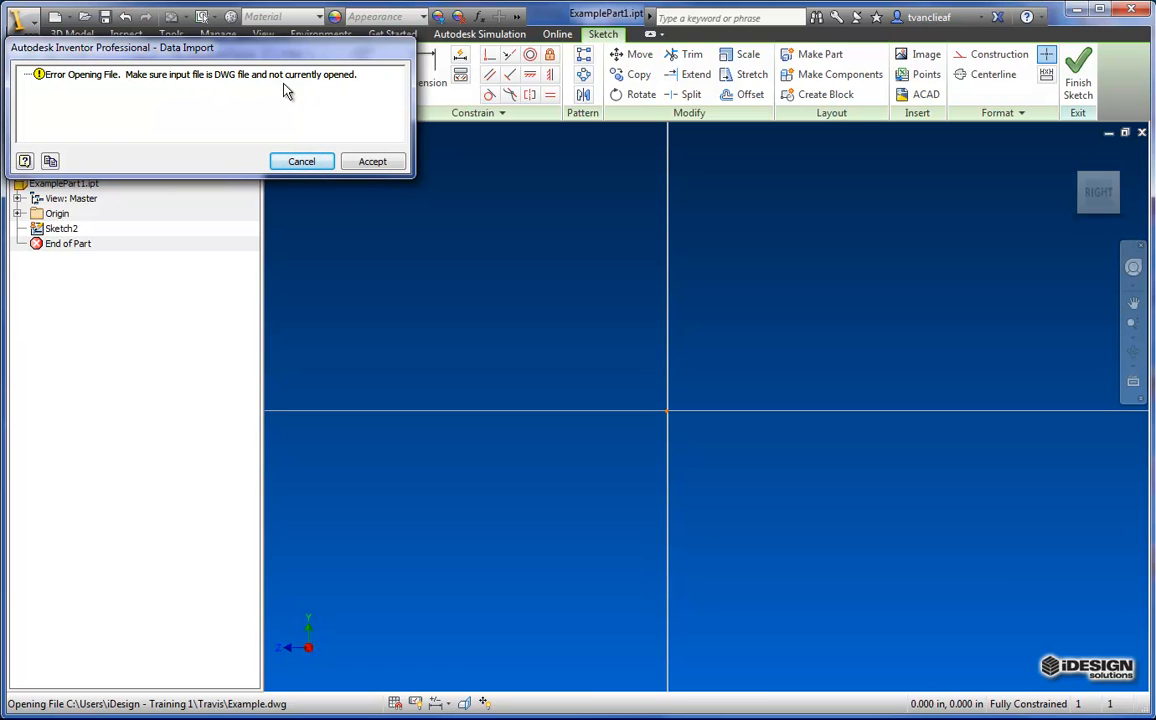
mouse_move(324, 176)
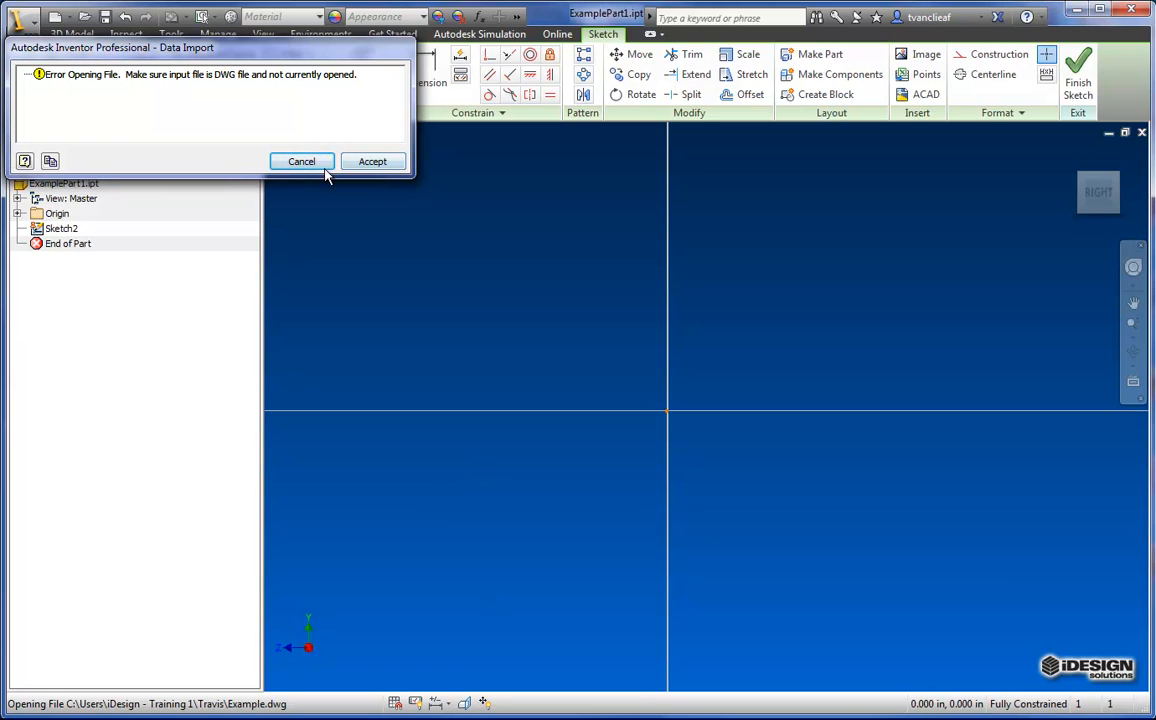
- Cancel the 'Error Opening File' data import message
click(372, 160)
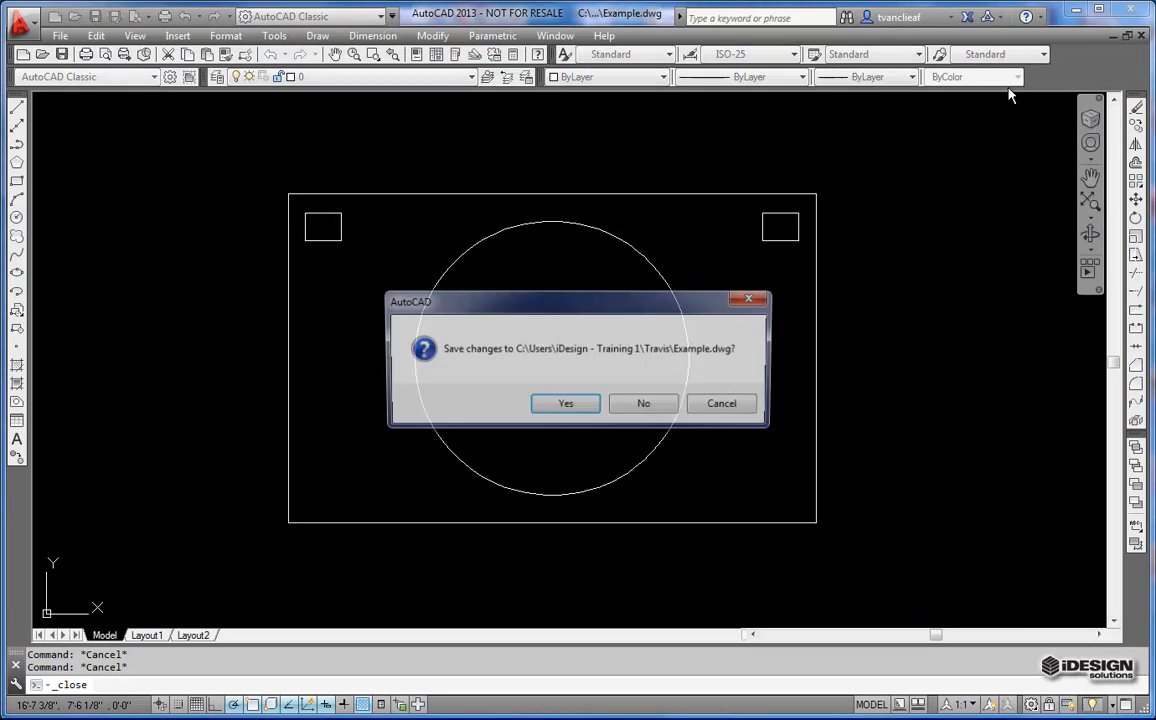
- Save and close the AutoCAD drawing, import Example.dwg's rectangle, circle and squares, and finish Sketch2
click(644, 404)
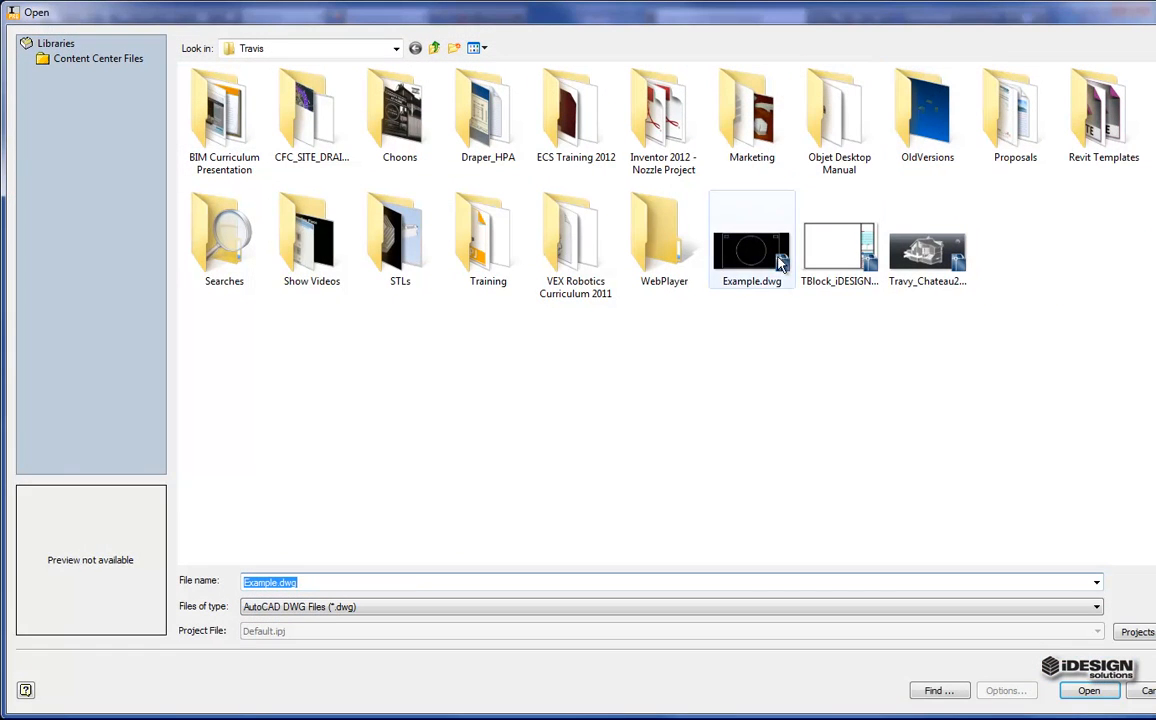
click(1088, 690)
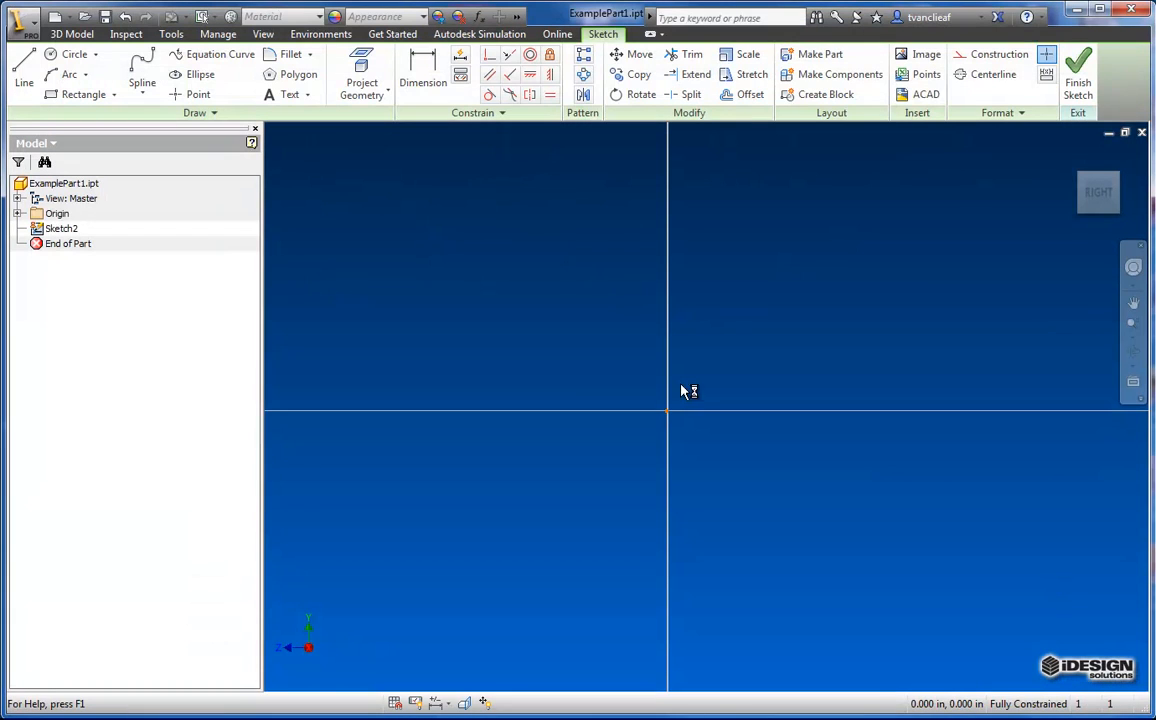
mouse_move(568, 388)
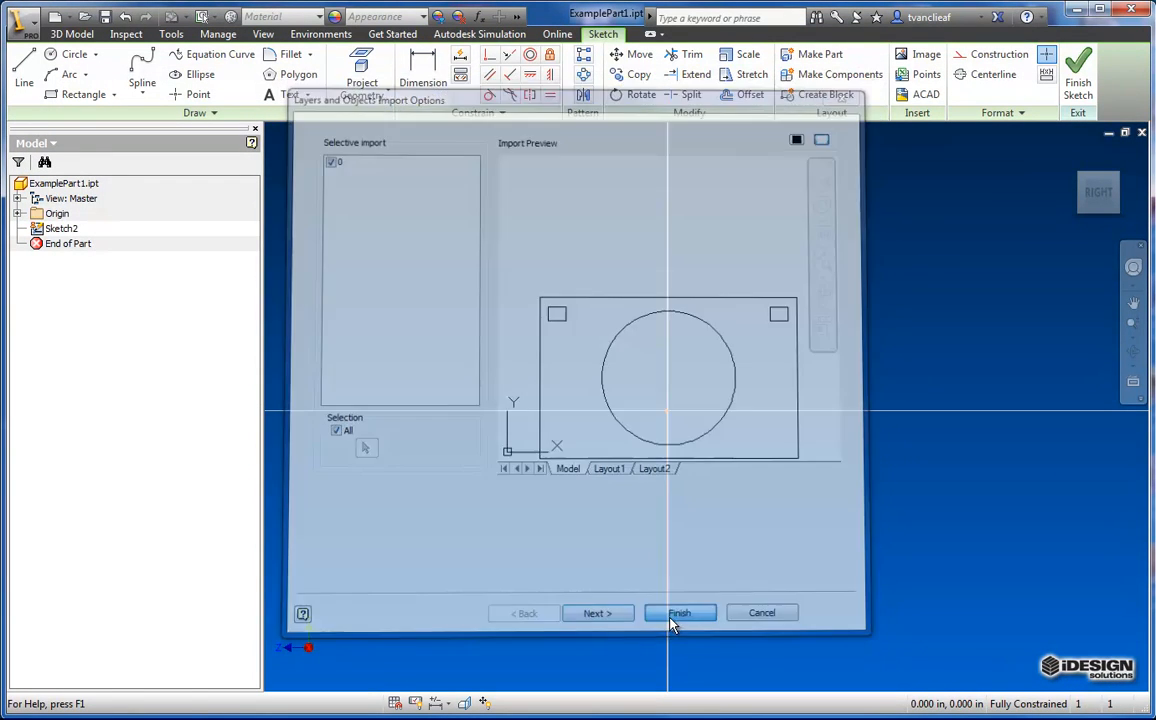
click(680, 612)
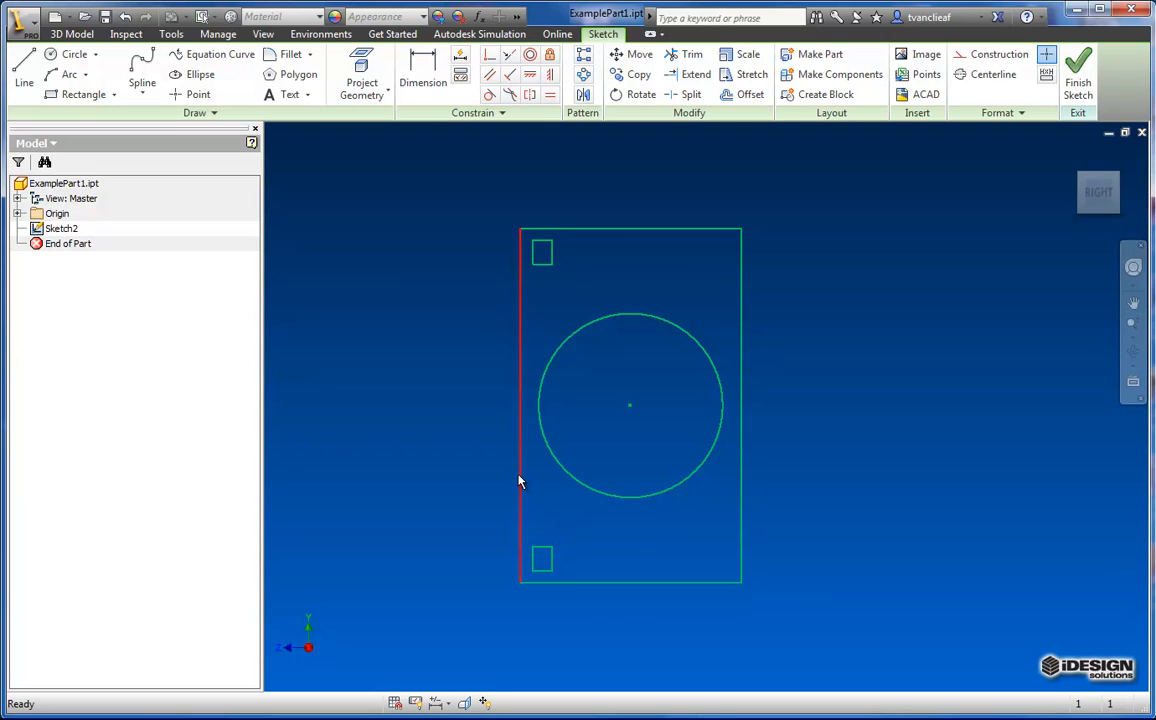
mouse_move(524, 570)
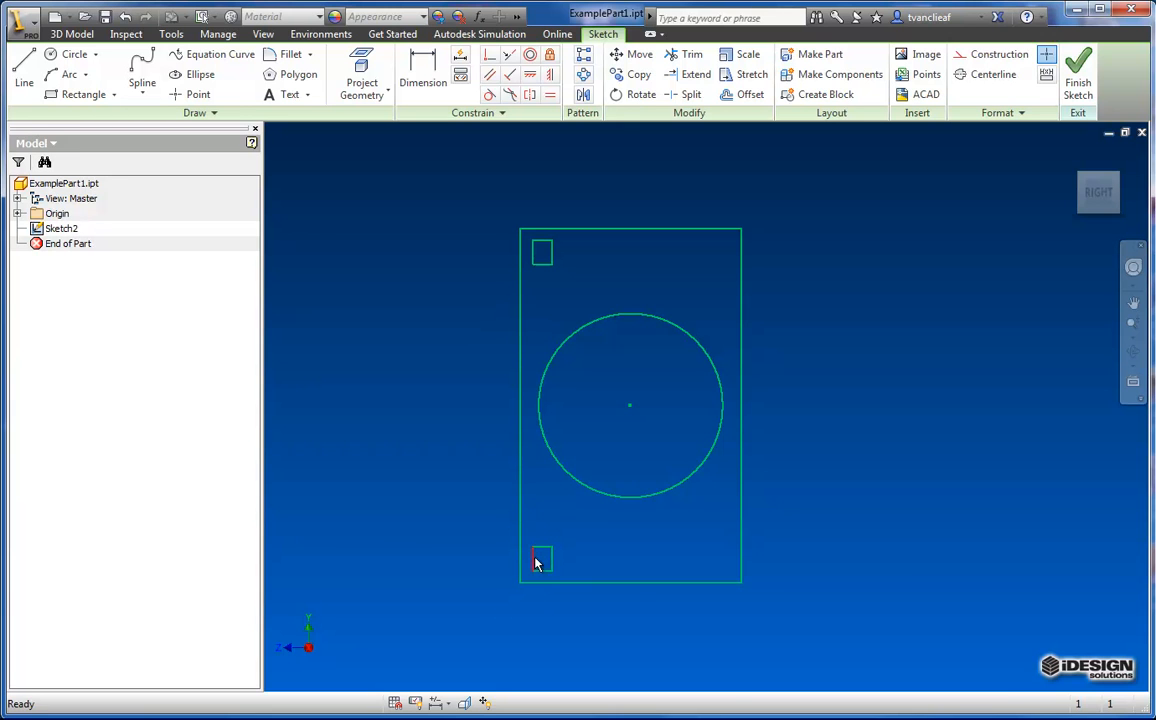
click(1078, 76)
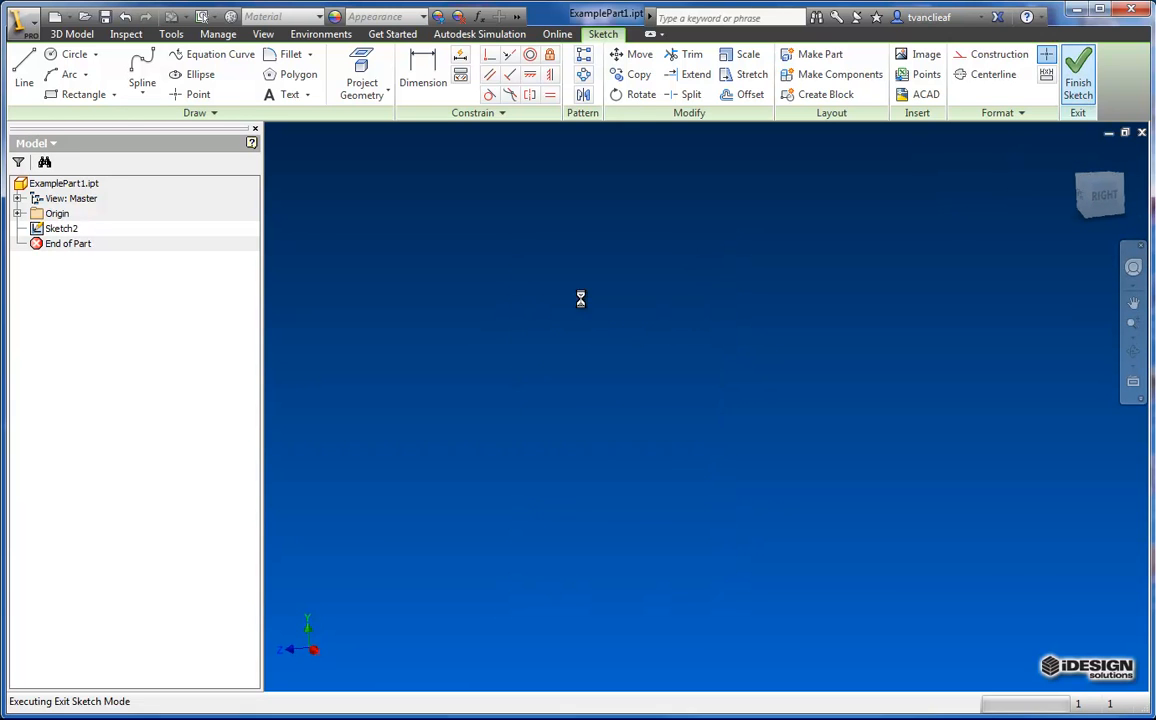
- Begin an Extrude of the sketch, abandon the lower-square profile pick and restart it
click(1078, 74)
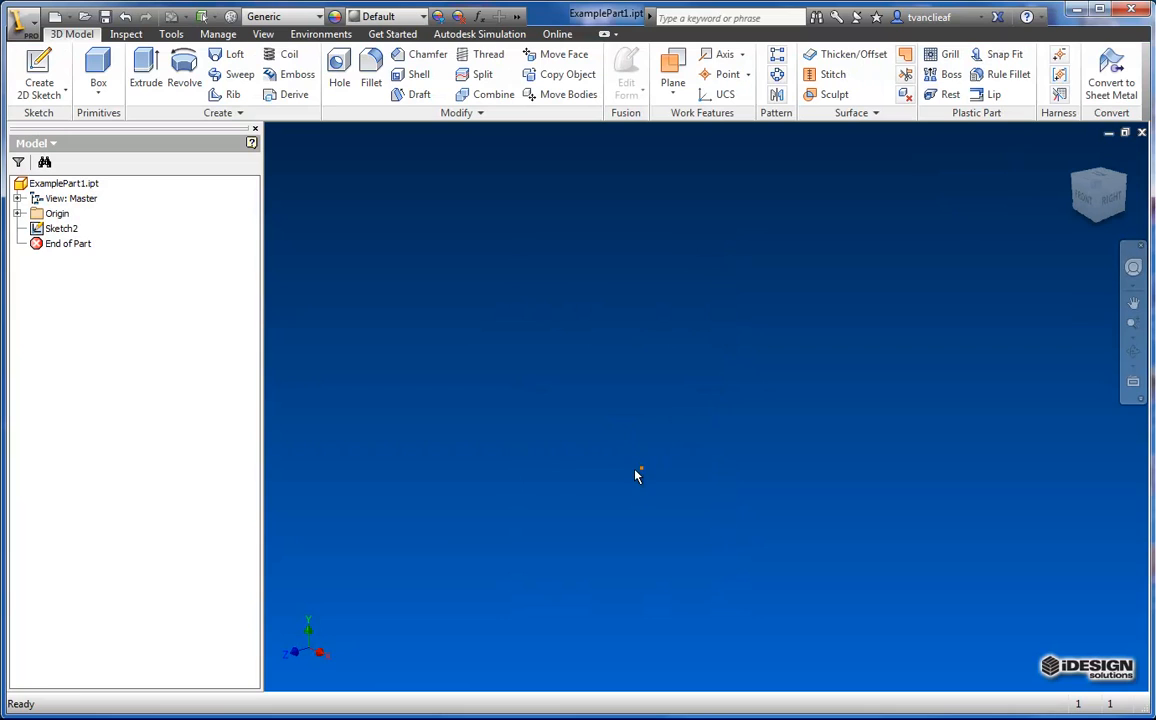
mouse_move(650, 452)
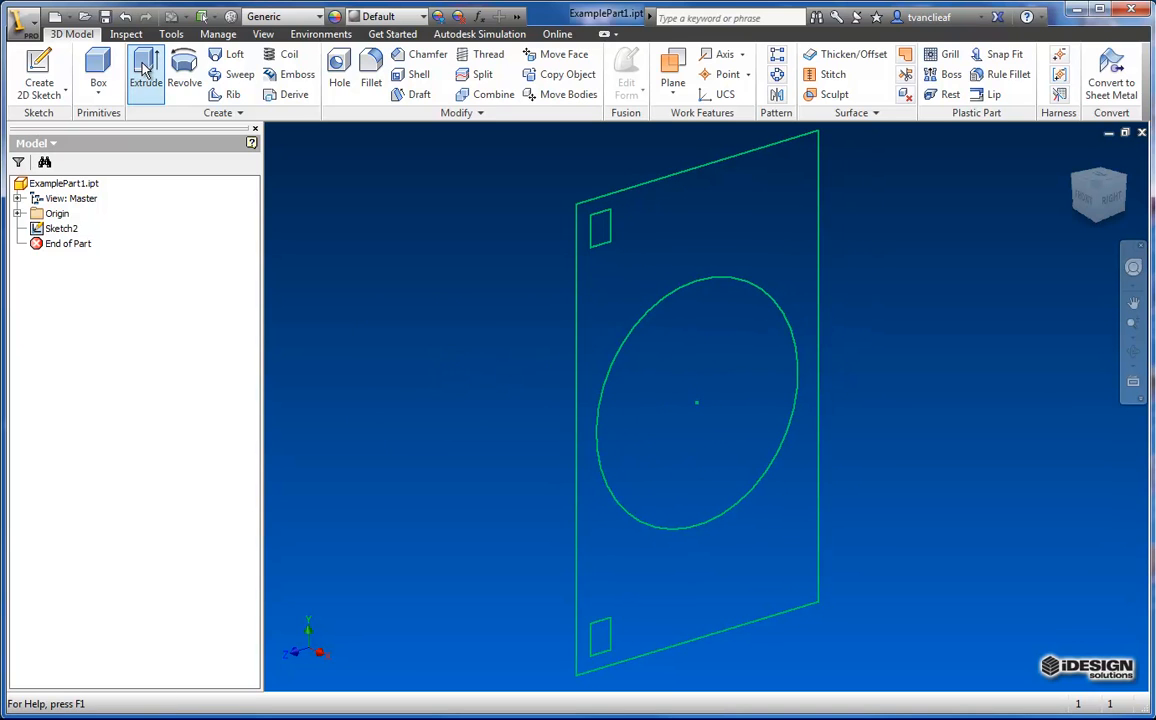
click(144, 70)
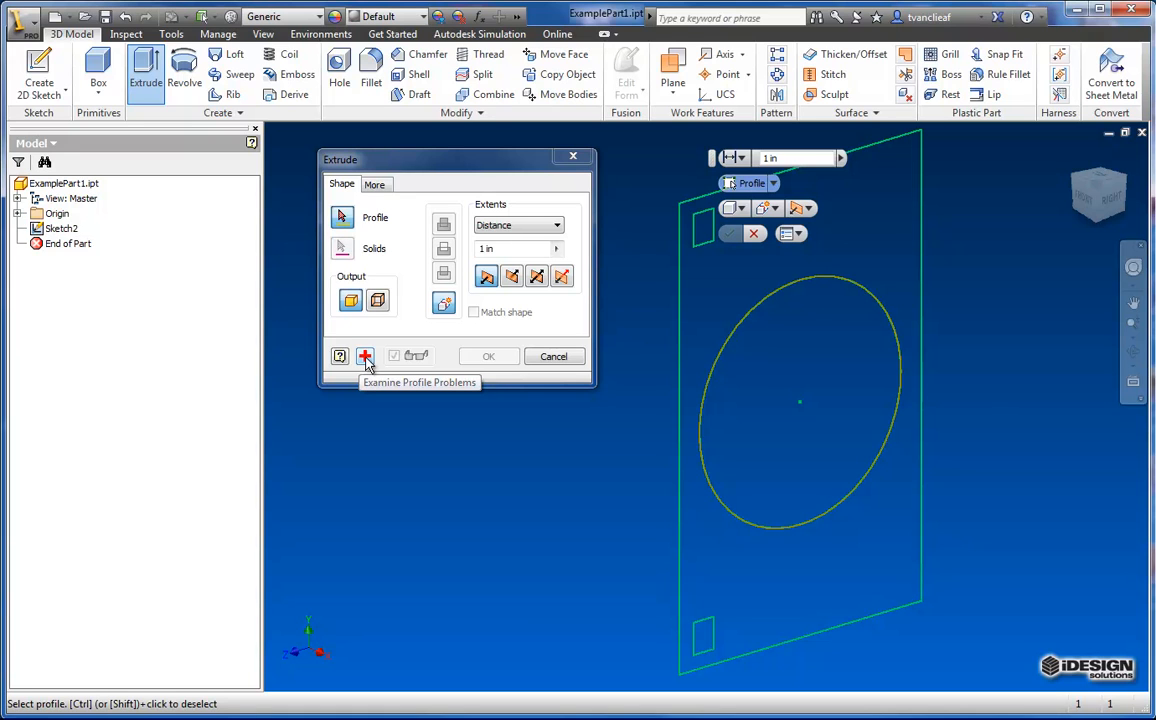
mouse_move(364, 356)
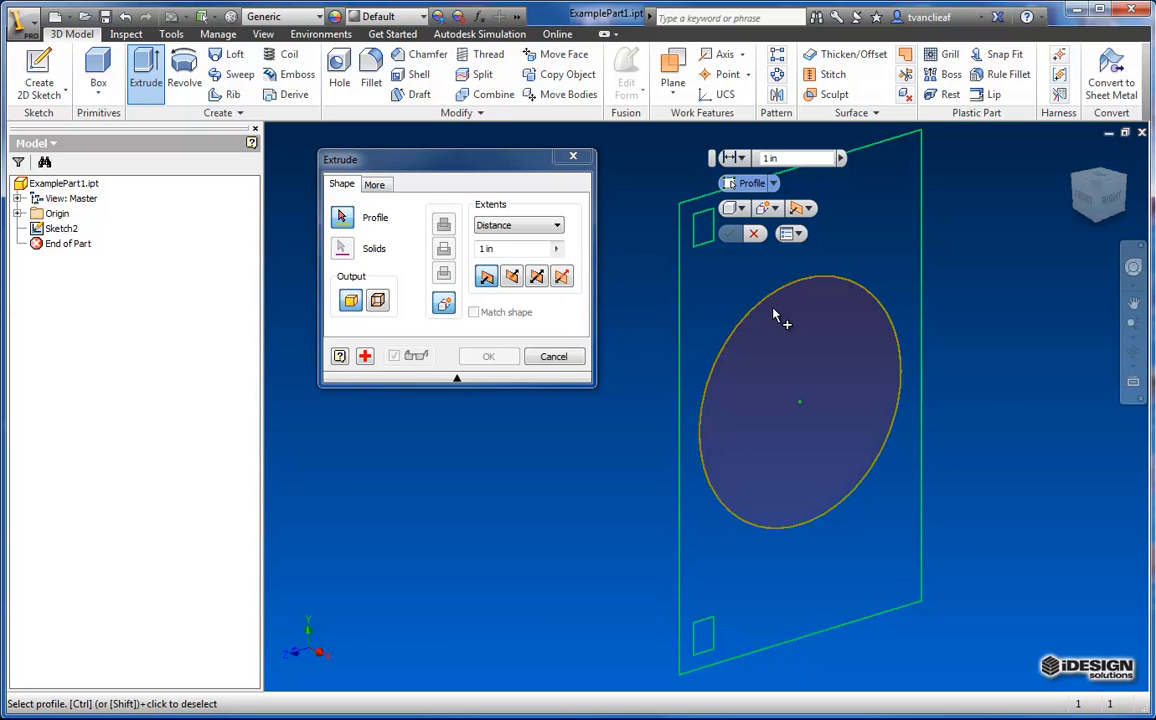
mouse_move(736, 388)
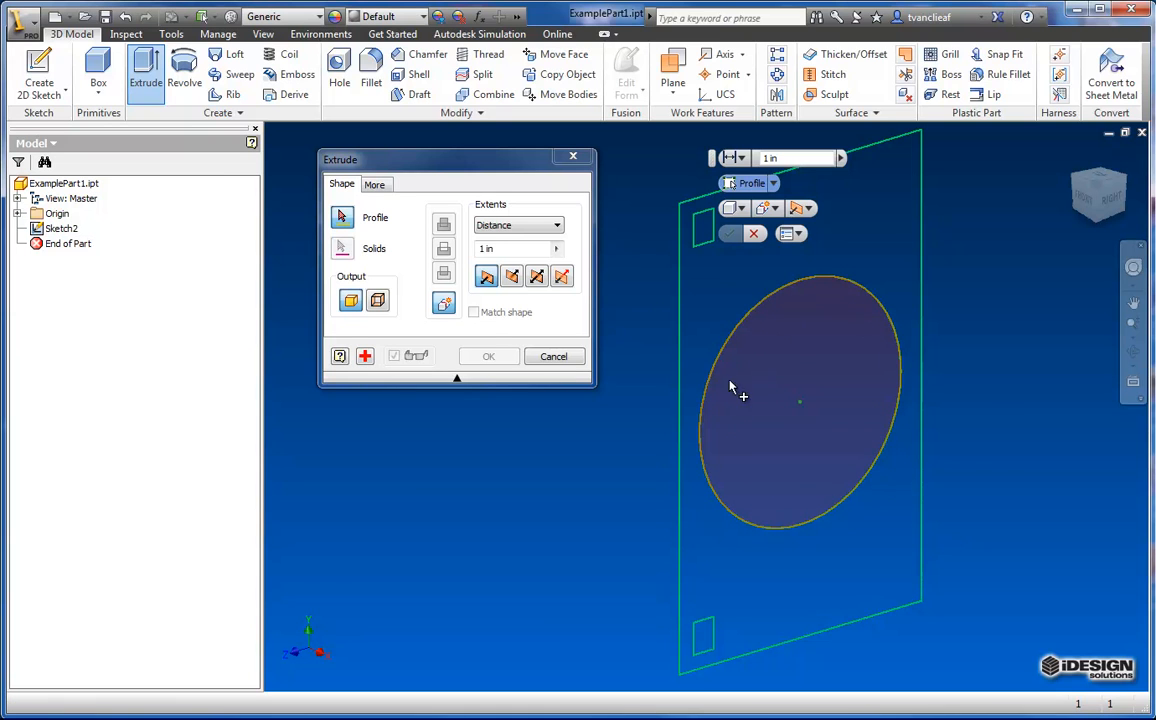
mouse_move(878, 312)
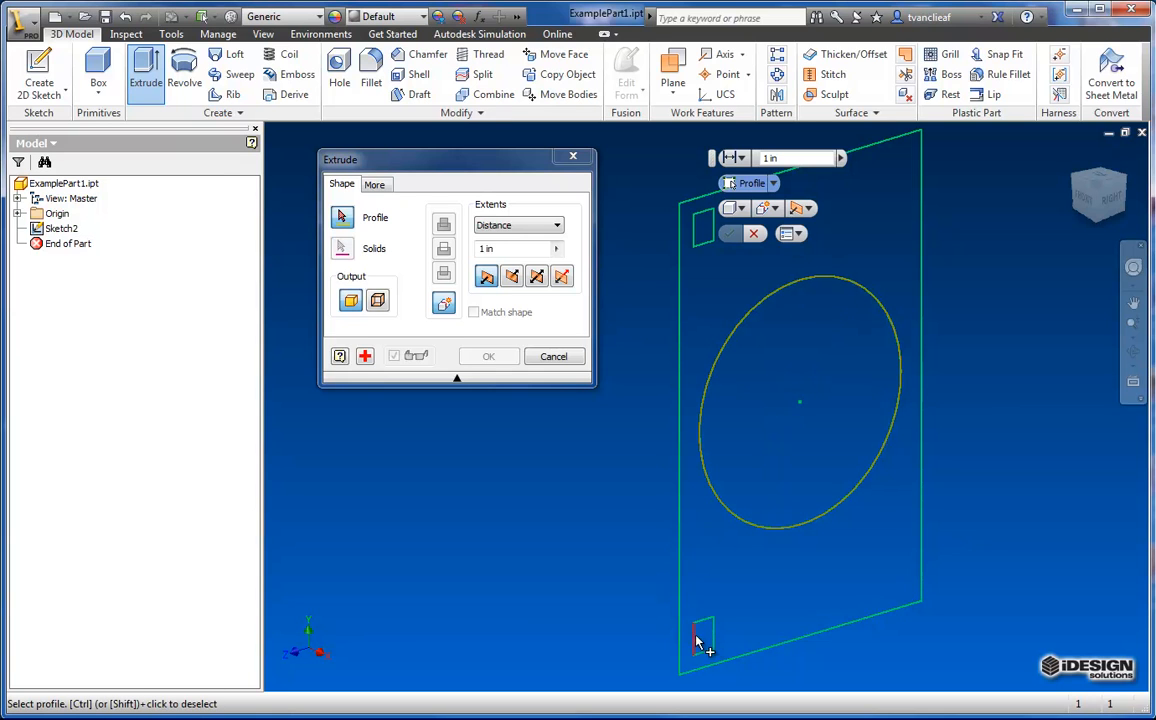
mouse_move(910, 528)
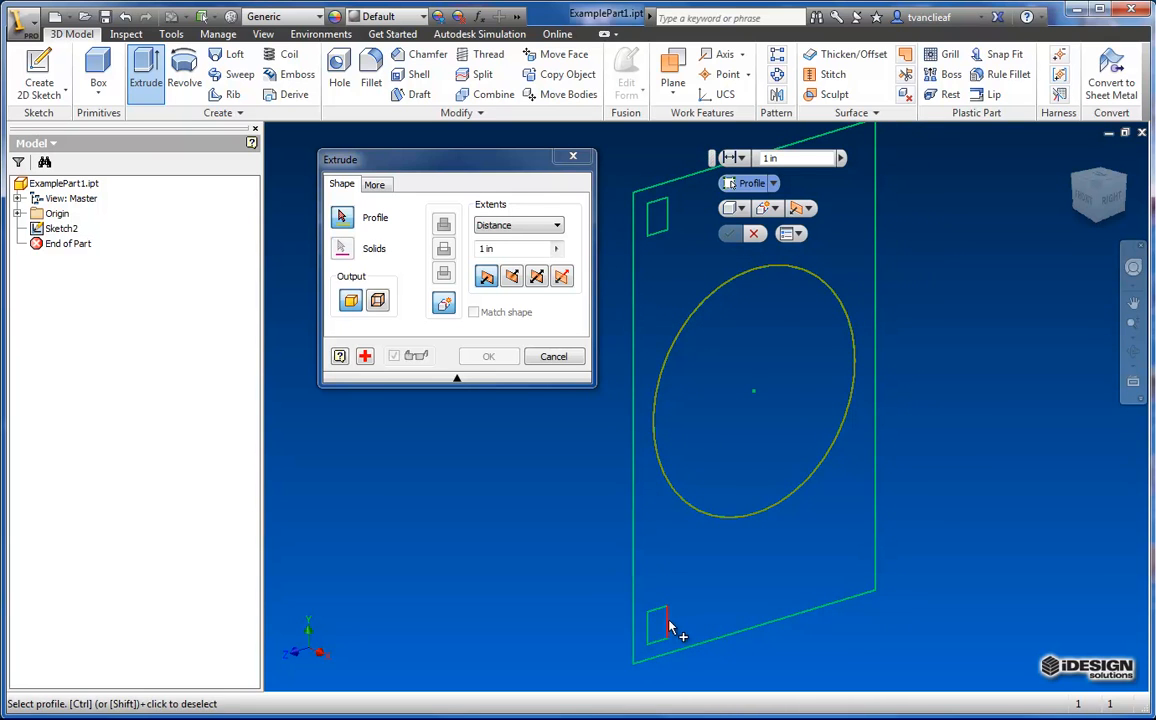
click(552, 356)
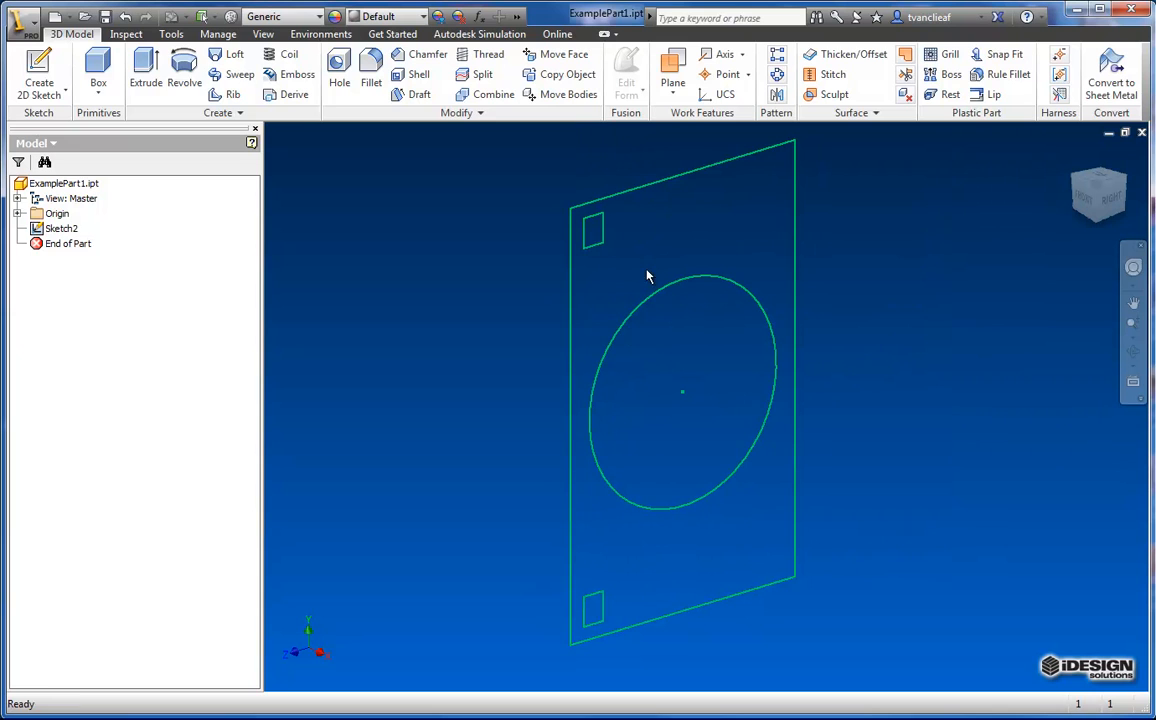
click(144, 70)
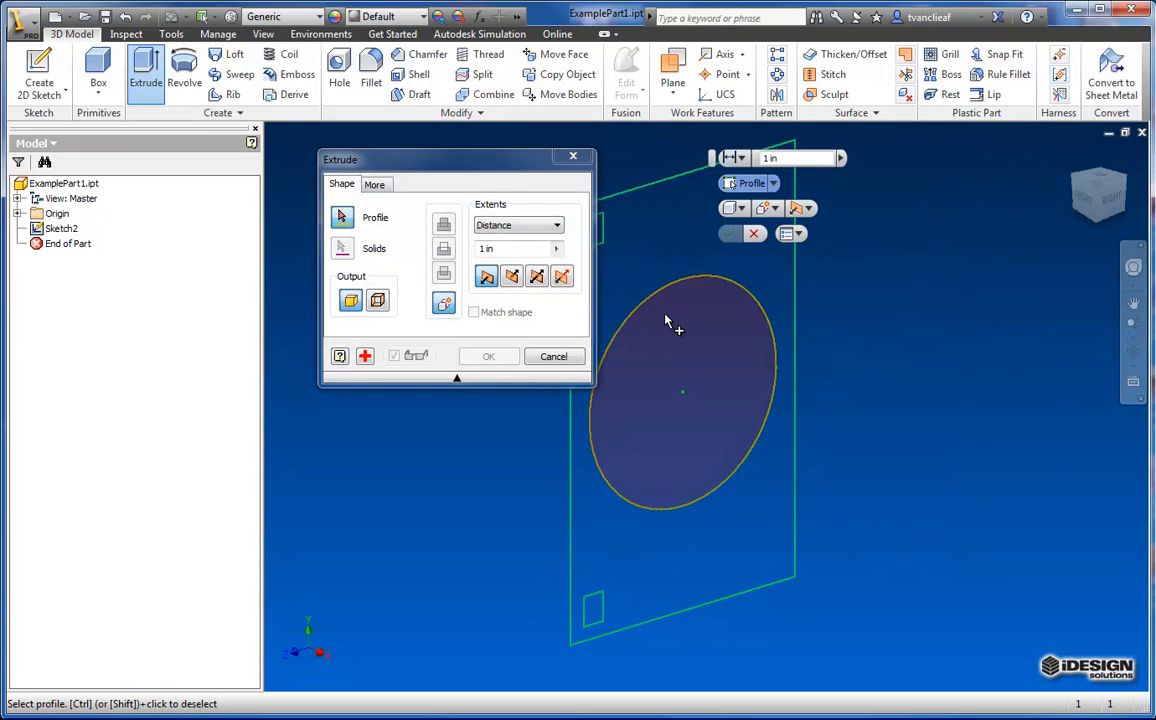
- Extrude the circle 0.750 in as Extrusion1, a solid cylinder, and select its sketch
click(684, 390)
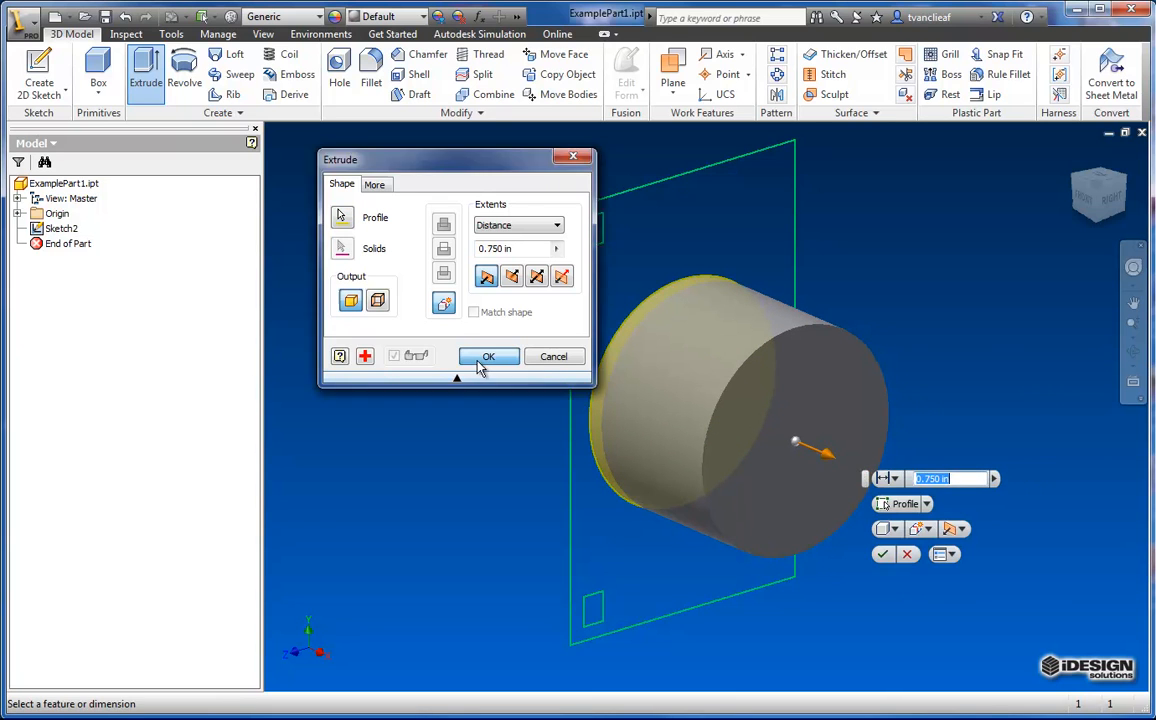
click(488, 356)
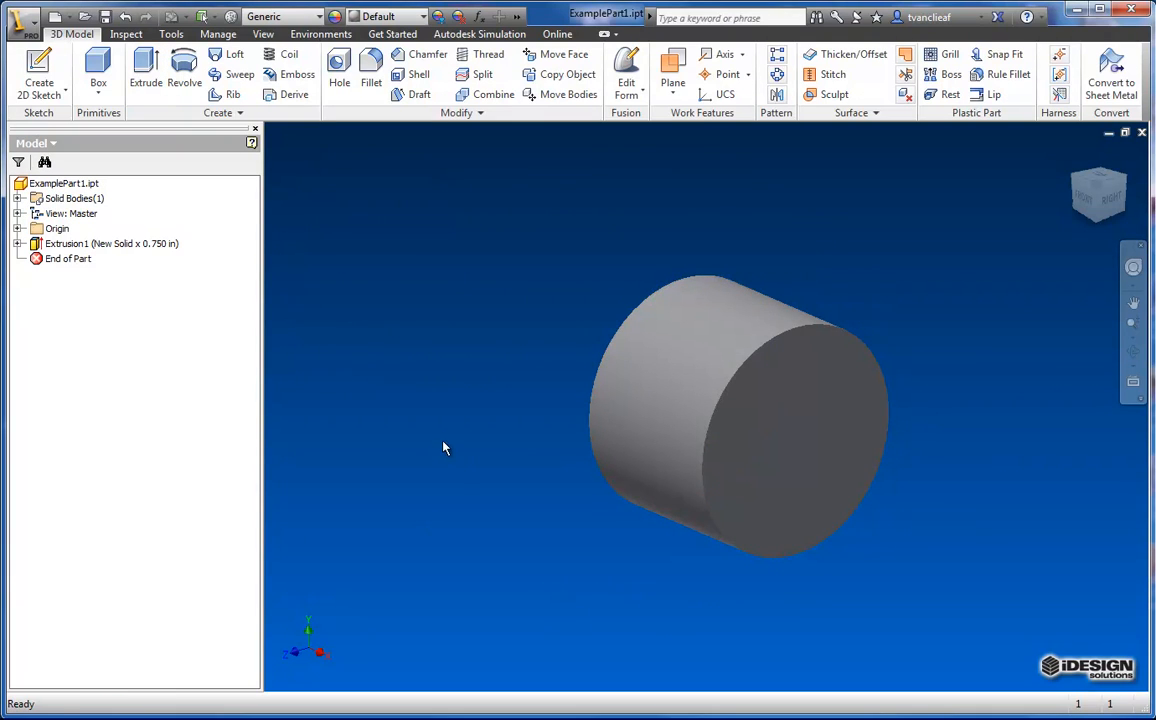
click(76, 258)
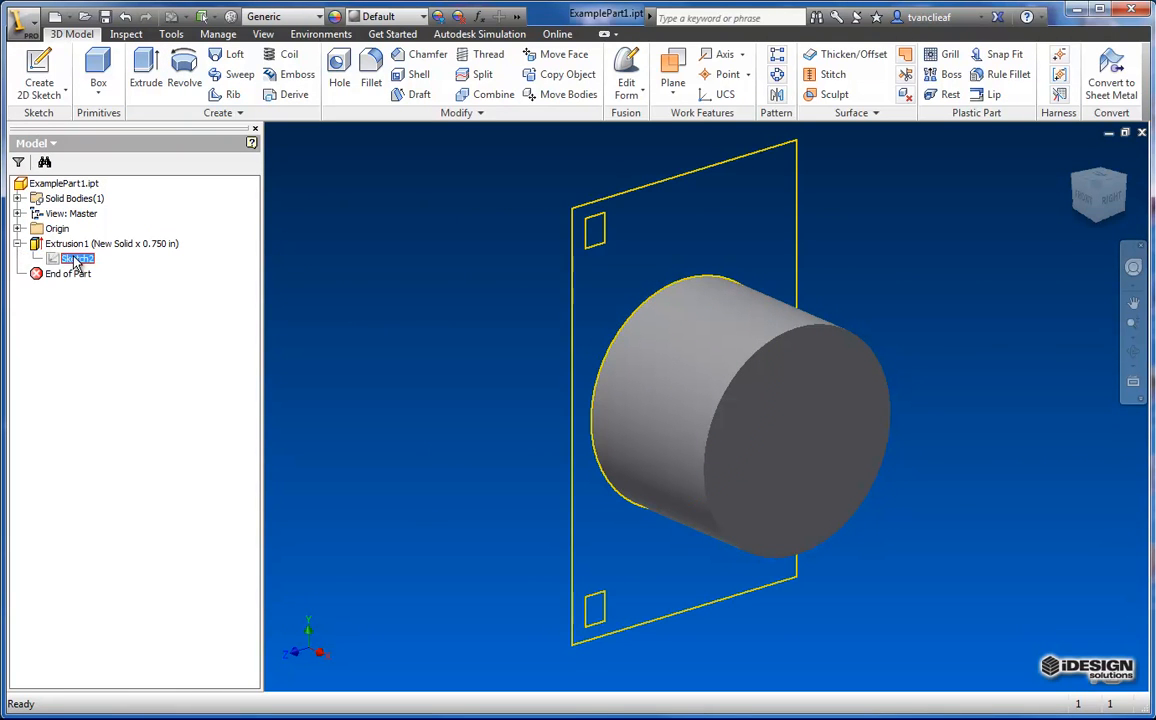
- Share and reopen Sketch2 for editing, then select the plate outline and square holes
right_click(76, 258)
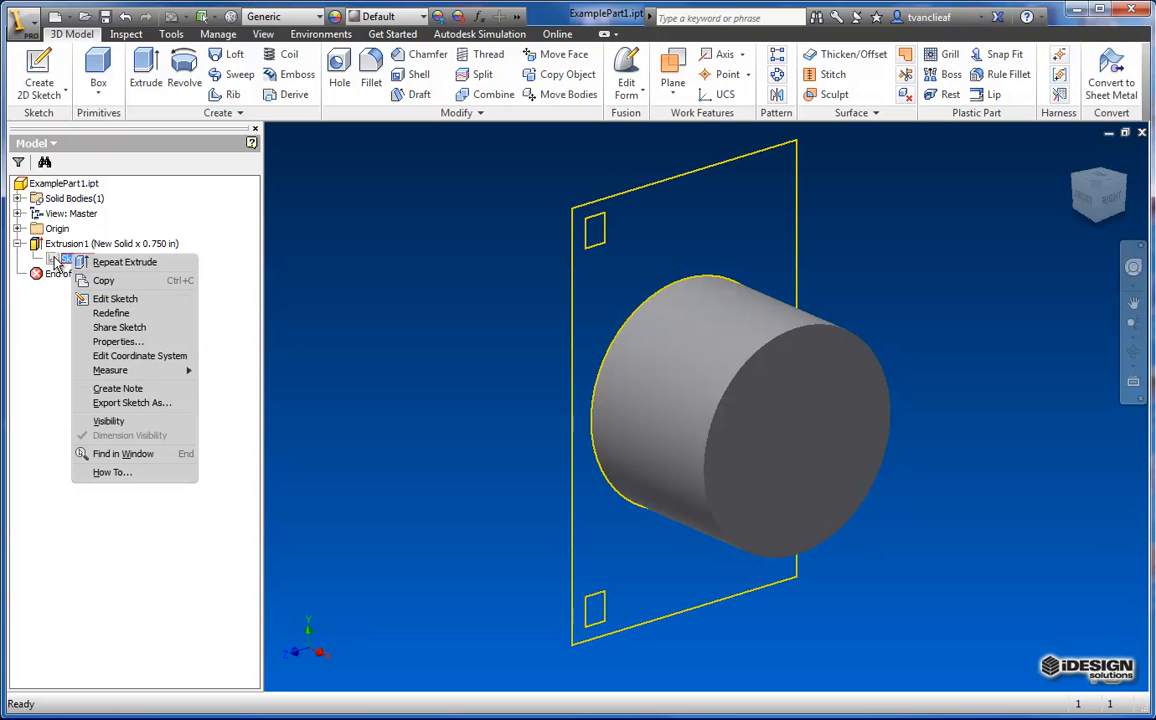
mouse_move(108, 296)
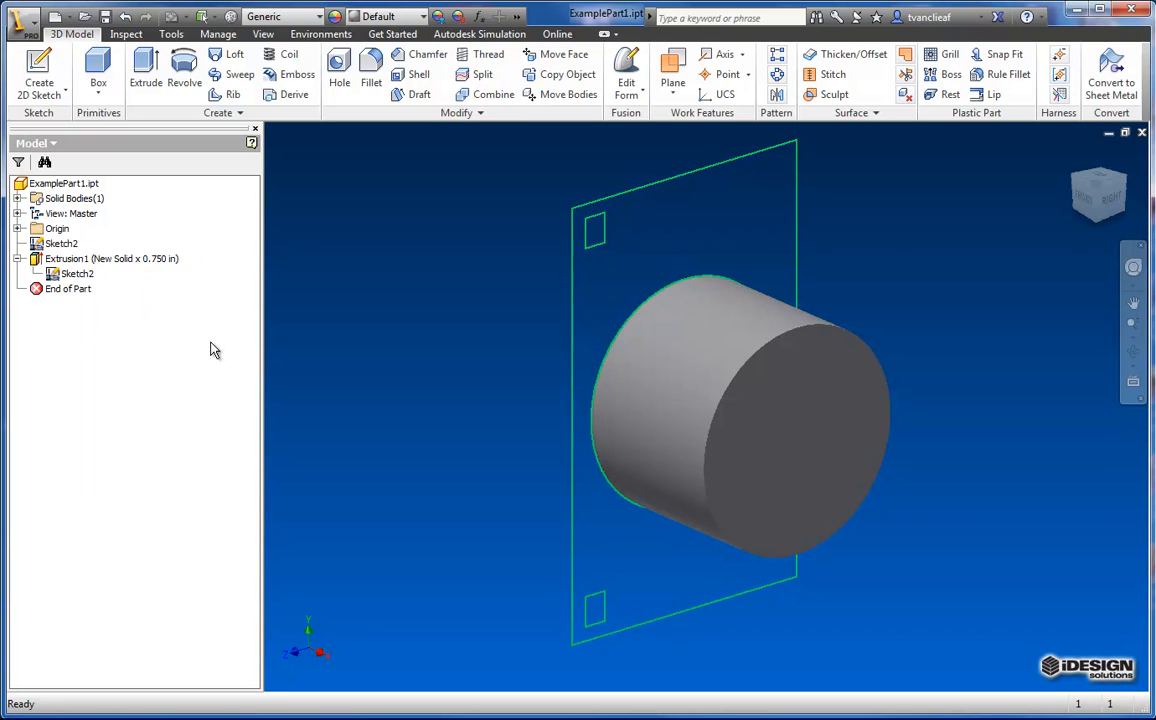
click(60, 244)
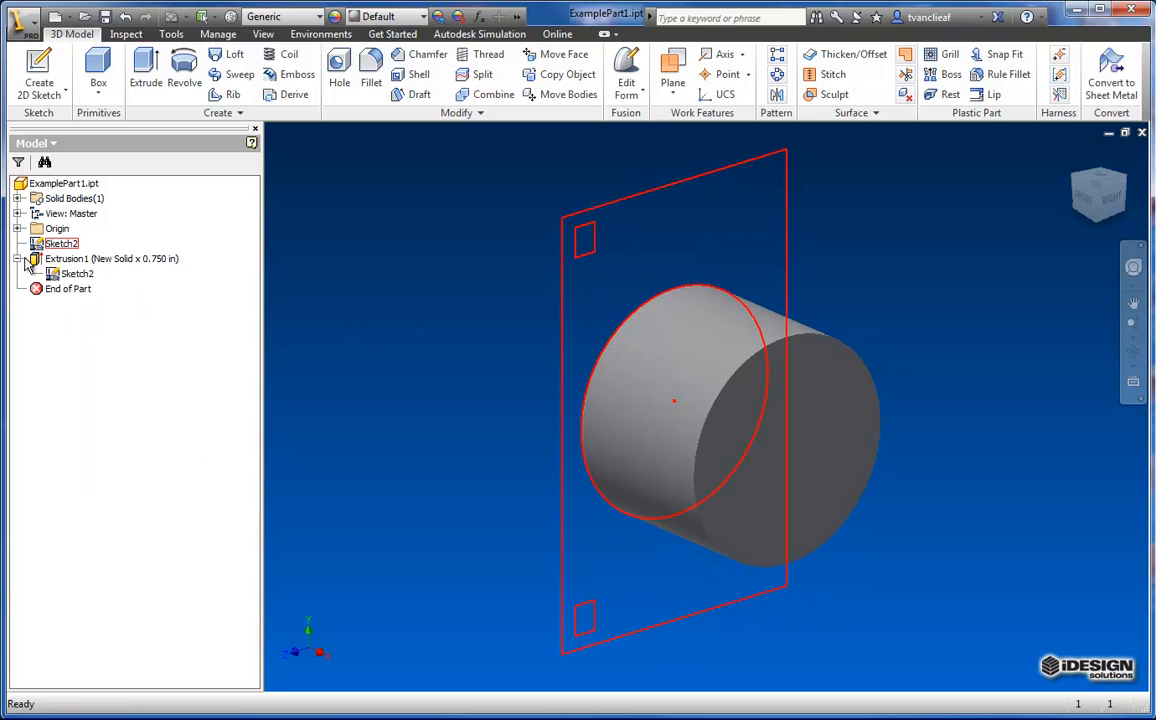
right_click(60, 258)
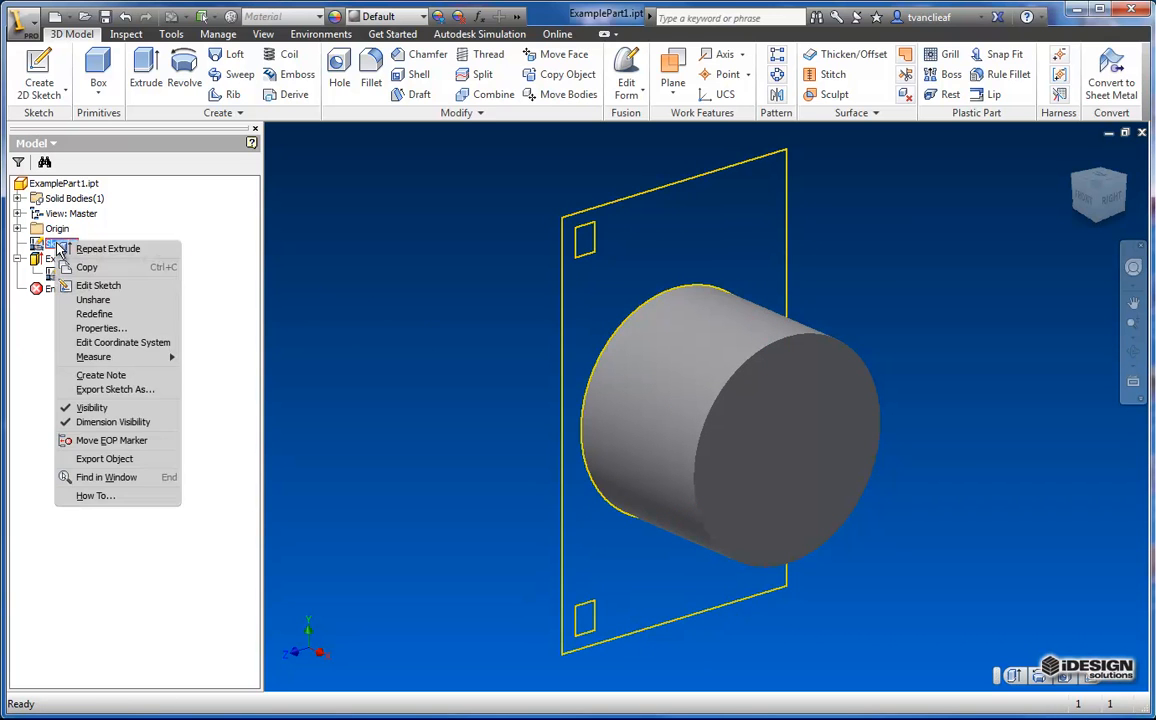
click(98, 284)
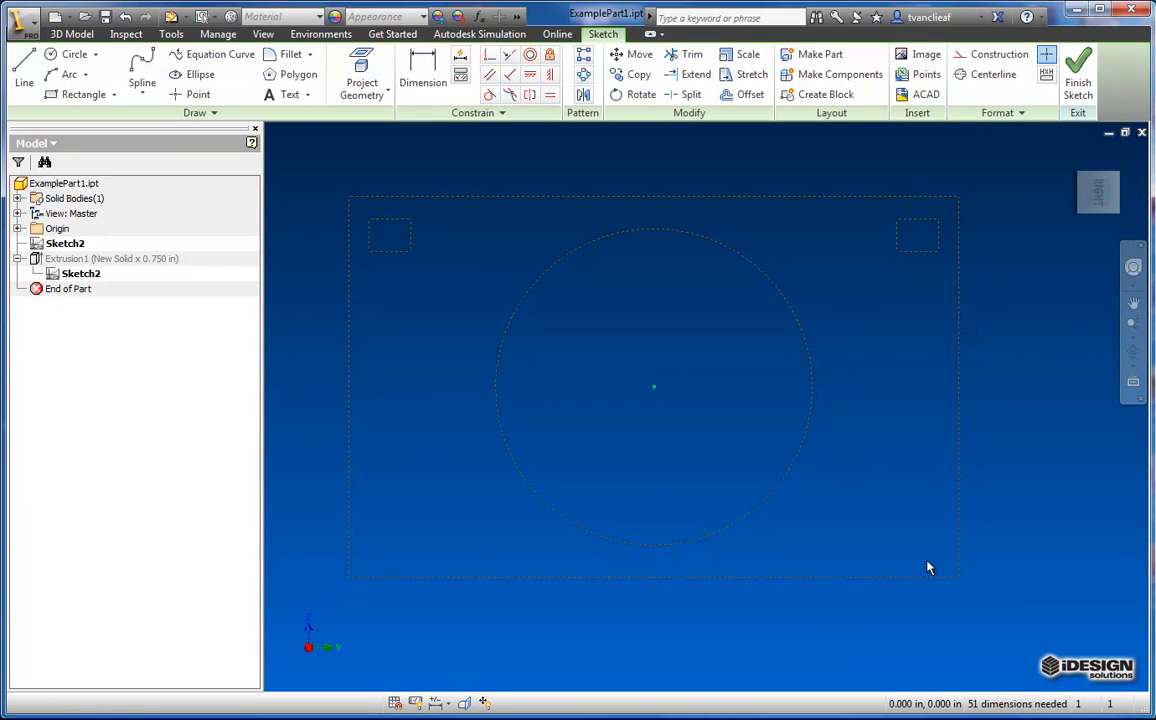
mouse_move(462, 244)
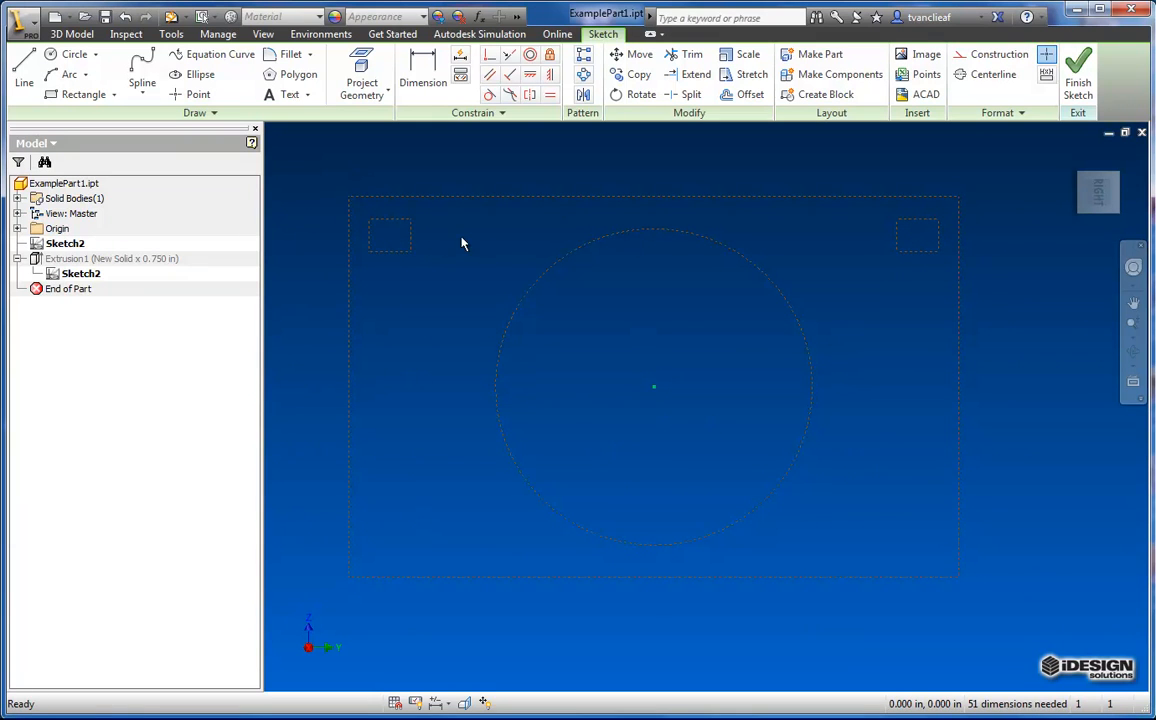
mouse_move(964, 224)
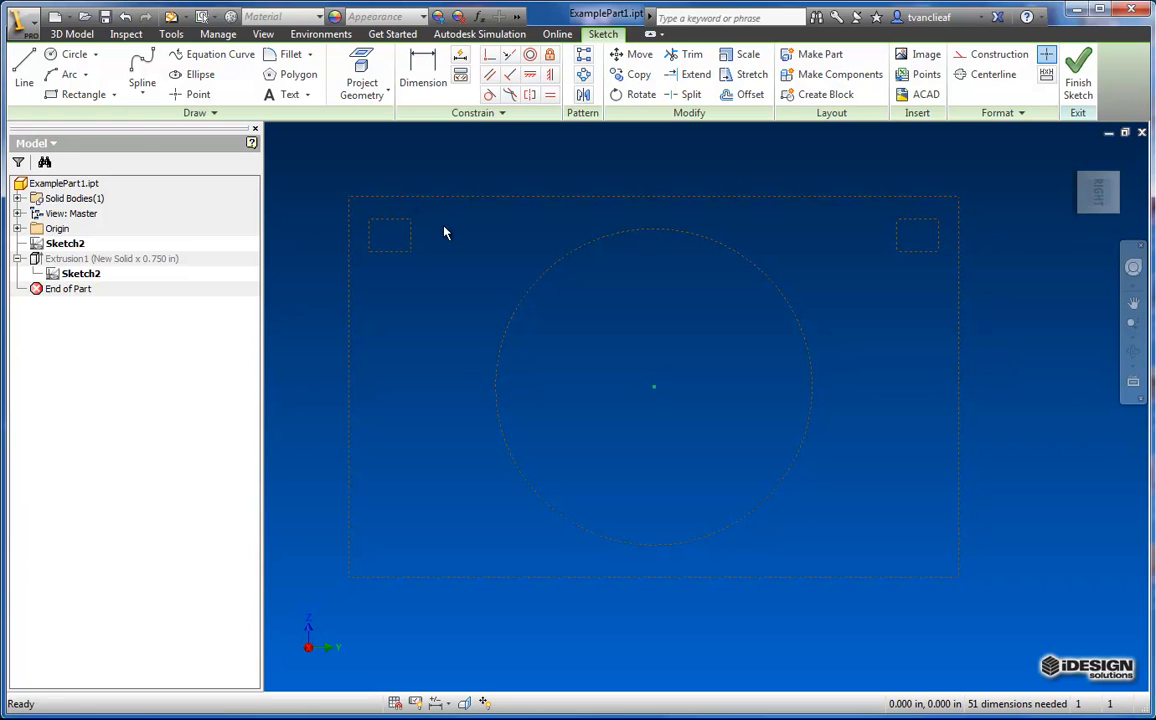
click(84, 94)
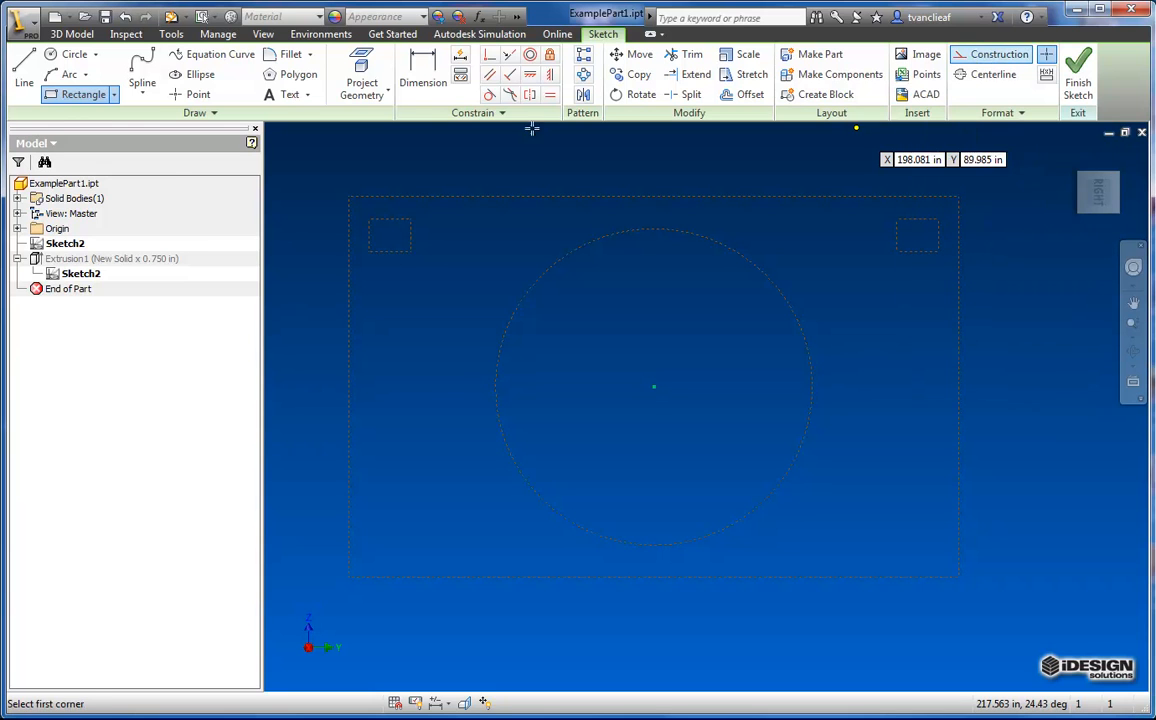
- Toggle Construction off so the plate outline and holes become regular geometry, then finish the sketch
click(378, 224)
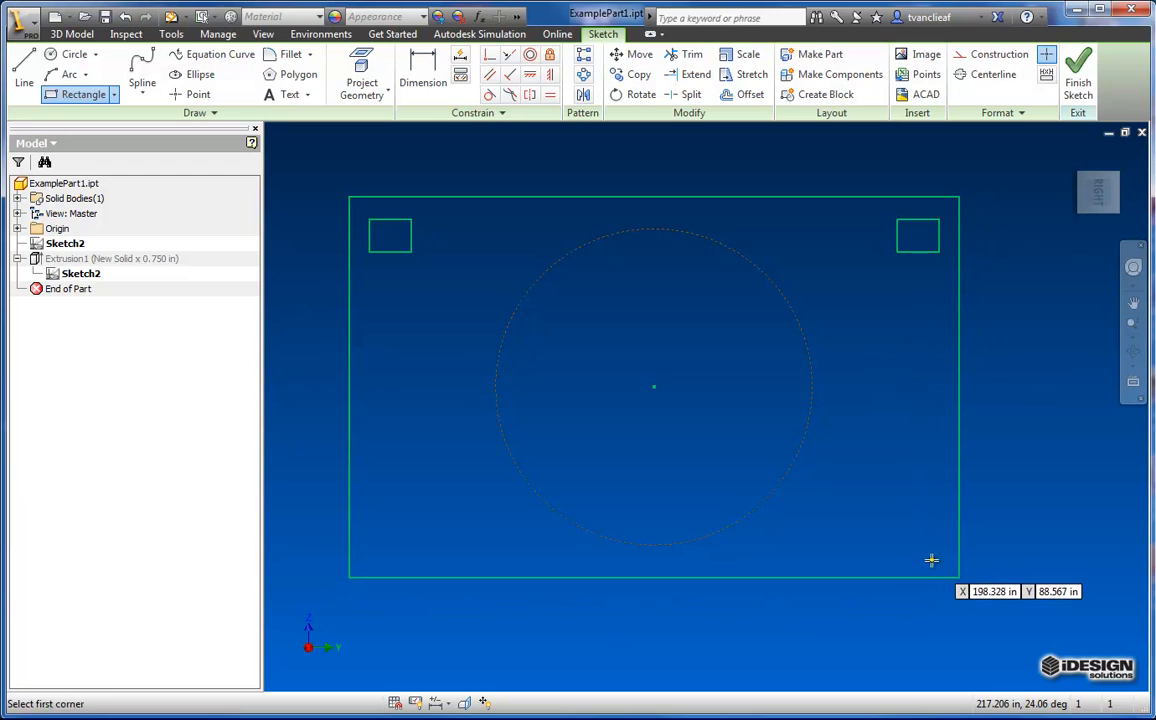
click(1078, 76)
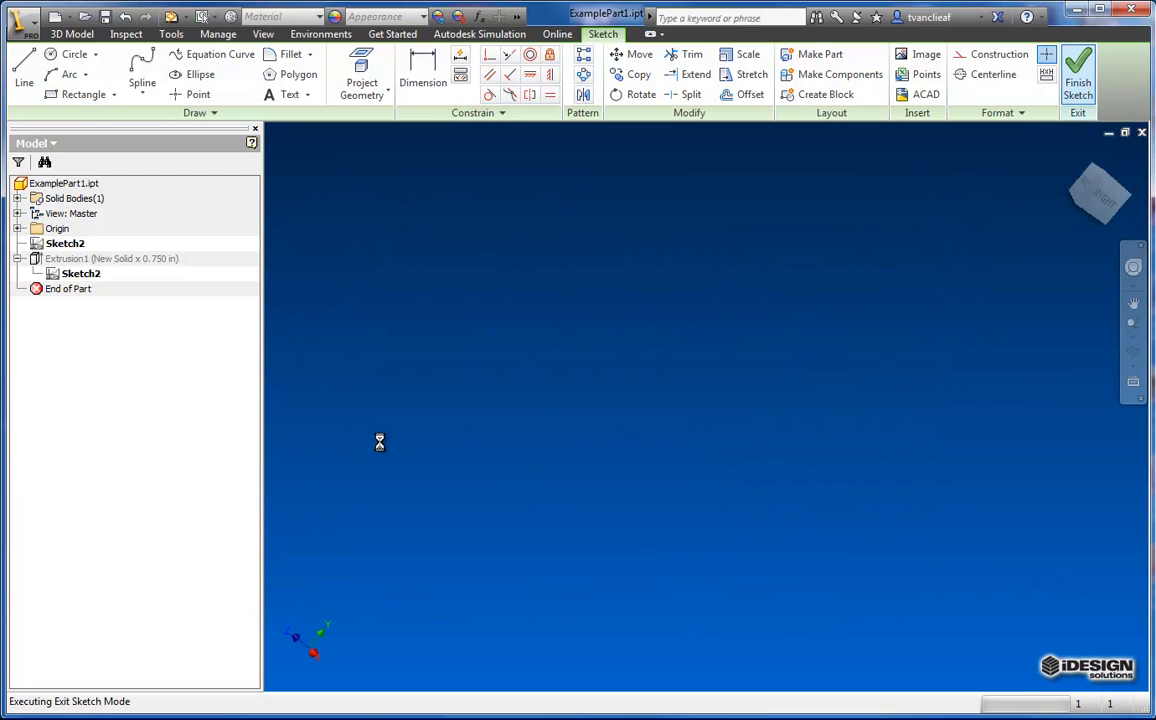
- Leave Sketch2 and accept the rebuild error, leaving Extrusion1 failed and the cylinder missing
click(1078, 76)
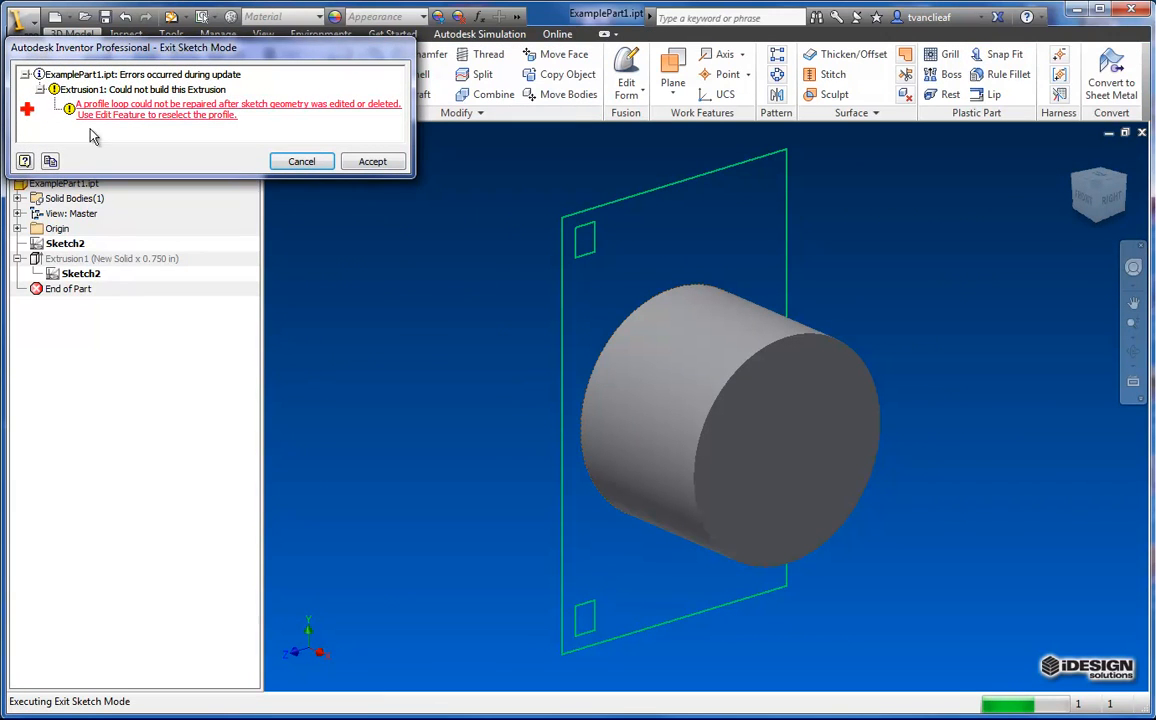
mouse_move(180, 112)
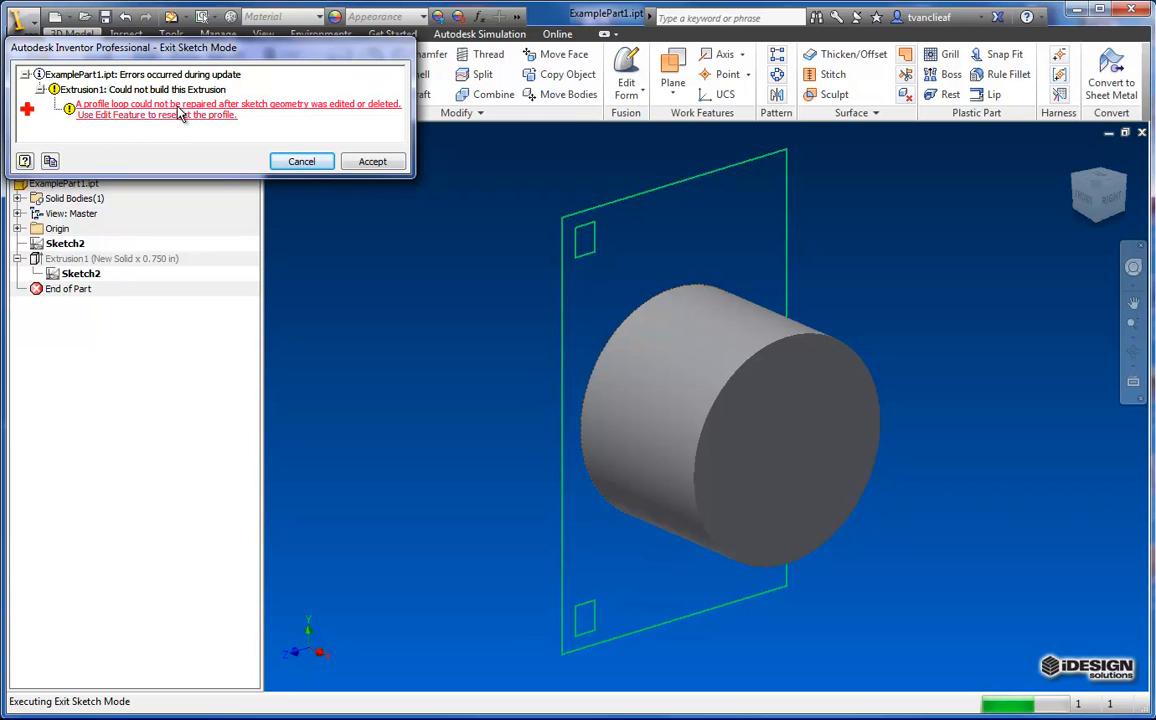
mouse_move(350, 112)
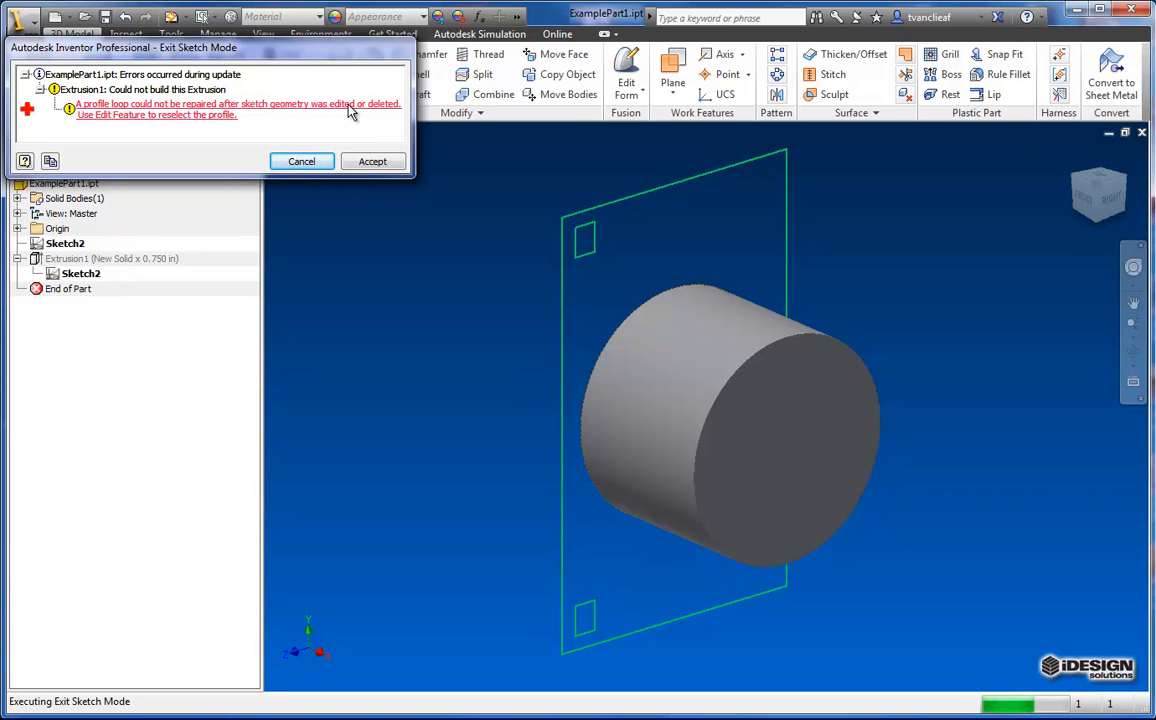
mouse_move(152, 124)
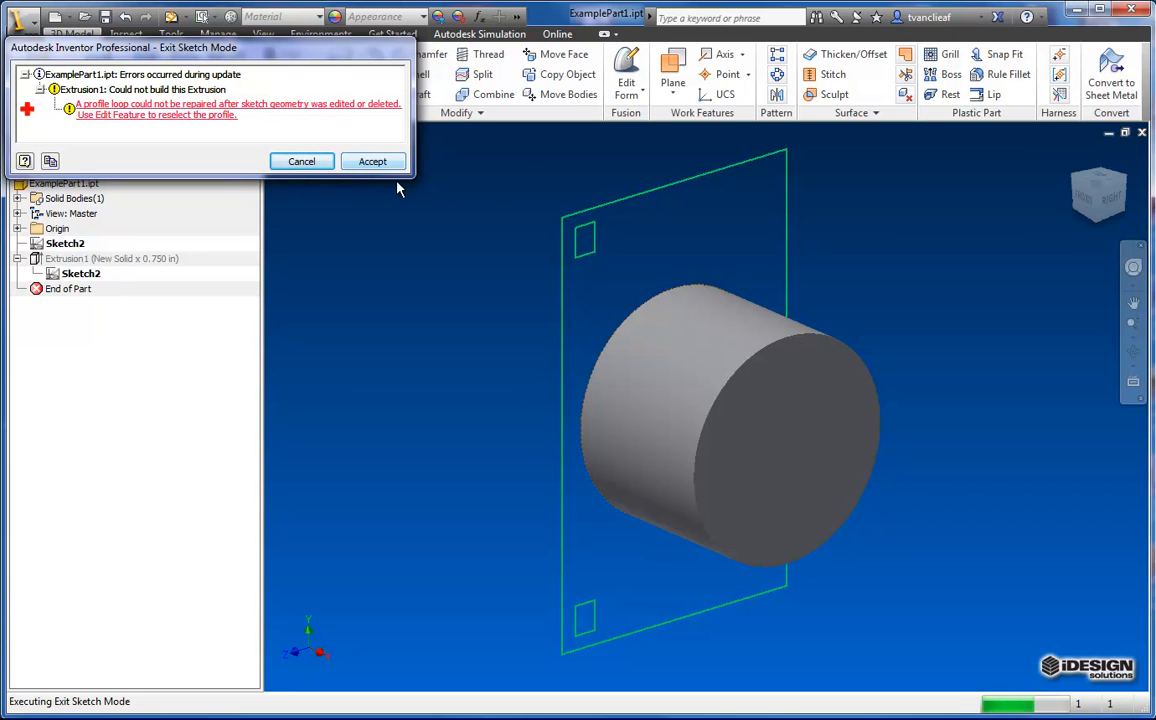
mouse_move(452, 194)
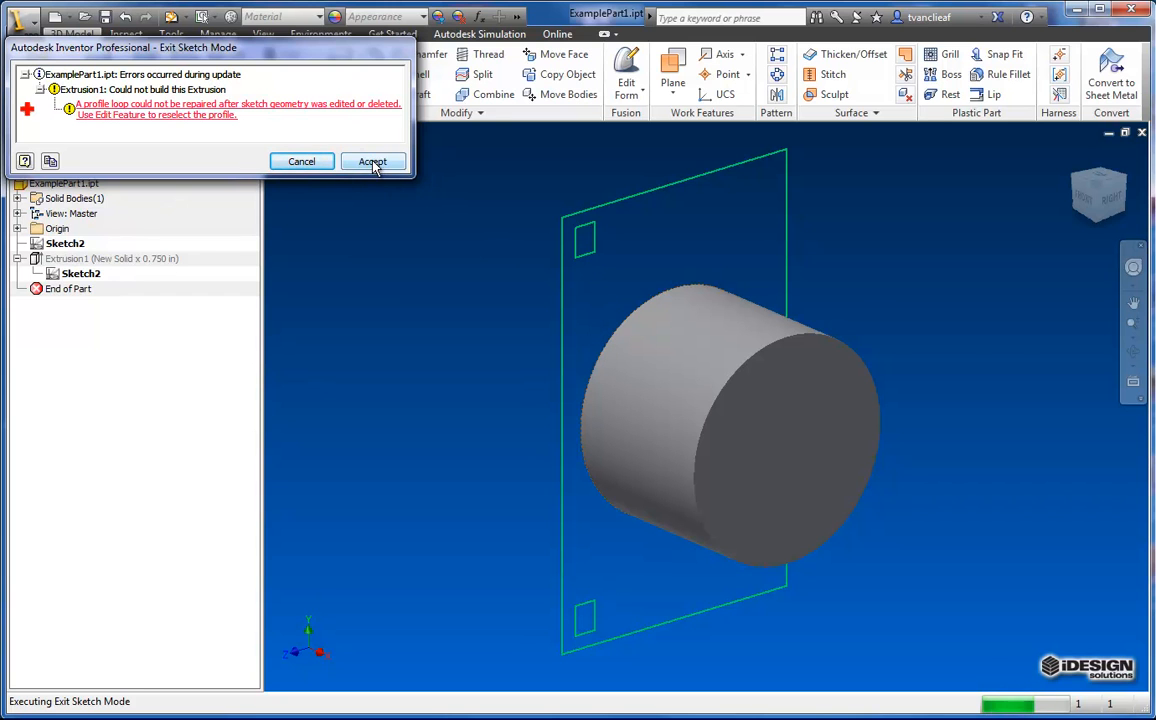
click(372, 160)
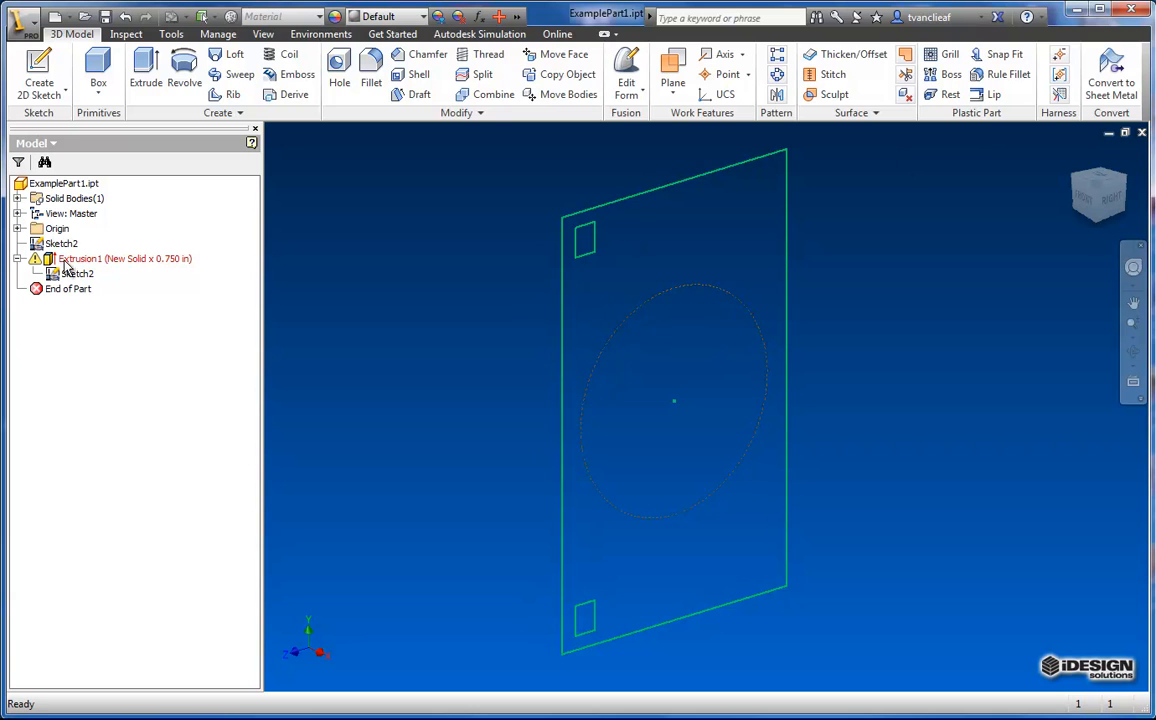
- Re-edit Sketch2's circle geometry and finish, so the 0.750 in cylinder extrusion rebuilds
right_click(60, 244)
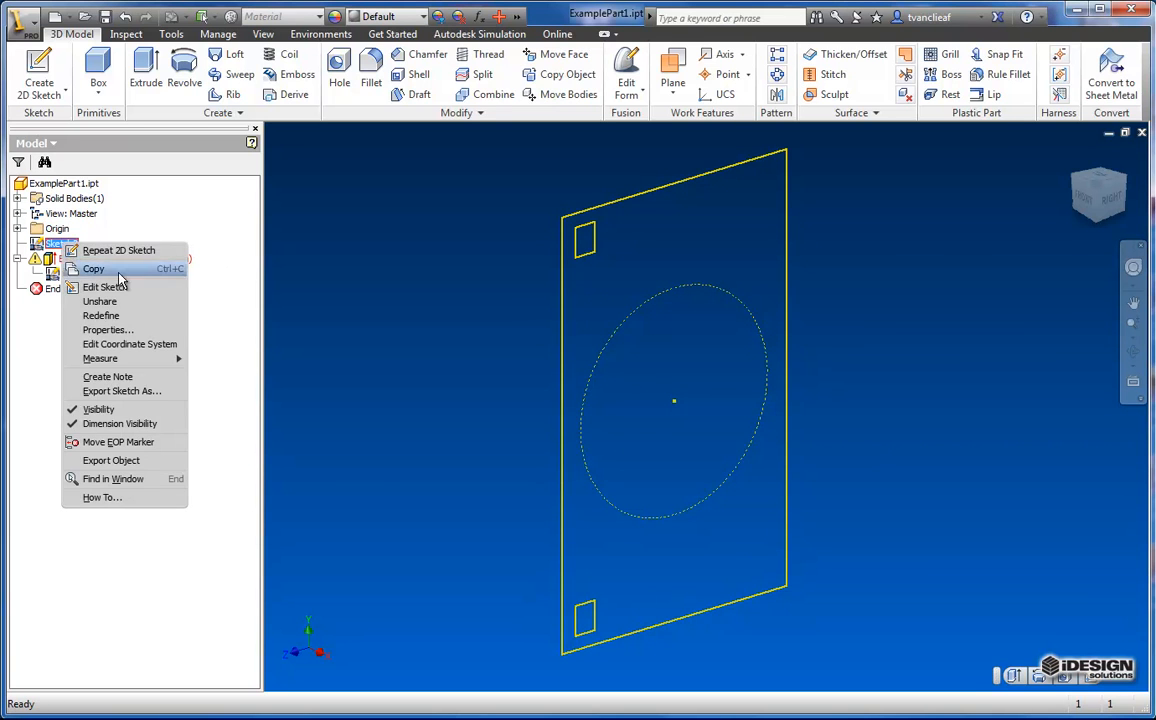
click(104, 288)
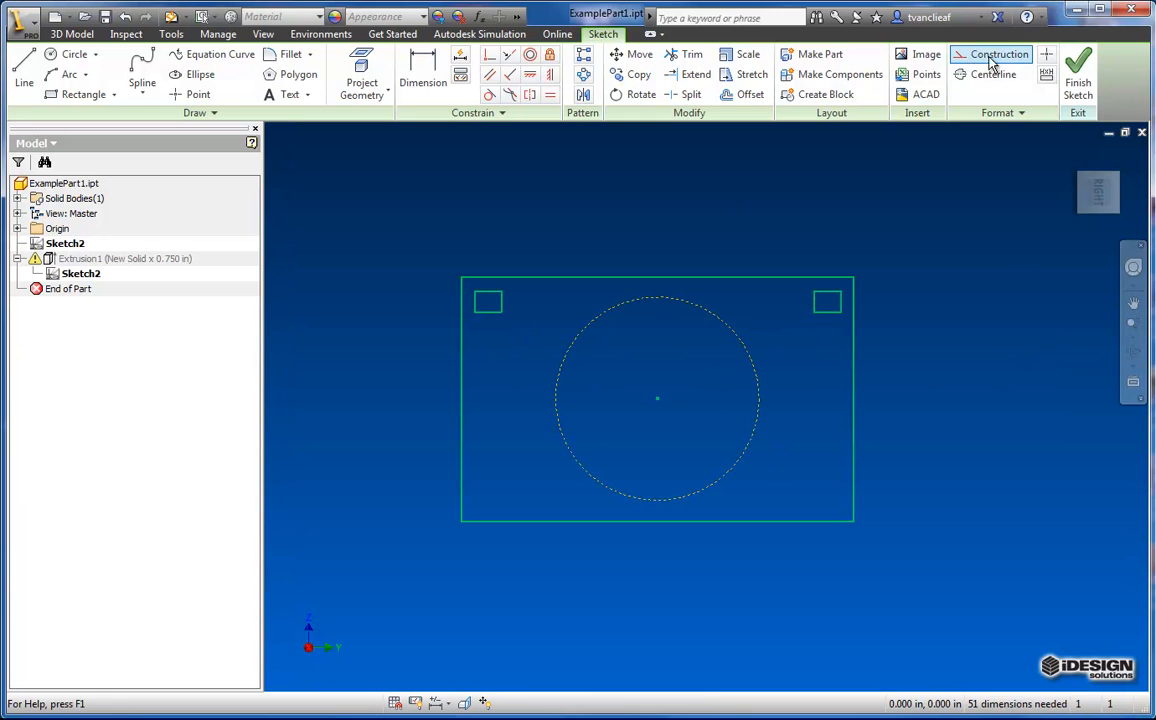
click(1078, 82)
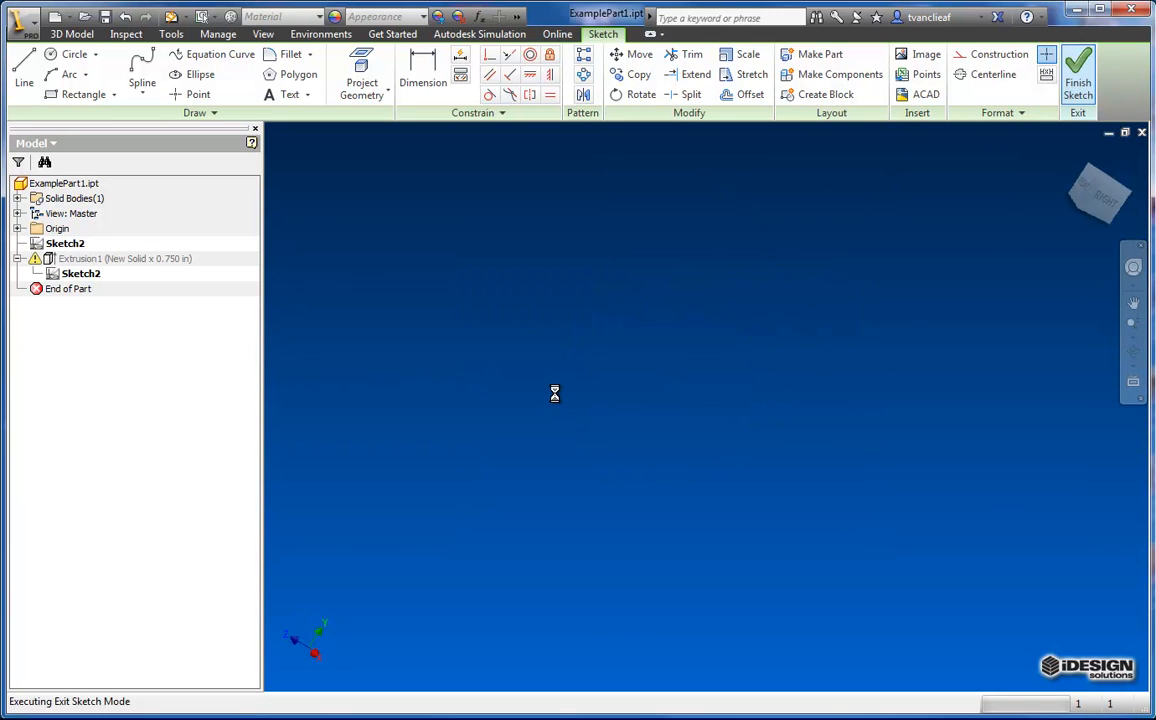
click(1078, 70)
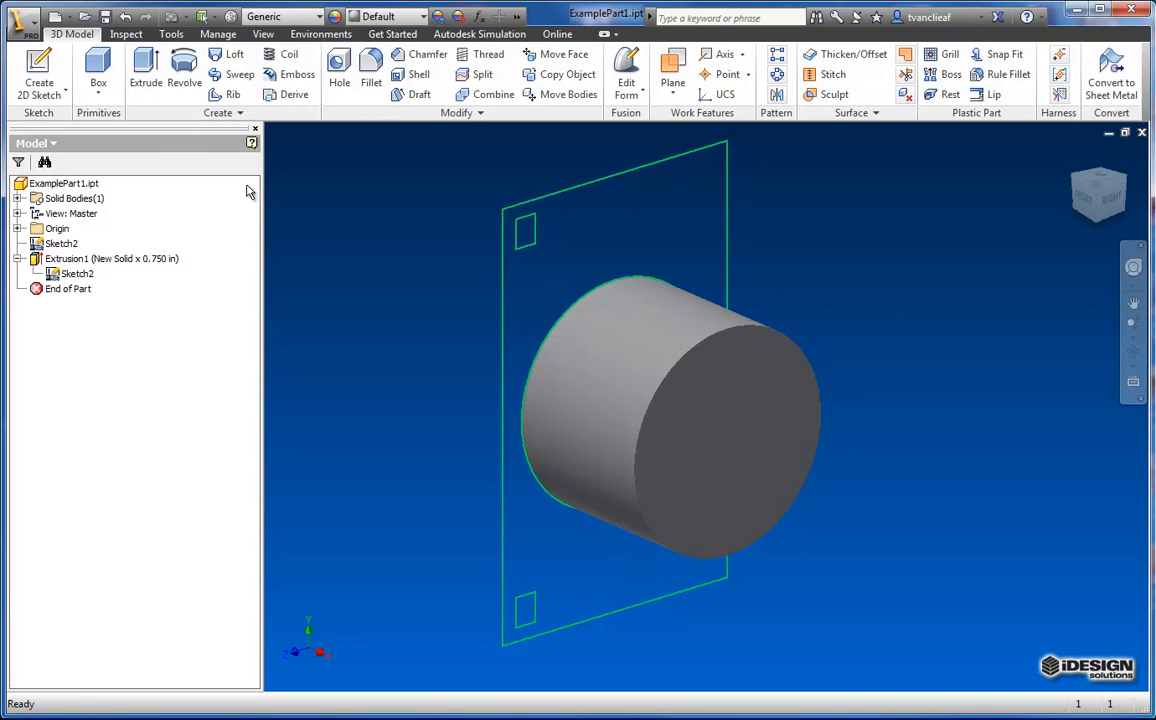
- Extrude the plate profile with its two square holes 0.250 in, joined to the cylinder
click(144, 70)
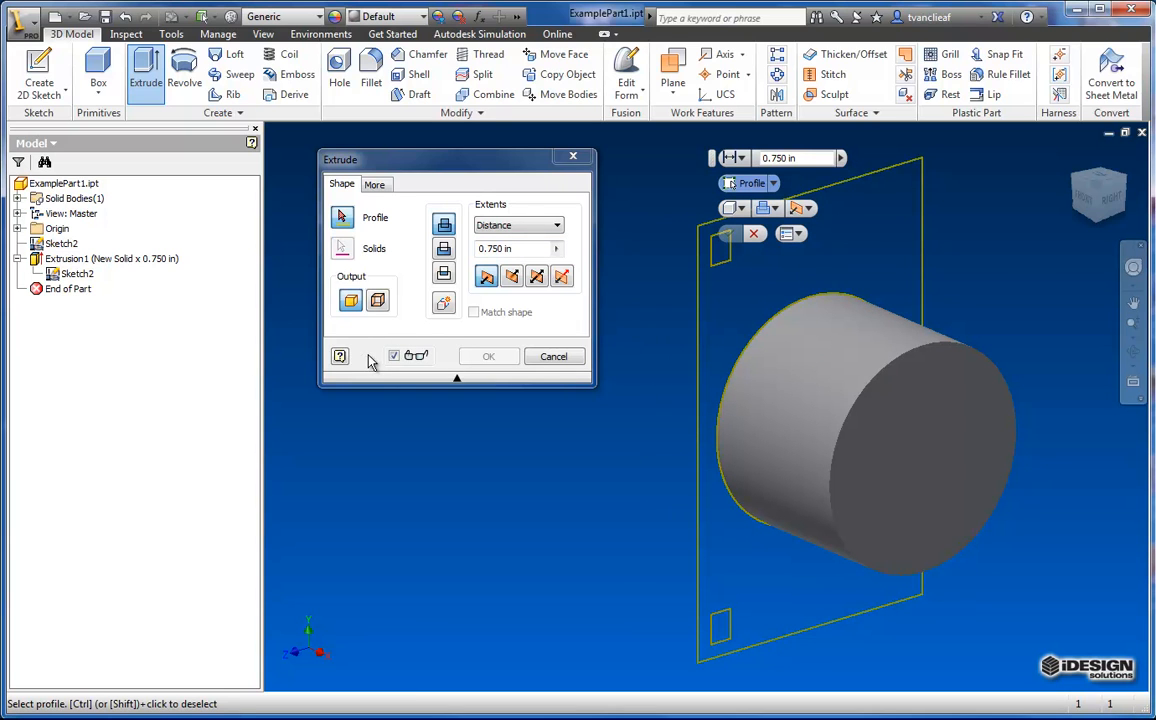
mouse_move(736, 284)
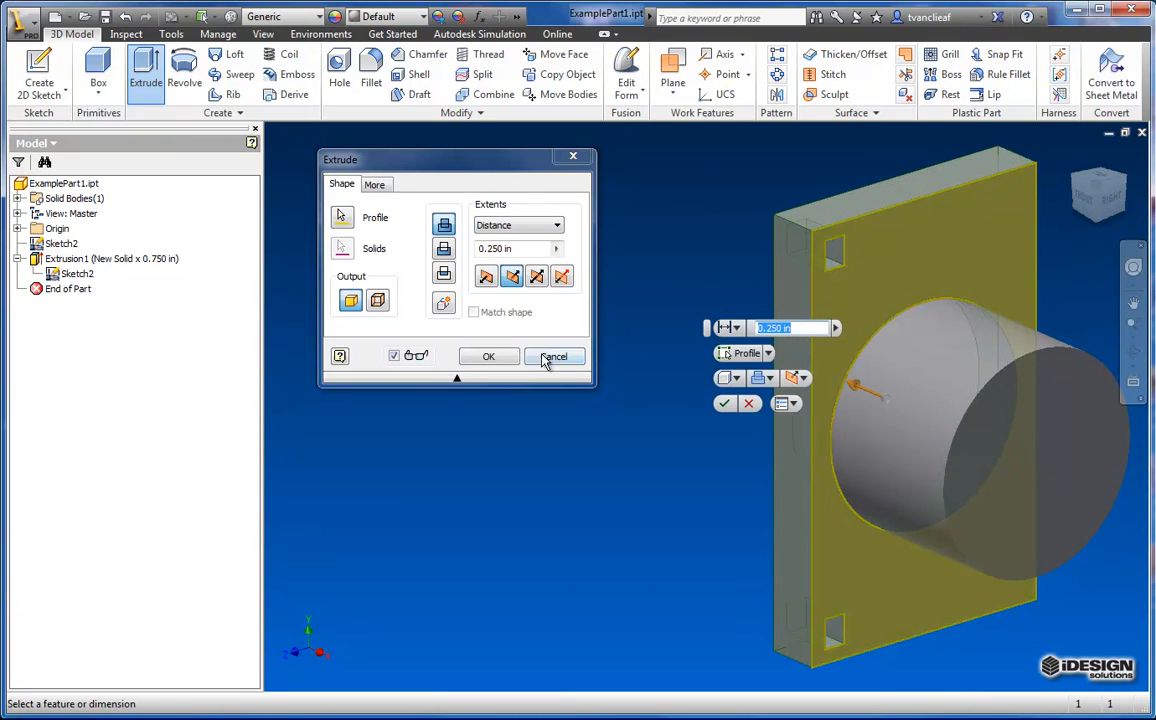
click(488, 356)
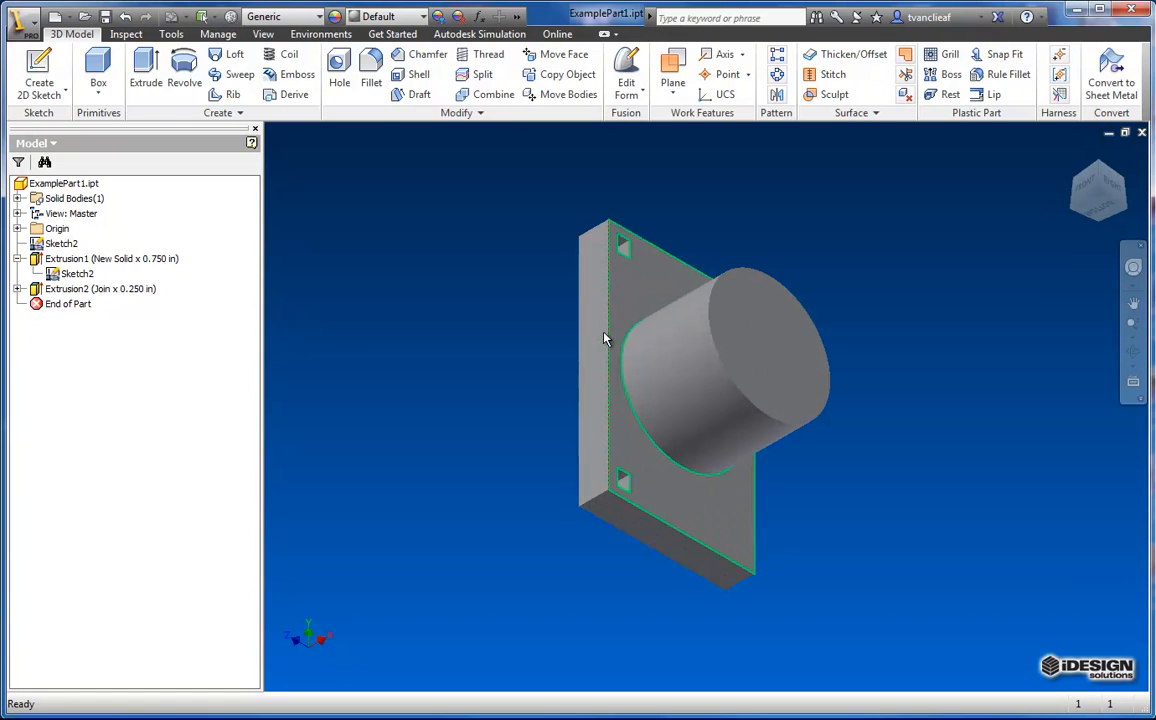
click(112, 258)
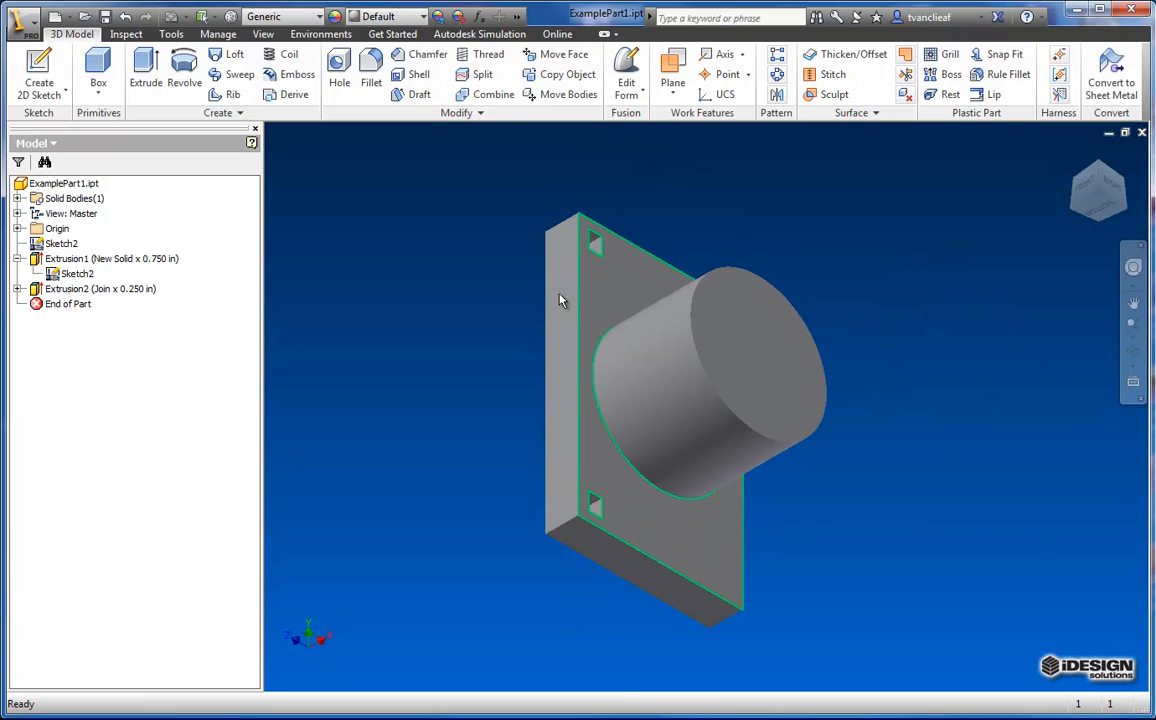
click(560, 300)
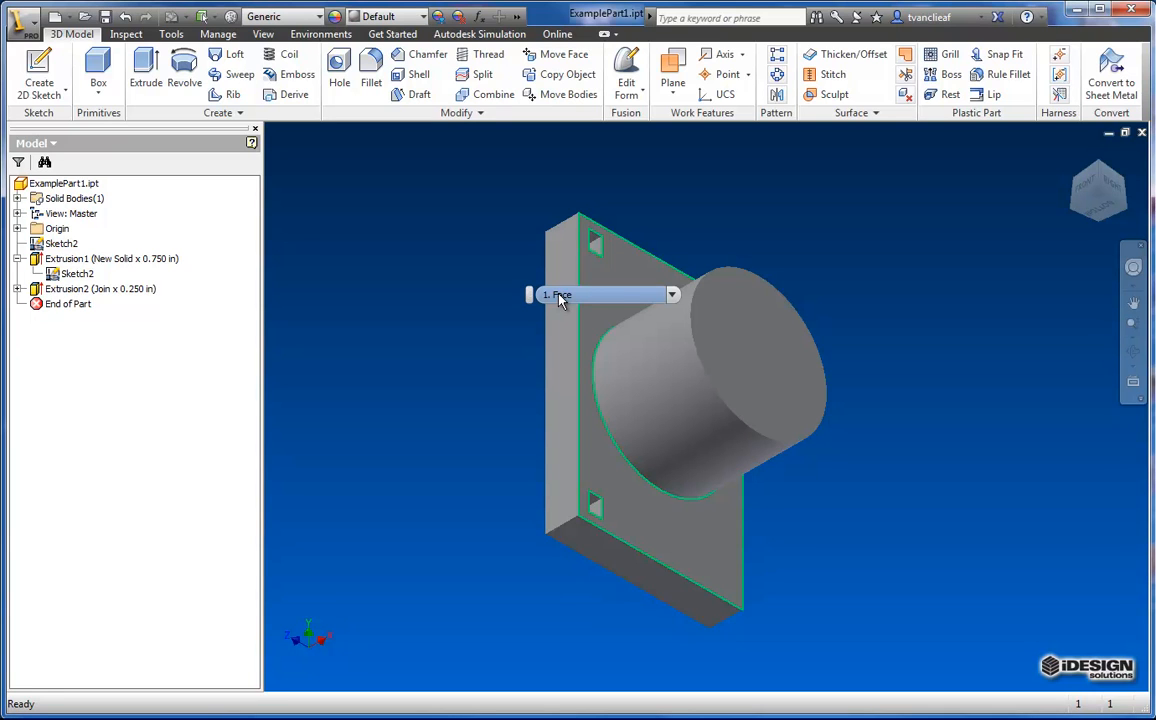
mouse_move(432, 346)
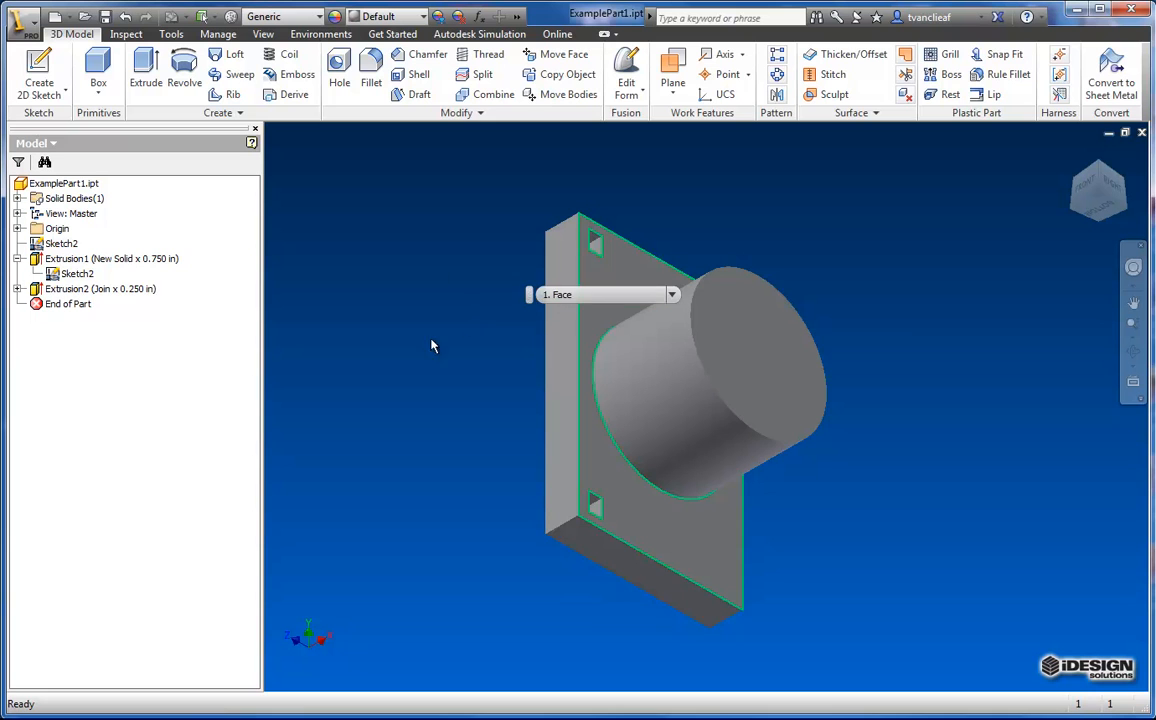
click(432, 344)
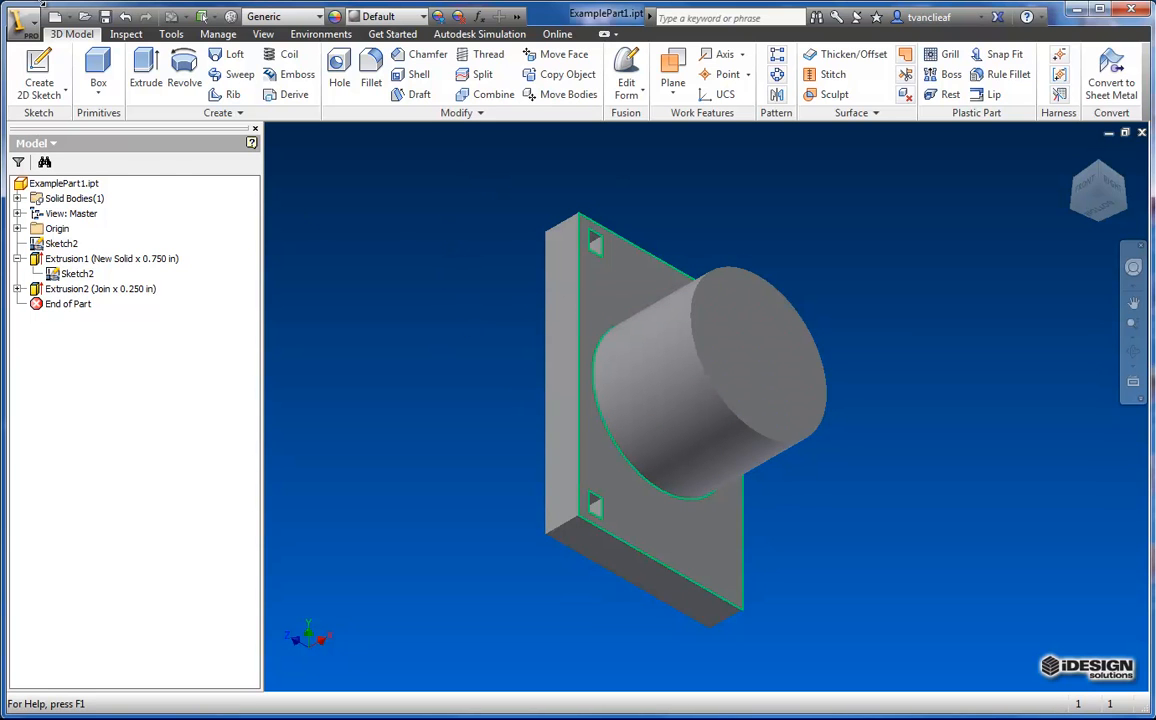
click(18, 18)
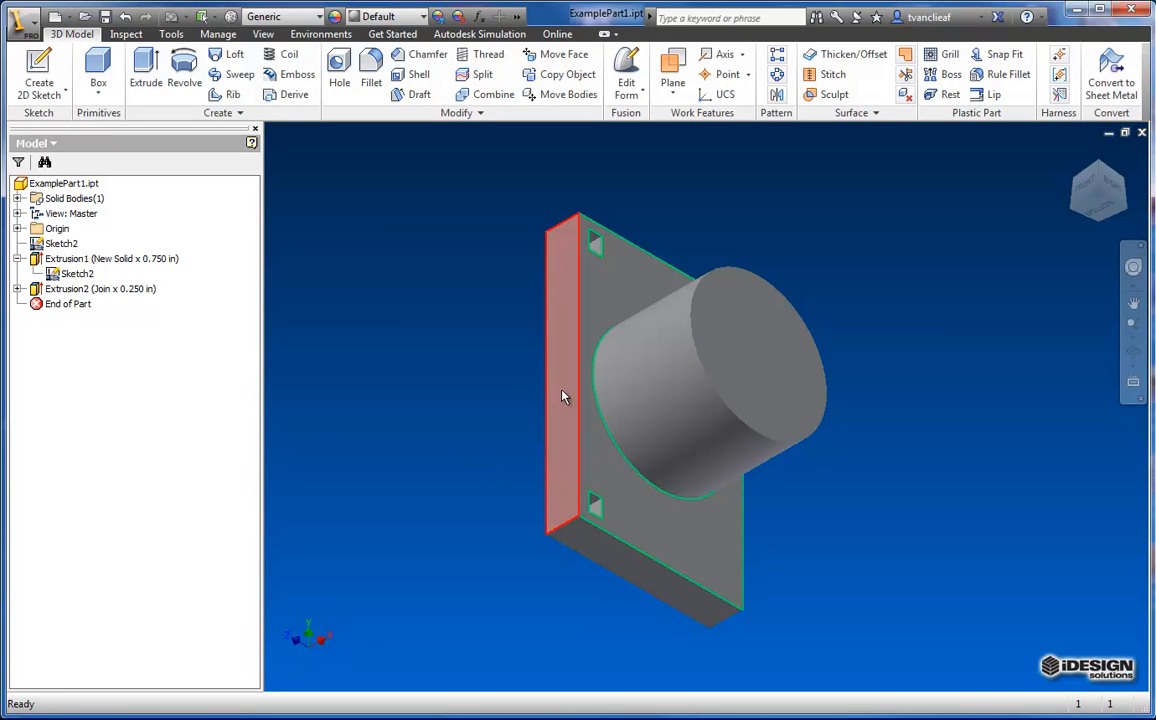
mouse_move(568, 390)
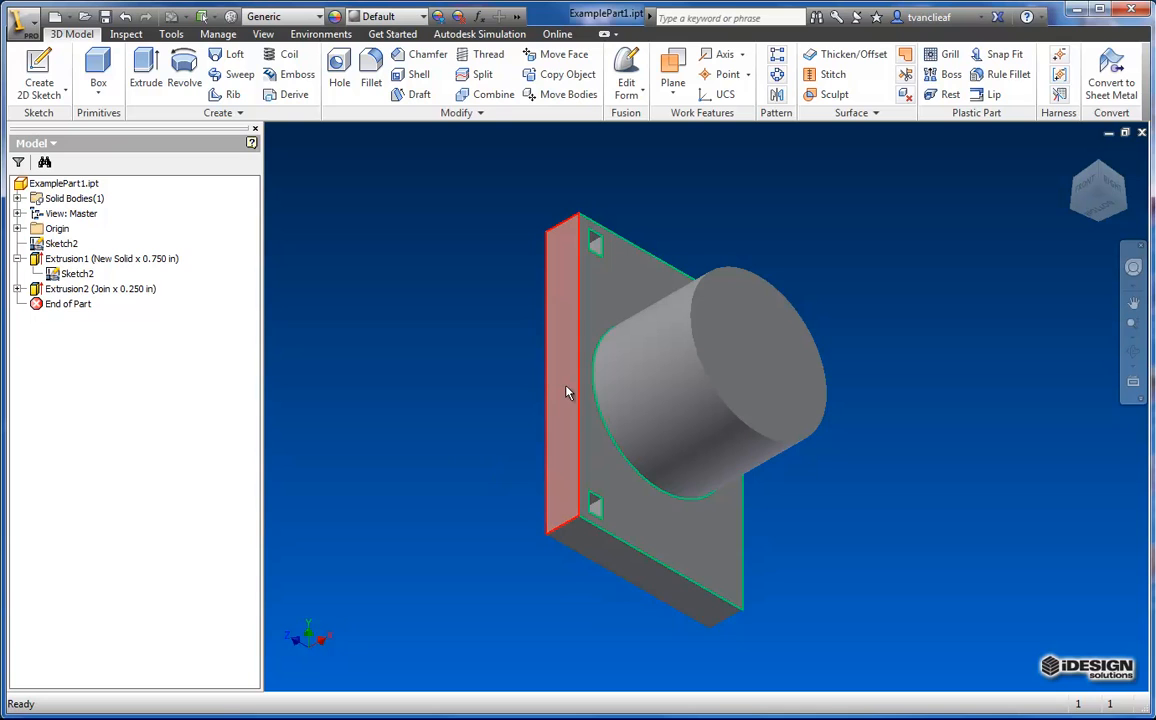
click(564, 390)
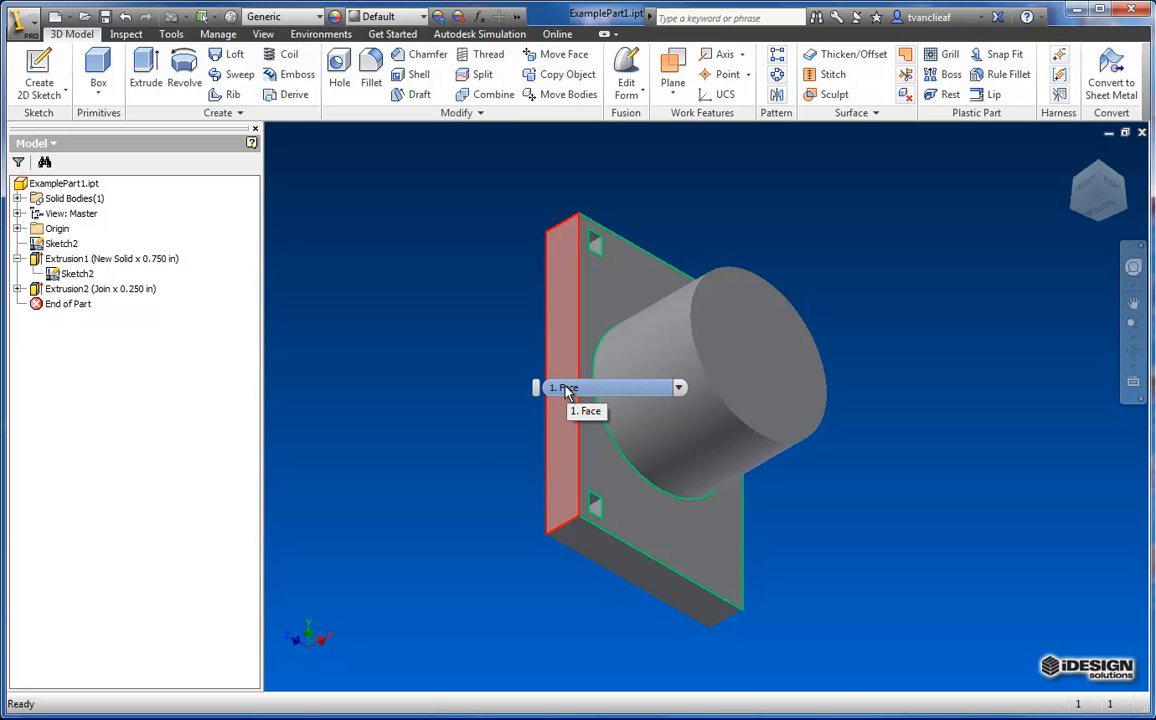
mouse_move(630, 402)
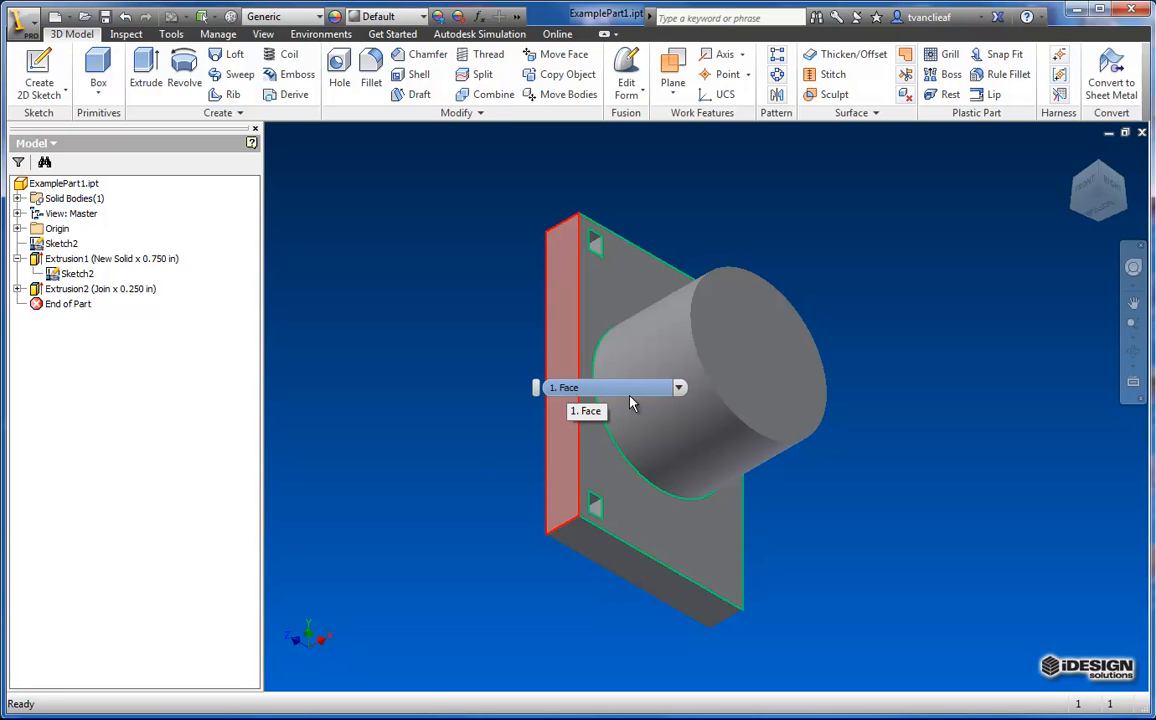